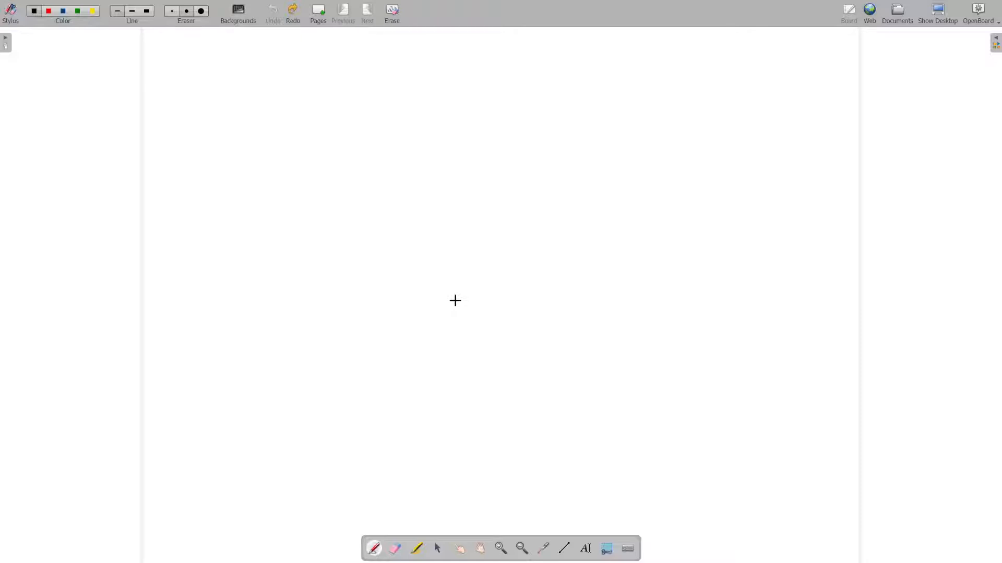
{"action": "mouse_move", "coordinate": [306, 227]}
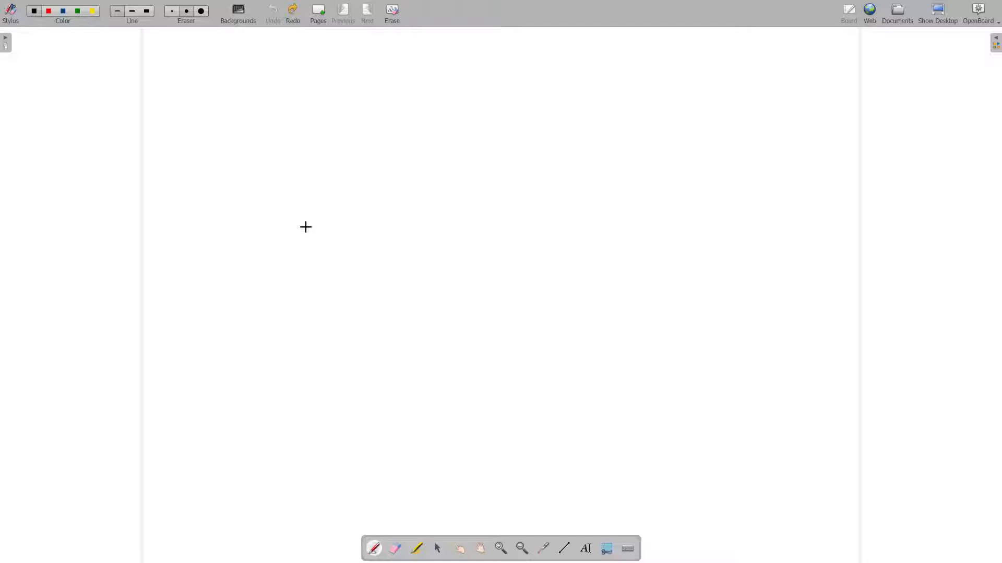
{"action": "mouse_move", "coordinate": [286, 159]}
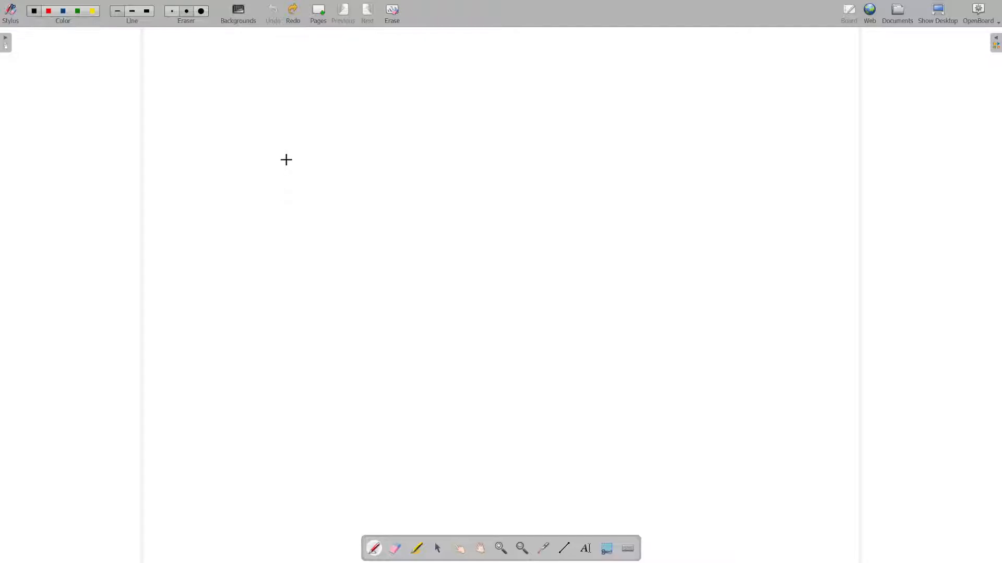
Draw three |0⟩ qubit wires and add two square gate boxes on each wire.
{"action": "left_click_drag", "start_coordinate": [259, 173], "coordinate": [469, 165]}
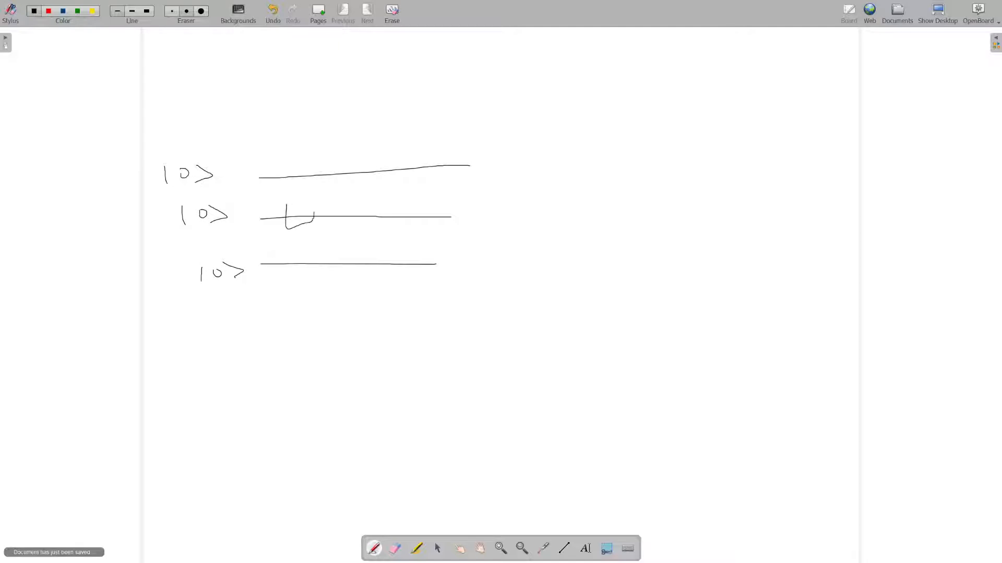
{"action": "left_click_drag", "start_coordinate": [284, 268], "coordinate": [313, 256]}
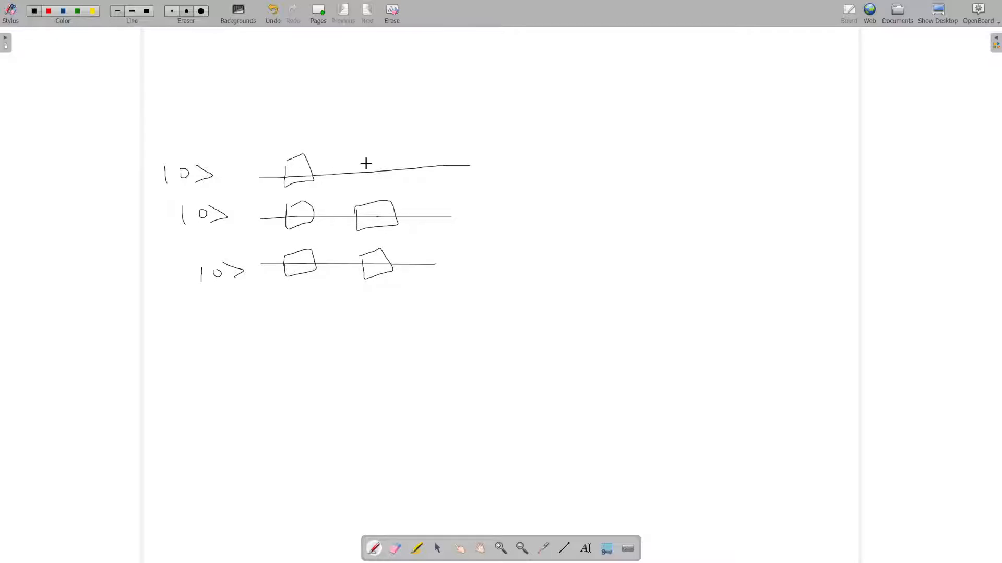
{"action": "left_click_drag", "start_coordinate": [361, 172], "coordinate": [393, 169]}
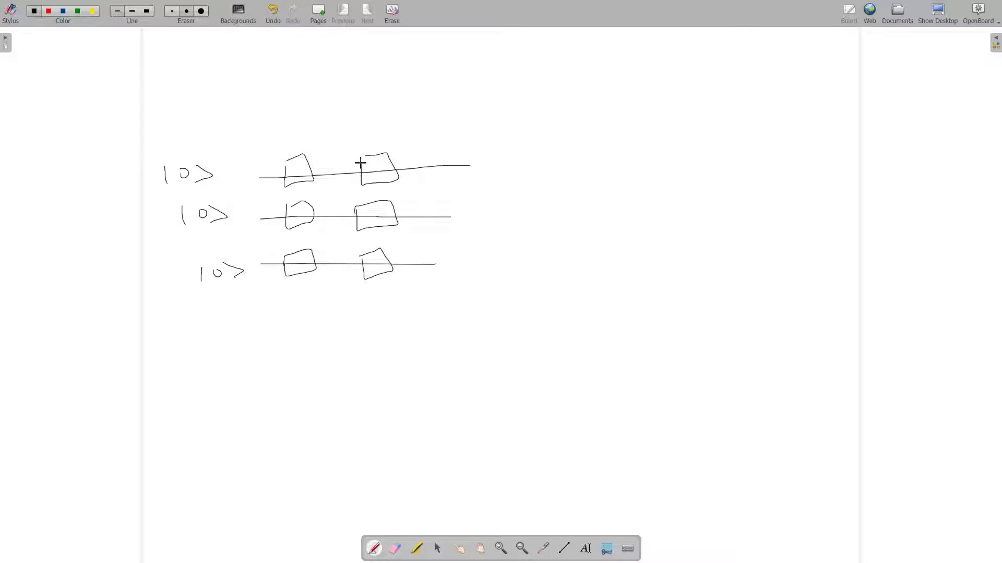
{"action": "mouse_move", "coordinate": [312, 139]}
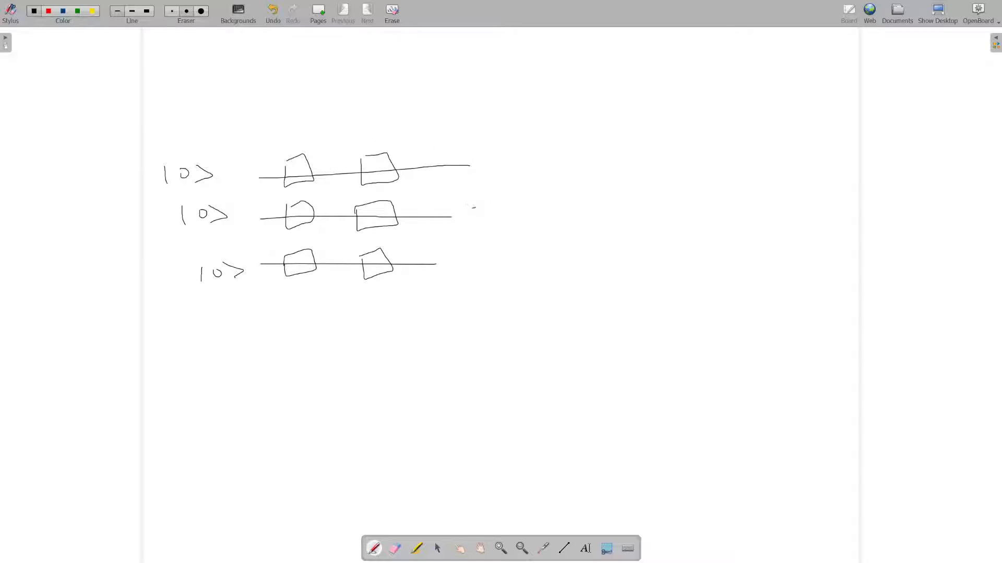
Sketch an arrow from the circuit to C, arcing back through a boxed 'Opt' into the gates.
{"action": "left_click_drag", "start_coordinate": [473, 208], "coordinate": [537, 147]}
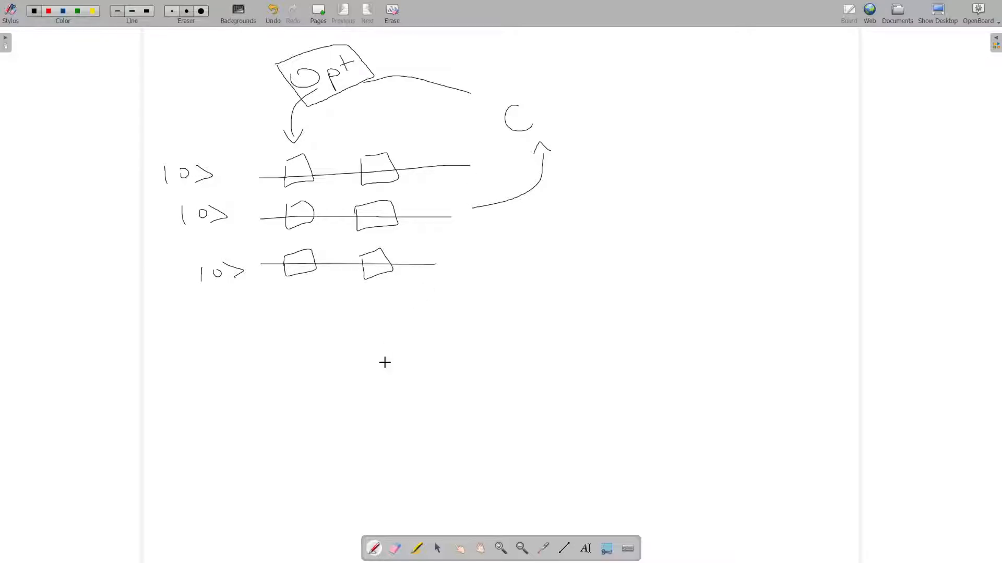
Write RL below the circuit with arrows linking it to the gates.
{"action": "left_click_drag", "start_coordinate": [386, 355], "coordinate": [437, 332]}
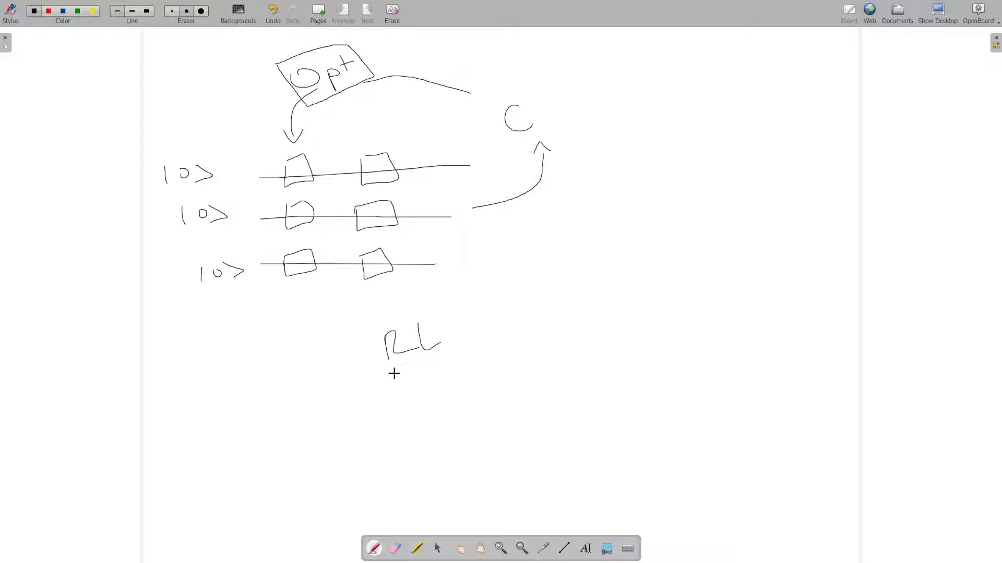
{"action": "left_click_drag", "start_coordinate": [394, 364], "coordinate": [382, 399]}
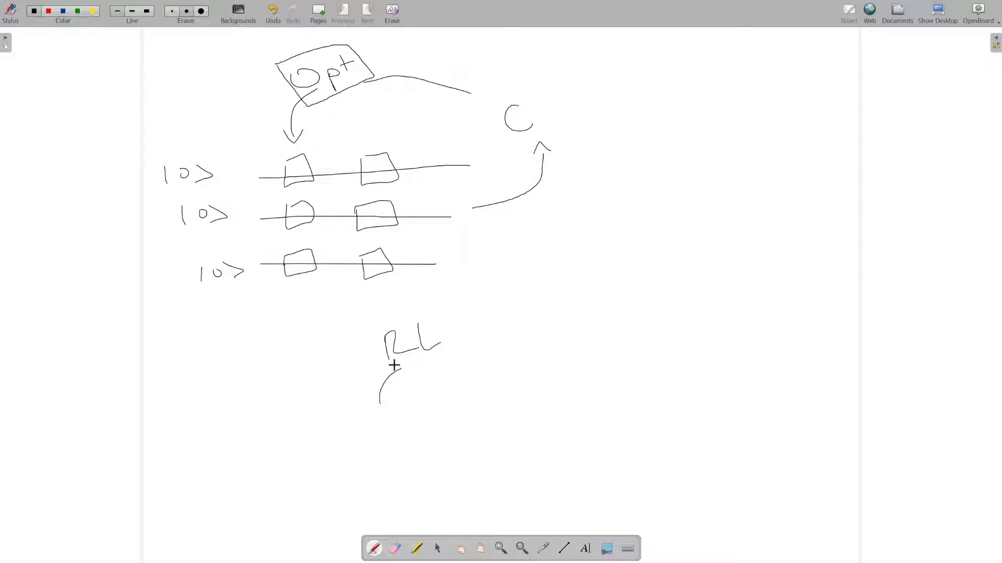
{"action": "left_click_drag", "start_coordinate": [376, 313], "coordinate": [389, 288]}
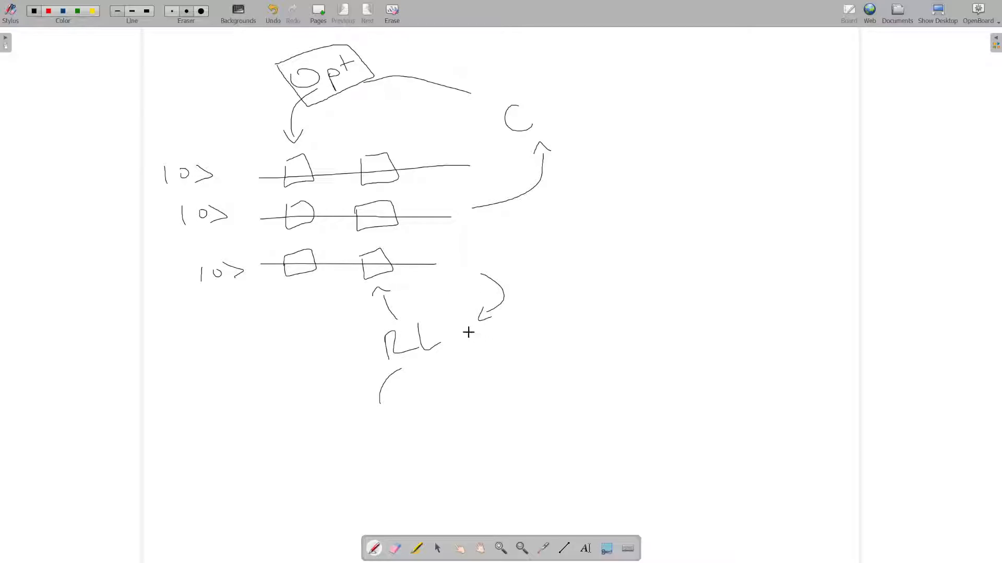
{"action": "left_click_drag", "start_coordinate": [453, 335], "coordinate": [489, 336]}
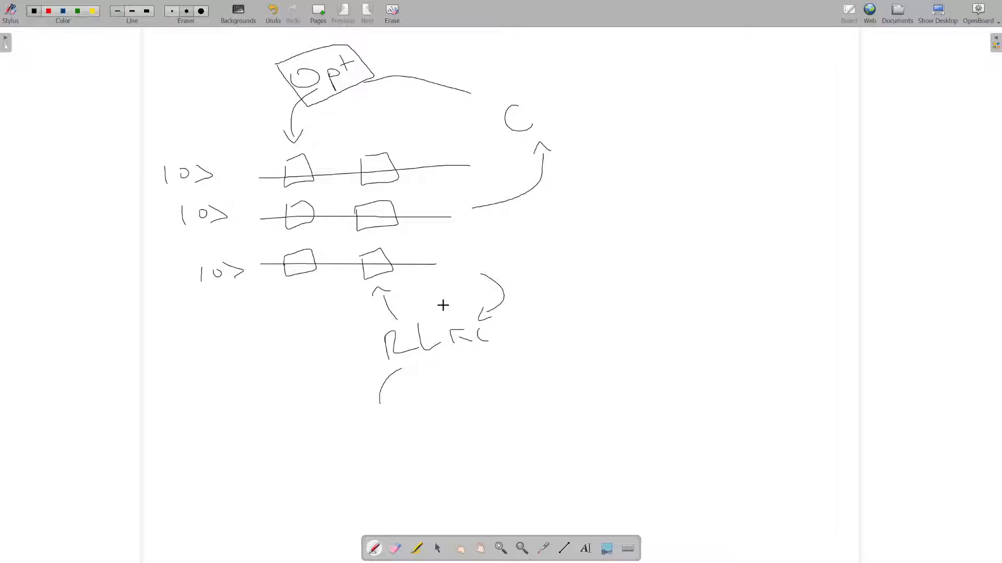
Draw a => arrow and write ∇f(θ), RL with a loop arrow on the right.
{"action": "left_click_drag", "start_coordinate": [552, 236], "coordinate": [588, 246]}
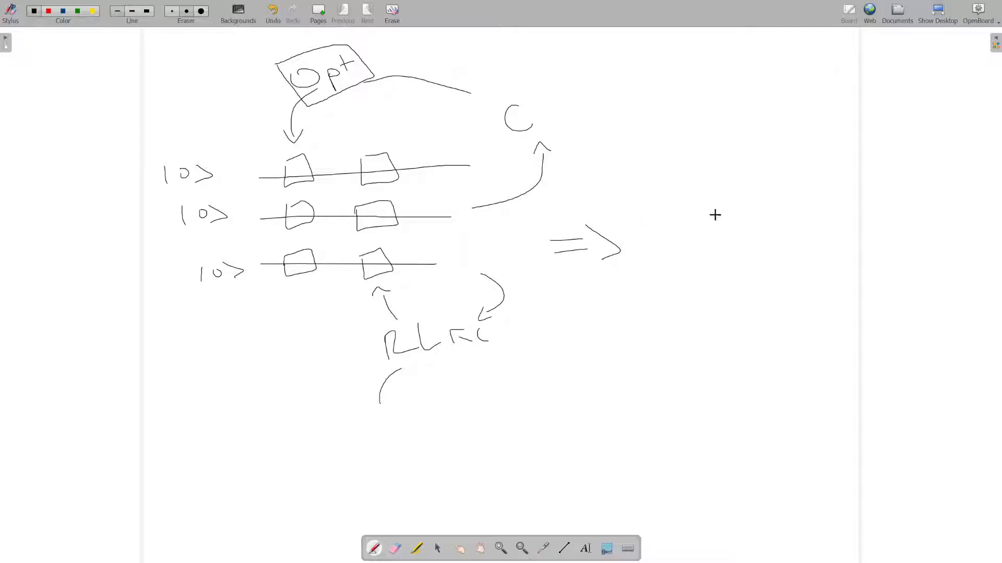
{"action": "left_click_drag", "start_coordinate": [740, 159], "coordinate": [699, 221]}
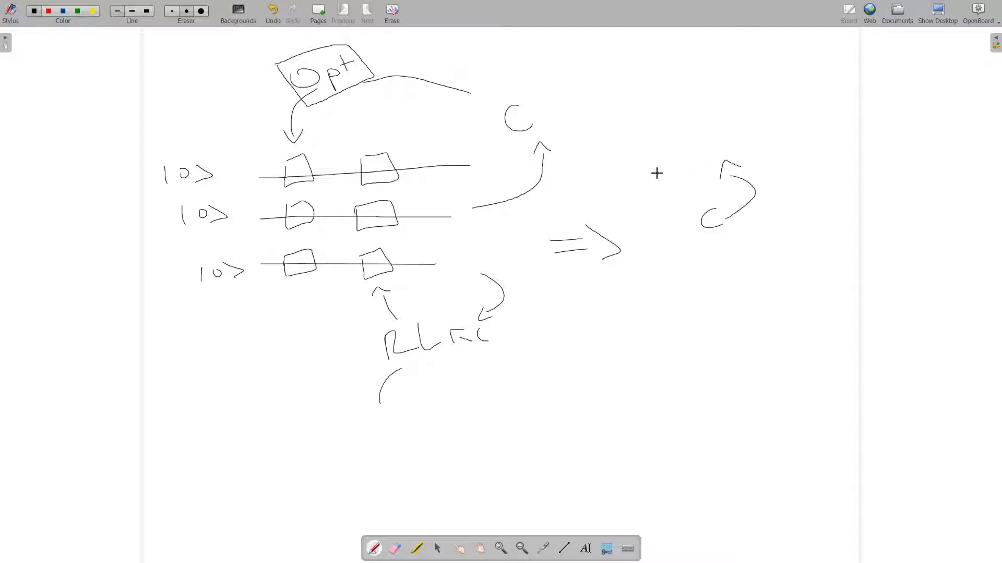
{"action": "left_click_drag", "start_coordinate": [649, 163], "coordinate": [680, 144]}
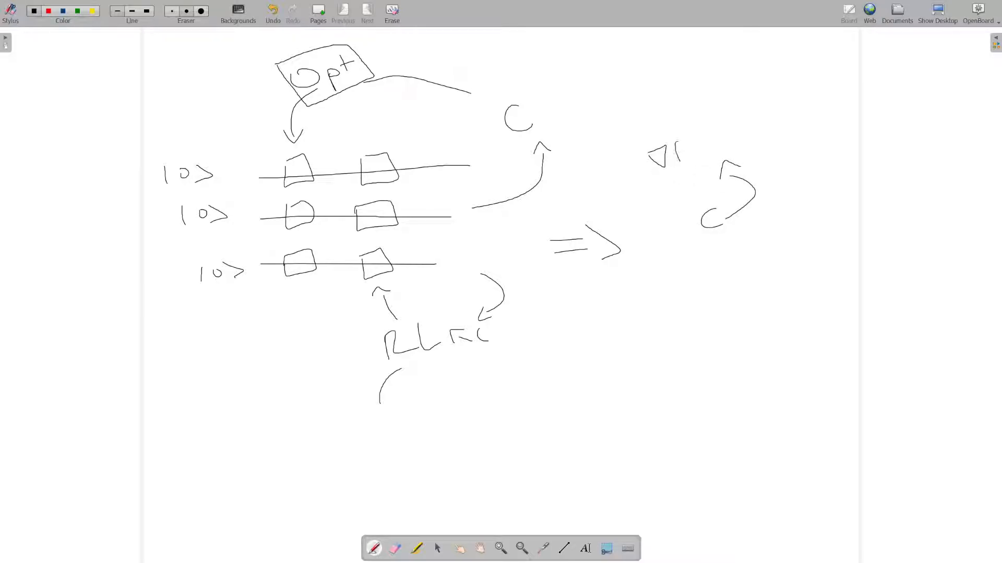
{"action": "left_click_drag", "start_coordinate": [671, 143], "coordinate": [722, 134]}
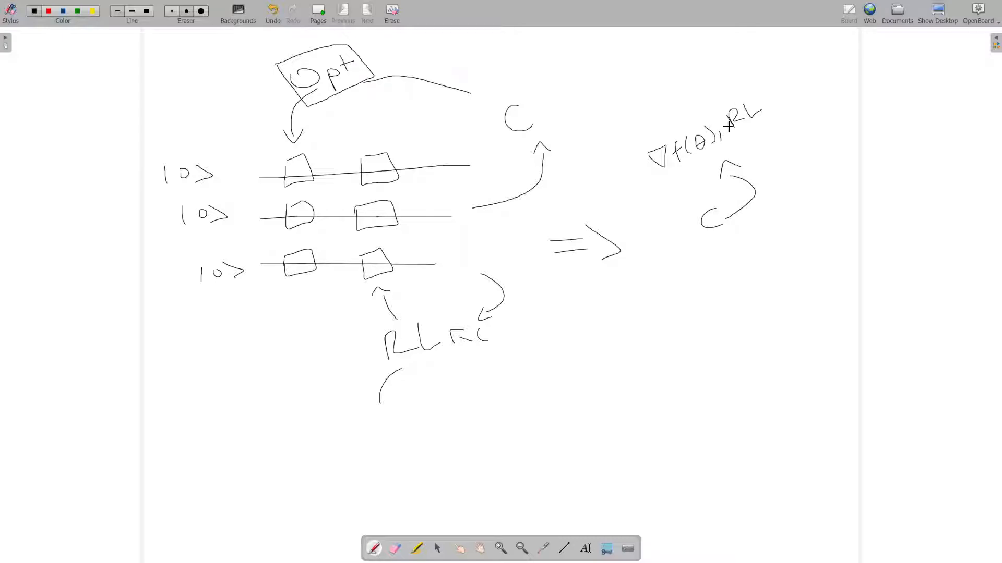
{"action": "left_click", "coordinate": [637, 174]}
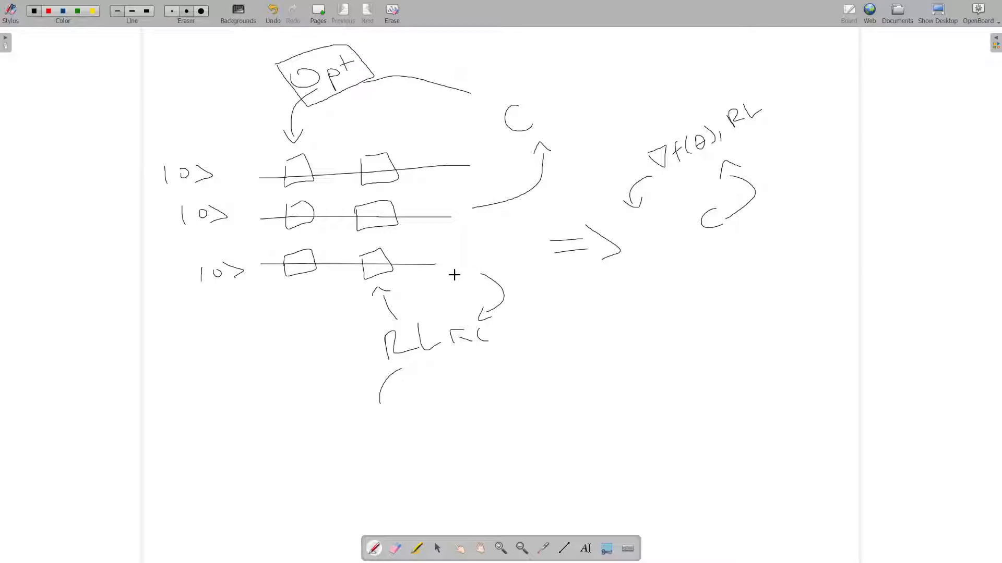
{"action": "mouse_move", "coordinate": [461, 275]}
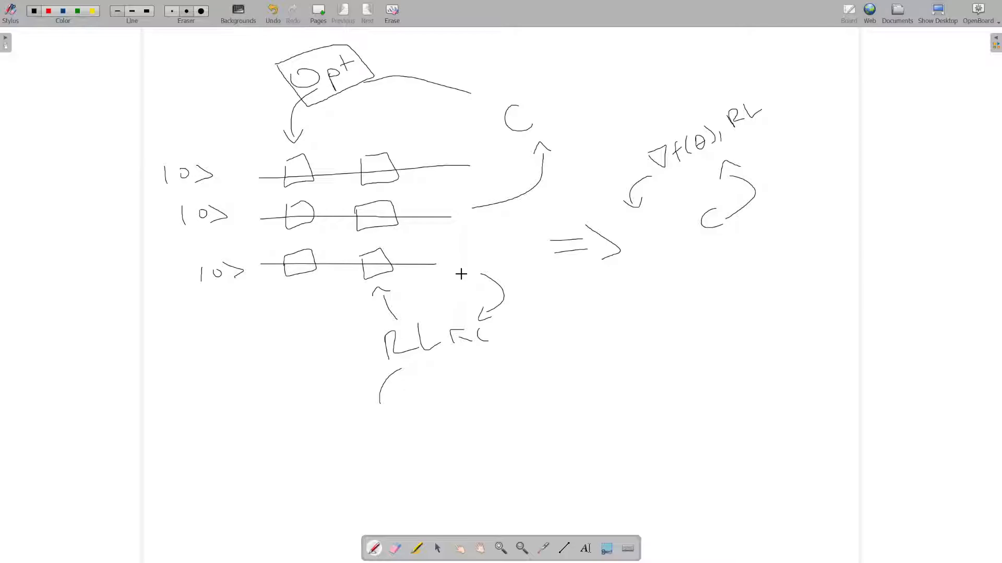
{"action": "left_click_drag", "start_coordinate": [645, 163], "coordinate": [753, 137]}
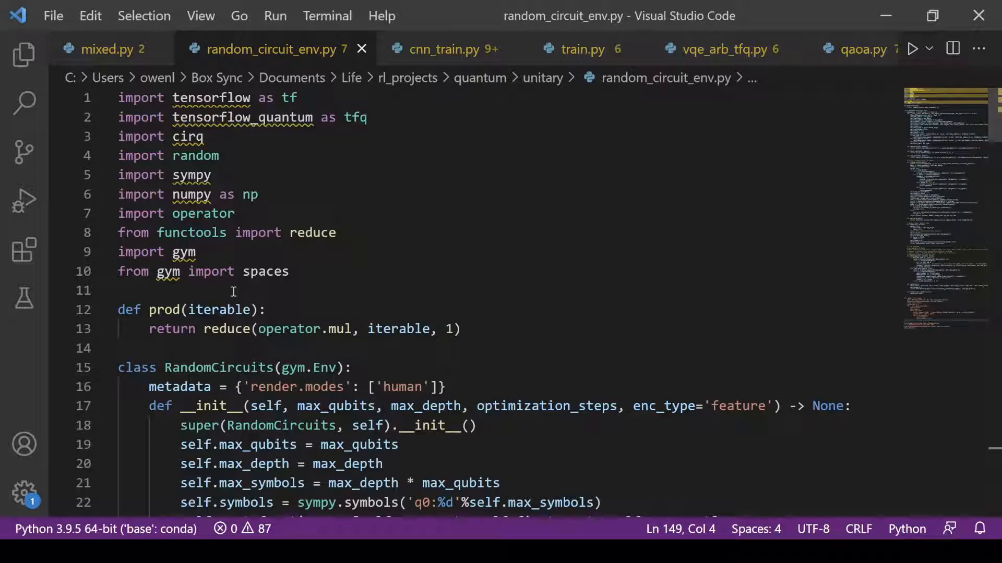
Scroll random_circuit_env.py to the RandomCircuits class and click into its __init__ parameters.
{"action": "scroll", "scroll_direction": "down", "scroll_amount": 3}
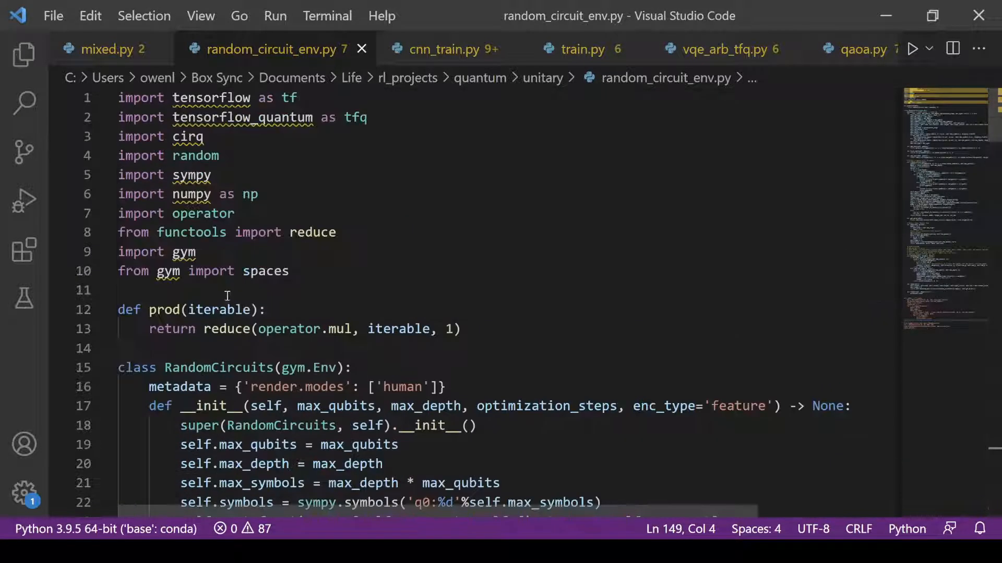
{"action": "scroll", "scroll_direction": "down", "scroll_amount": 3}
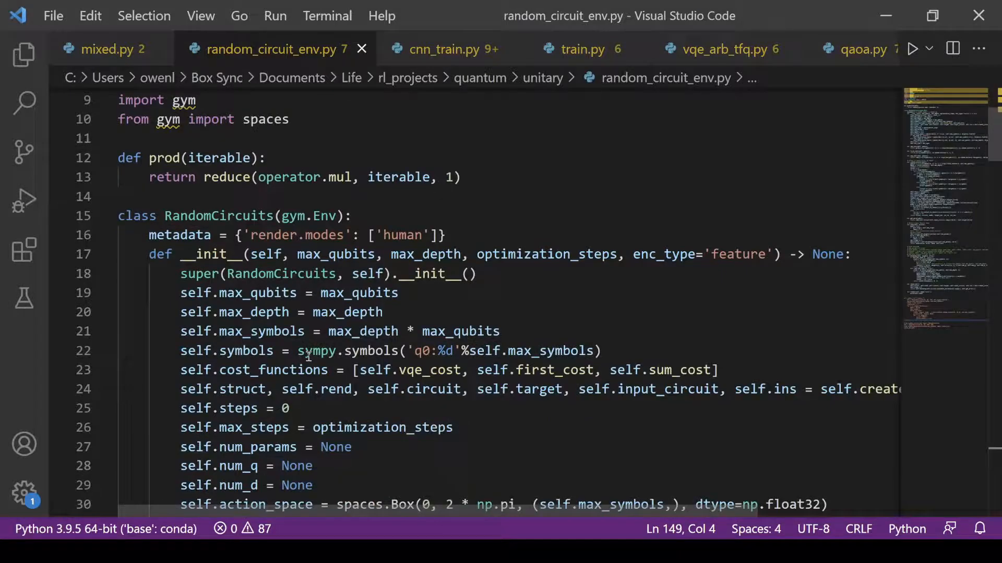
{"action": "left_click", "coordinate": [344, 254]}
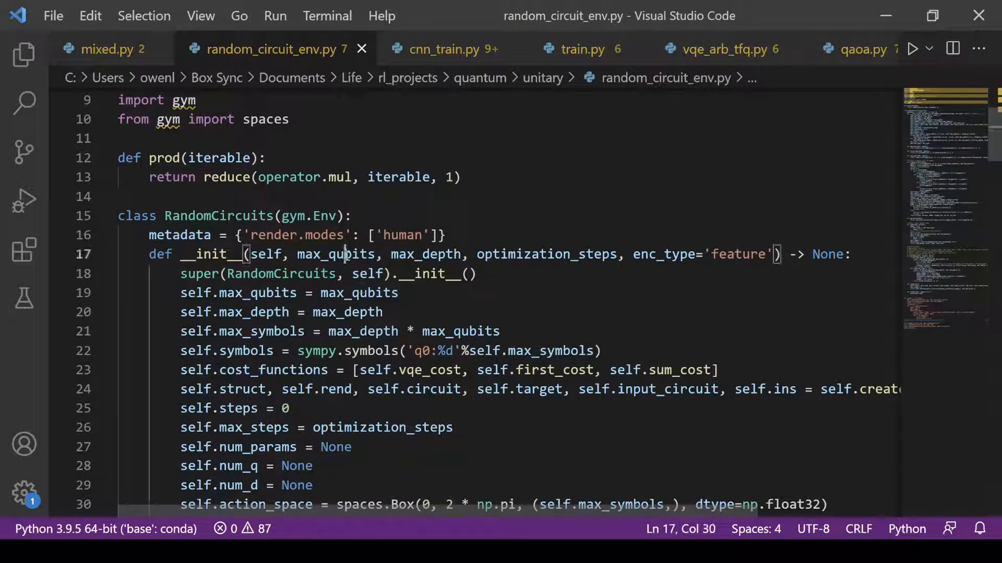
{"action": "double_click", "coordinate": [424, 254]}
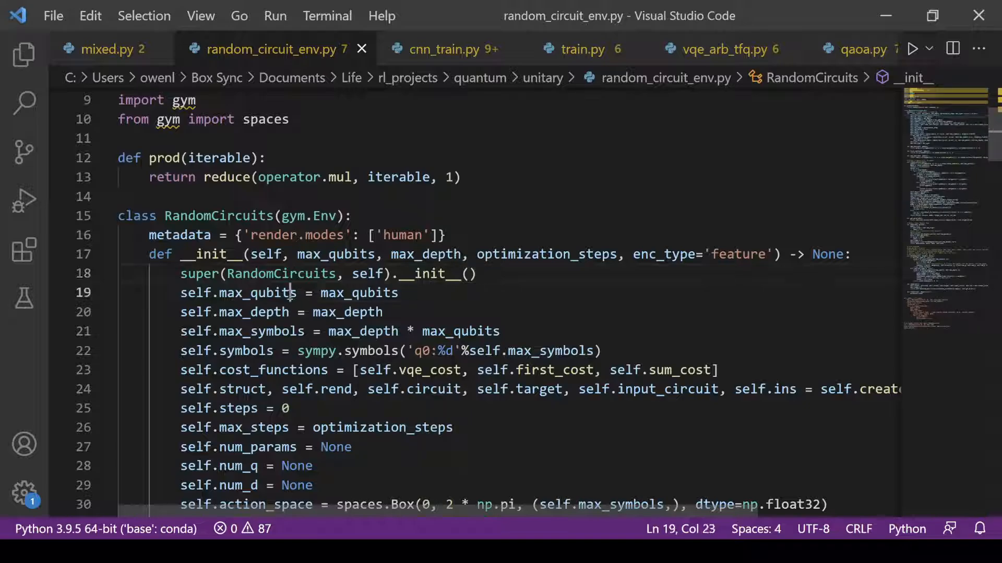
{"action": "double_click", "coordinate": [261, 332]}
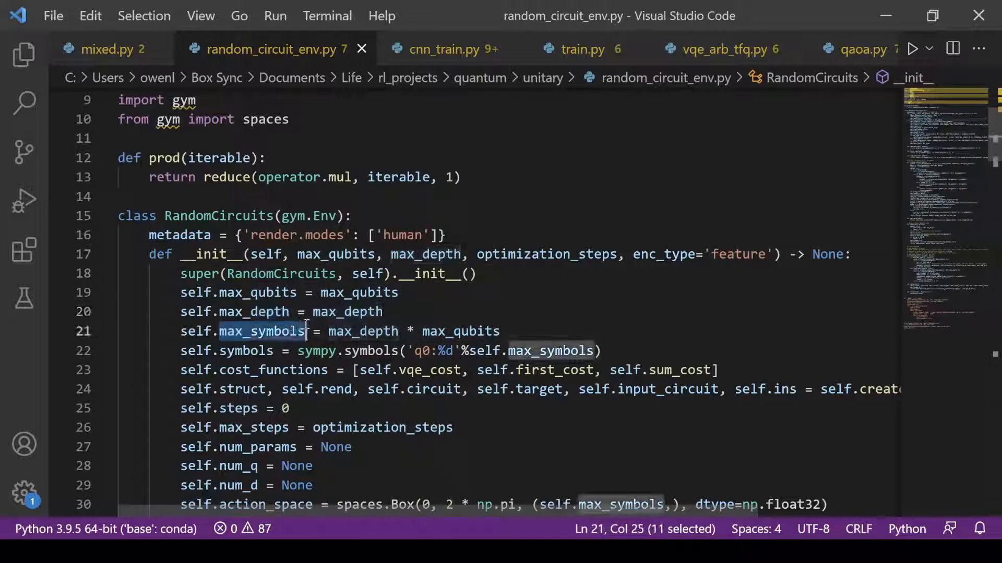
{"action": "mouse_move", "coordinate": [363, 312]}
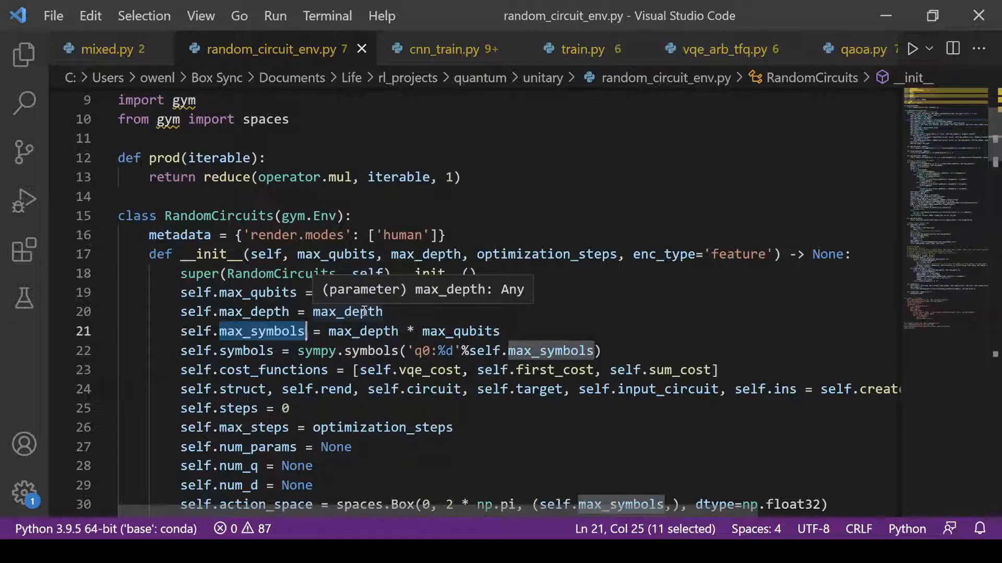
{"action": "scroll", "scroll_direction": "down", "scroll_amount": 3}
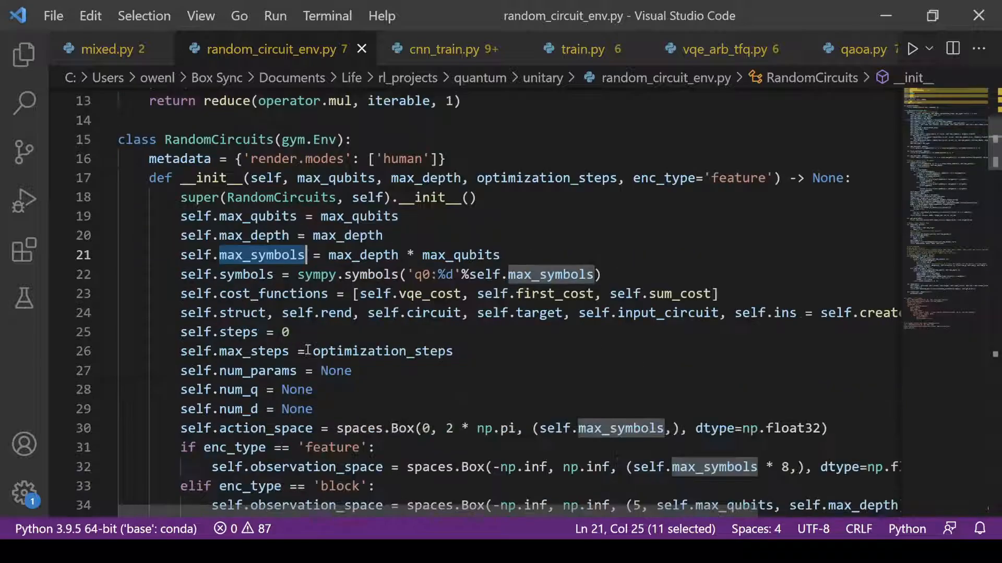
{"action": "double_click", "coordinate": [273, 294]}
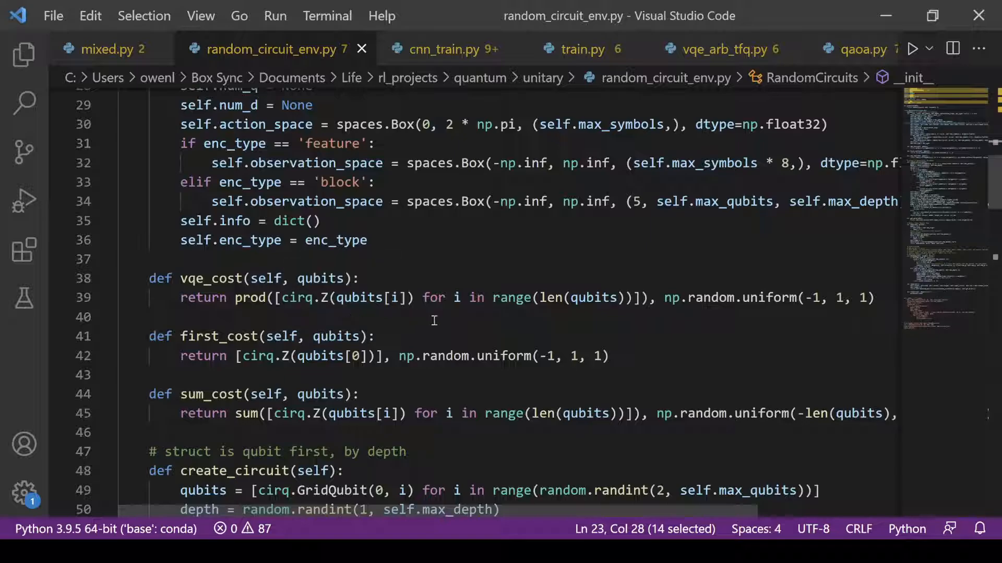
{"action": "double_click", "coordinate": [766, 298]}
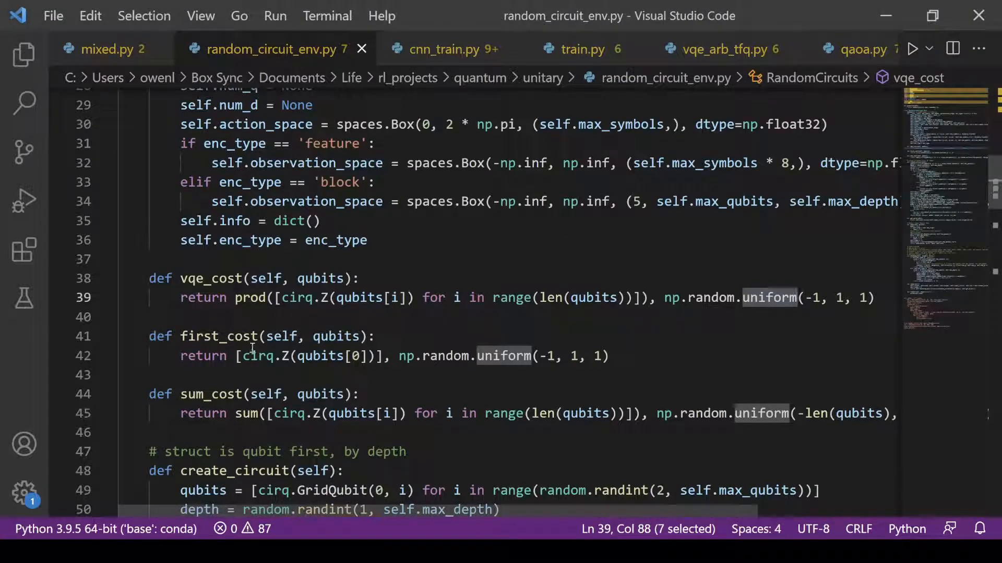
{"action": "double_click", "coordinate": [220, 336]}
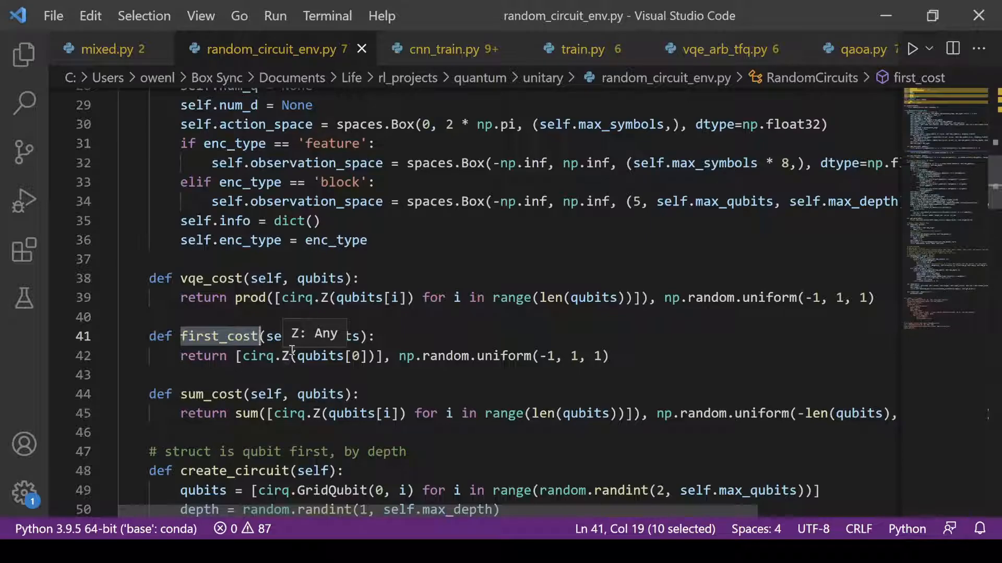
{"action": "scroll", "scroll_direction": "down", "scroll_amount": 3}
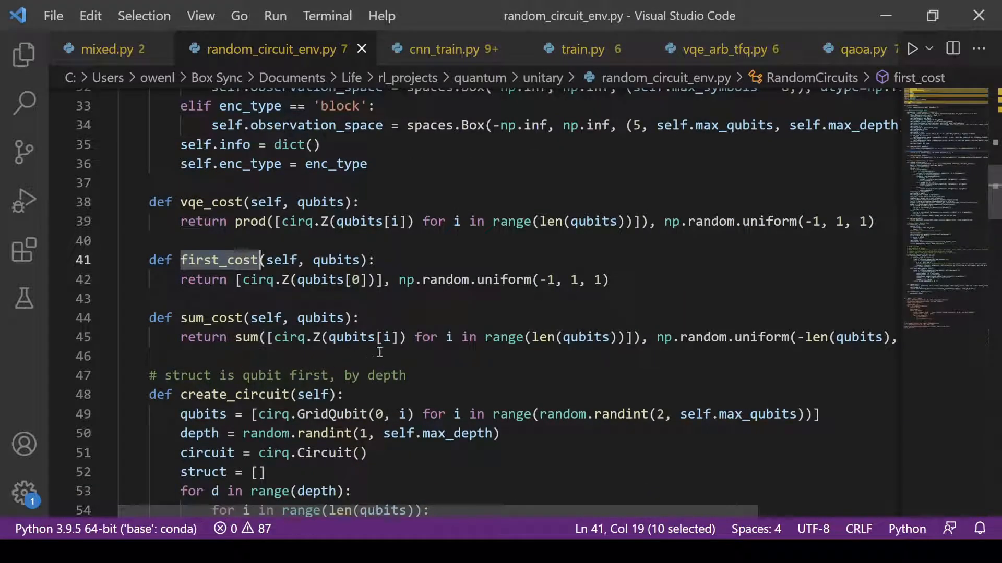
{"action": "scroll", "scroll_direction": "right", "scroll_amount": 3}
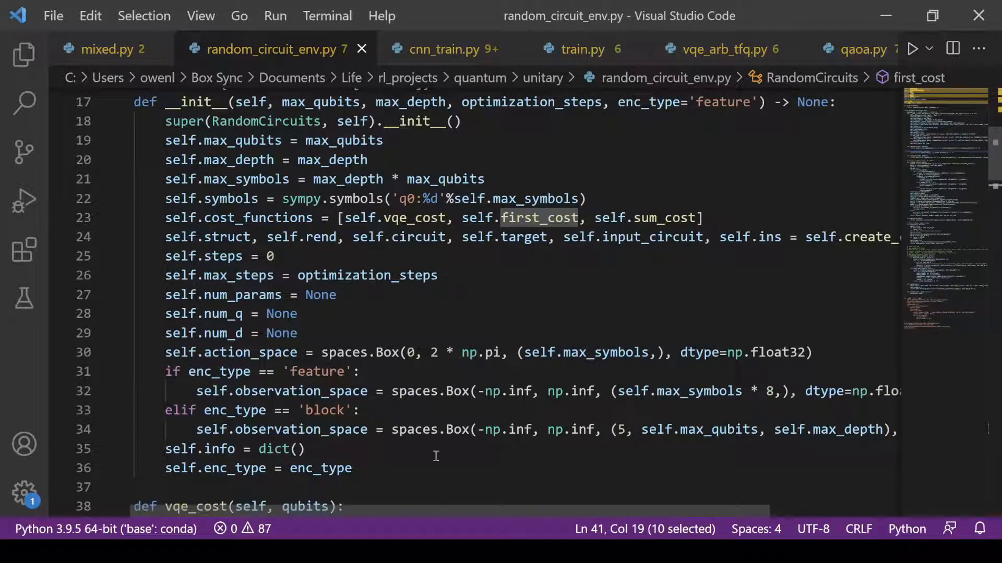
{"action": "scroll", "scroll_direction": "right", "scroll_amount": 3}
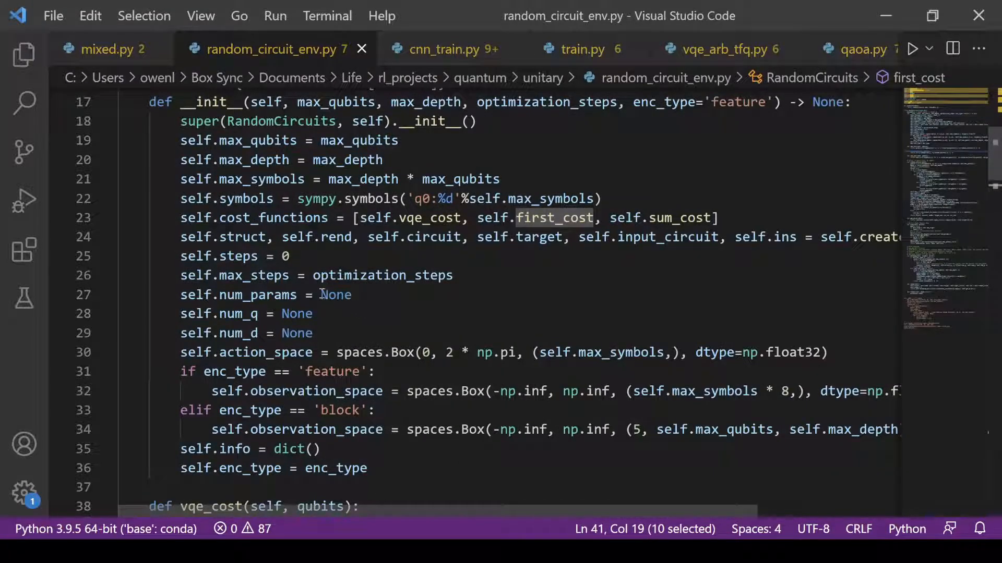
{"action": "mouse_move", "coordinate": [356, 342]}
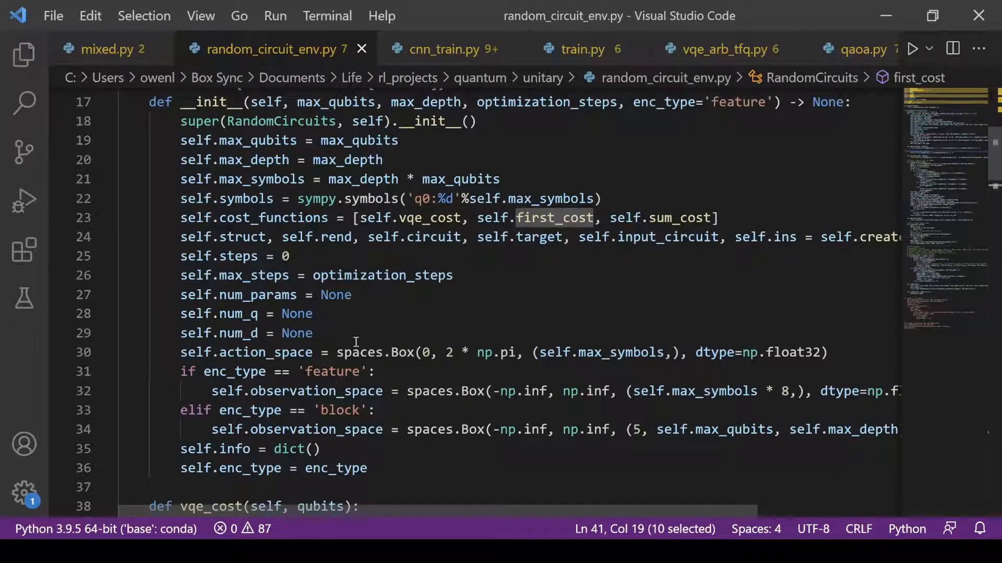
{"action": "mouse_move", "coordinate": [407, 352]}
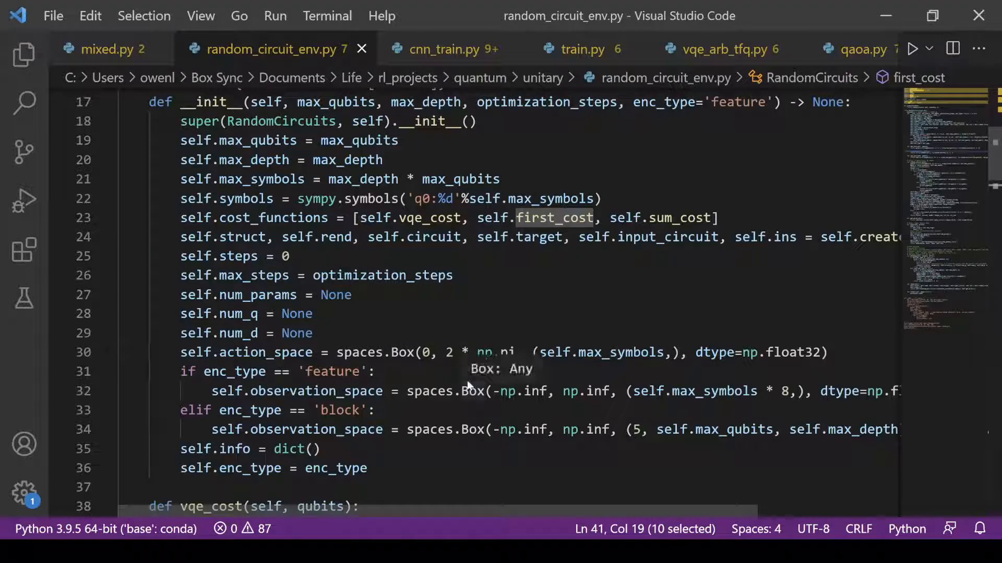
{"action": "mouse_move", "coordinate": [559, 352]}
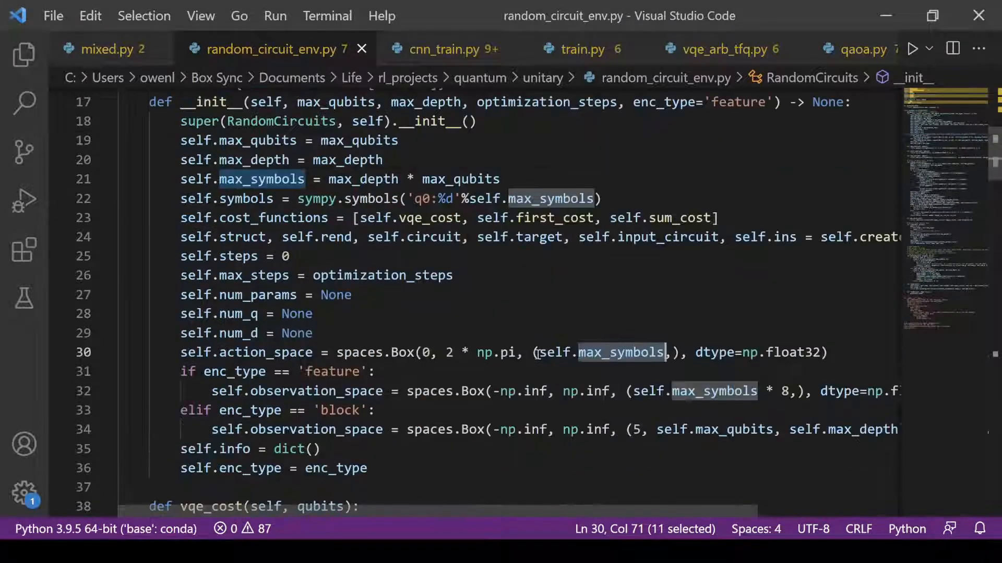
{"action": "scroll", "scroll_direction": "down", "scroll_amount": 3}
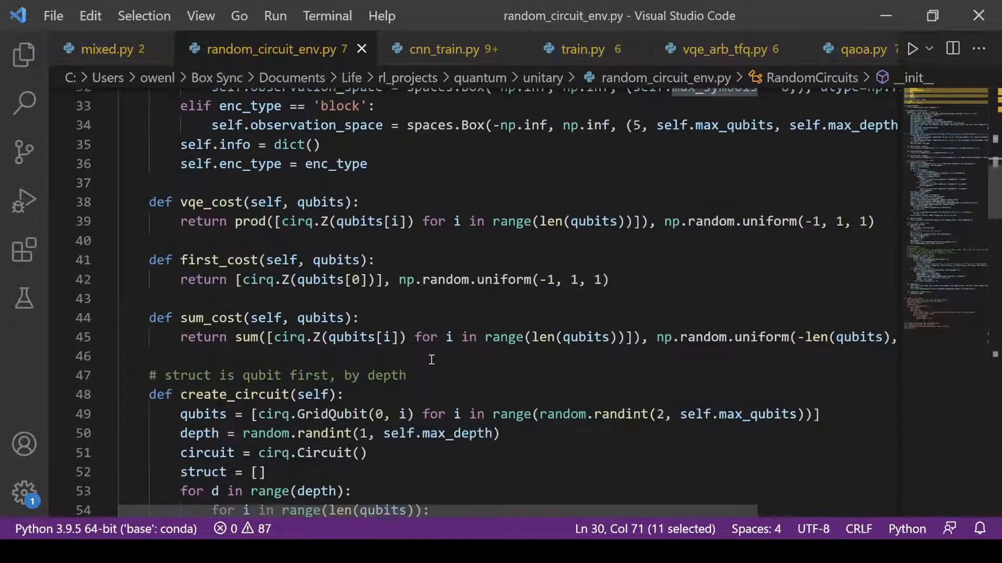
{"action": "scroll", "scroll_direction": "down", "scroll_amount": 3}
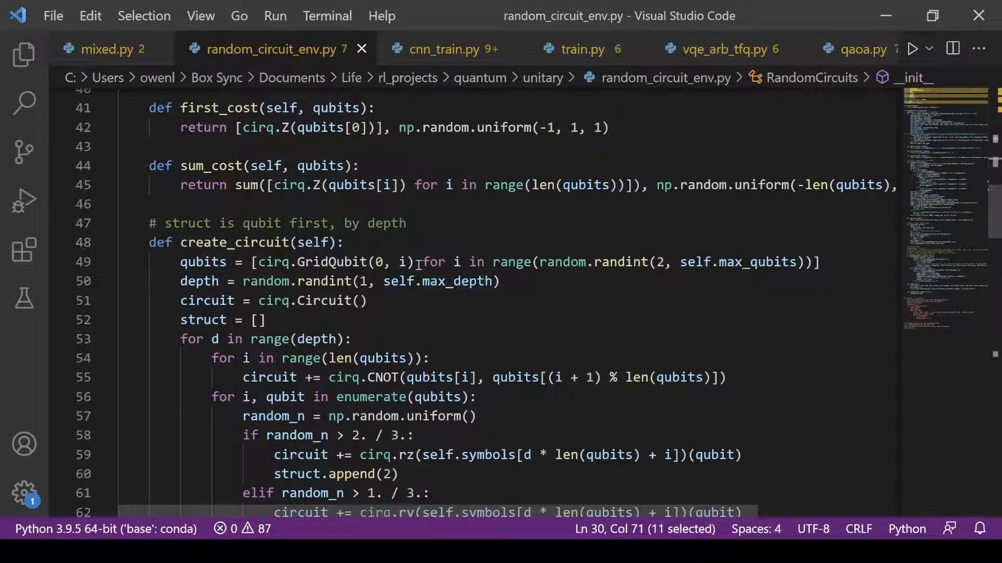
{"action": "mouse_move", "coordinate": [358, 262]}
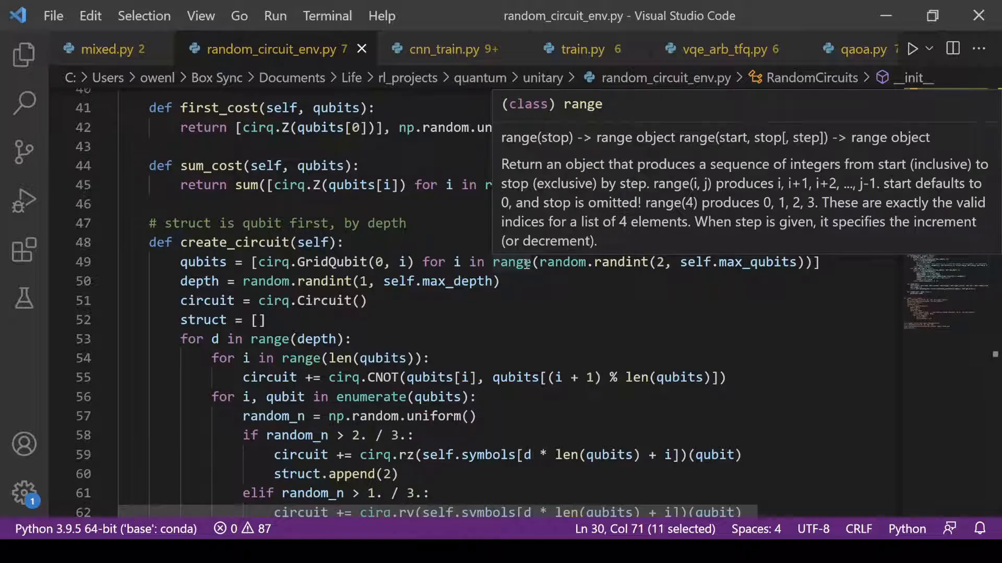
{"action": "left_click", "coordinate": [476, 250]}
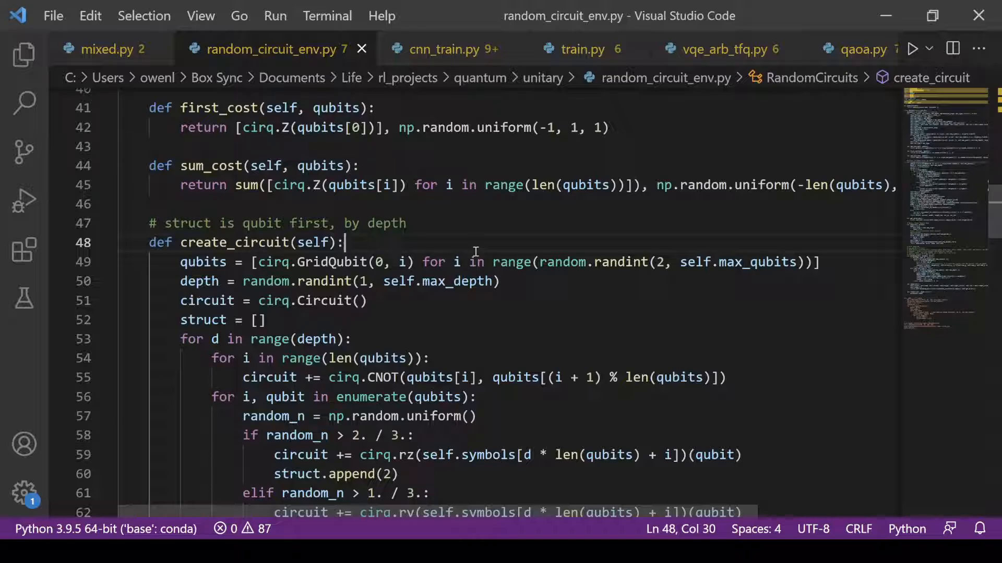
{"action": "mouse_move", "coordinate": [489, 261]}
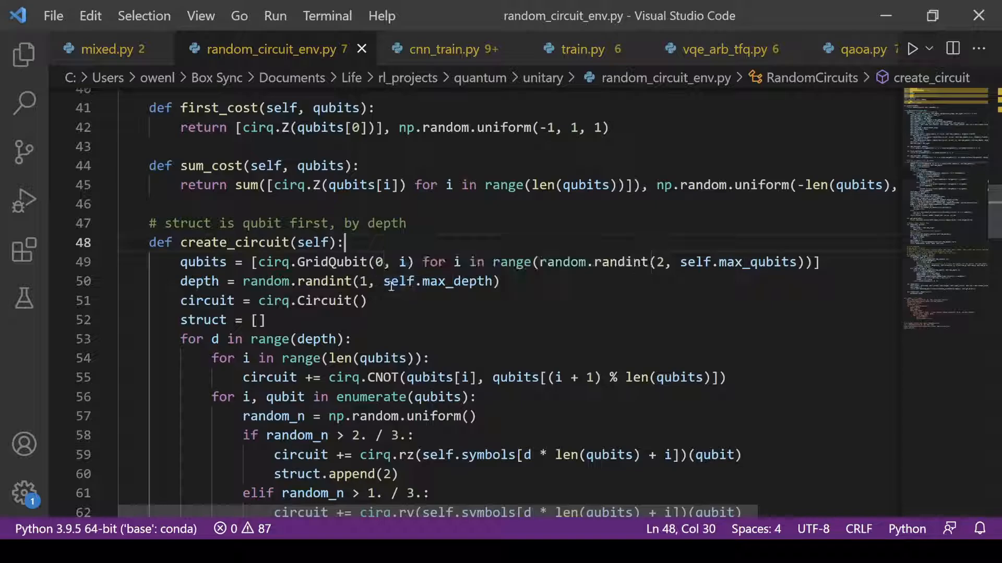
{"action": "scroll", "scroll_direction": "down", "scroll_amount": 3}
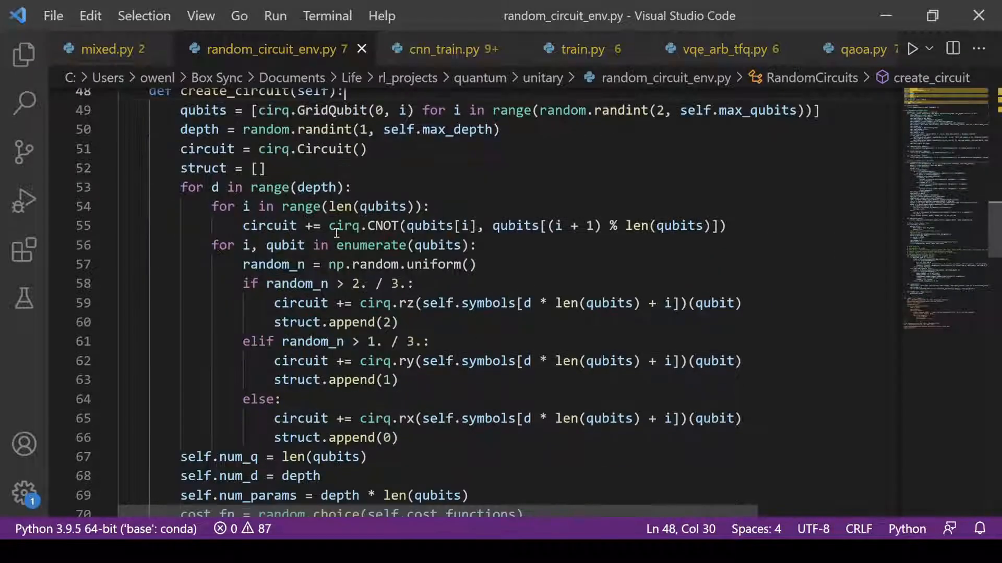
{"action": "mouse_move", "coordinate": [387, 225]}
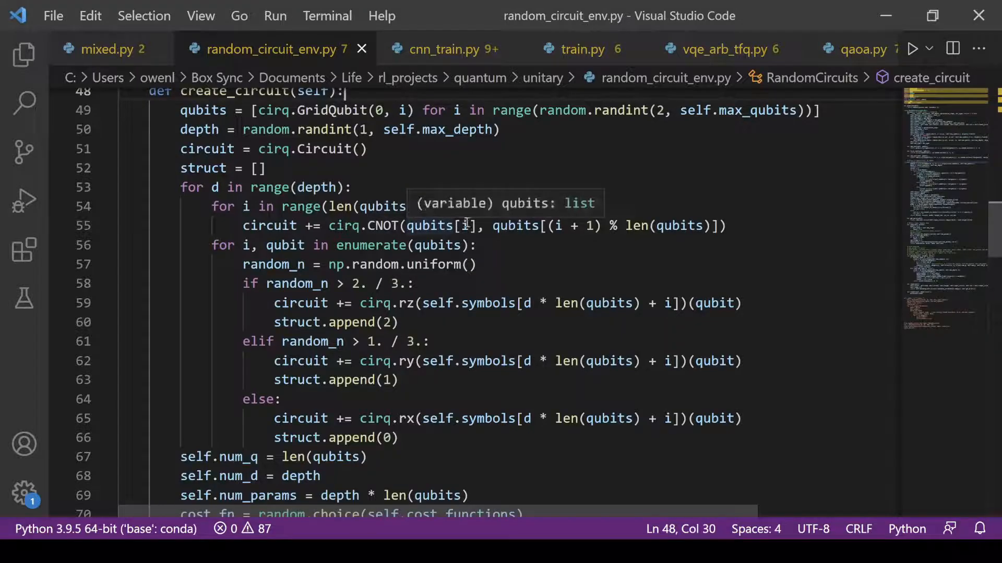
{"action": "mouse_move", "coordinate": [485, 220]}
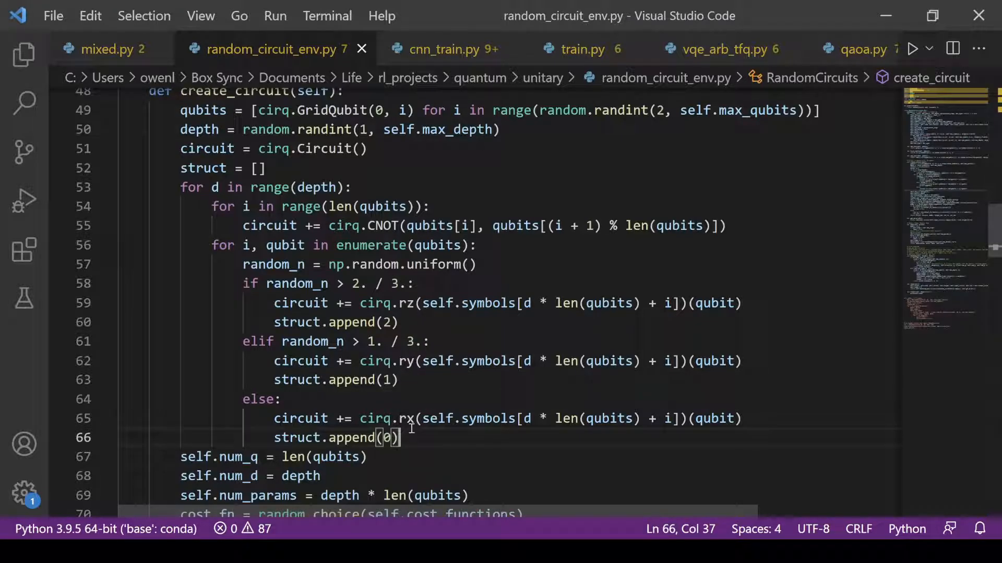
{"action": "mouse_move", "coordinate": [441, 342]}
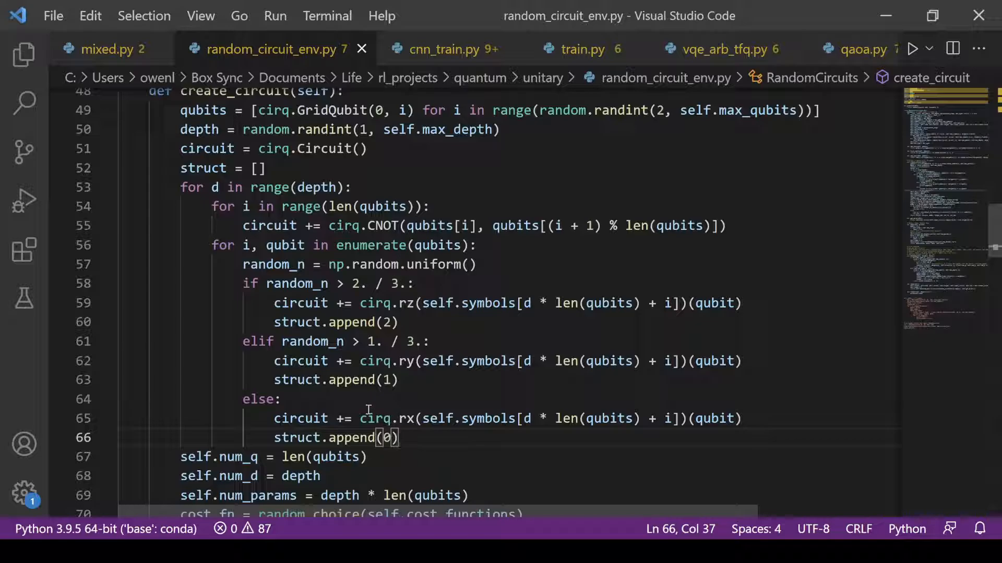
{"action": "scroll", "scroll_direction": "down", "scroll_amount": 3}
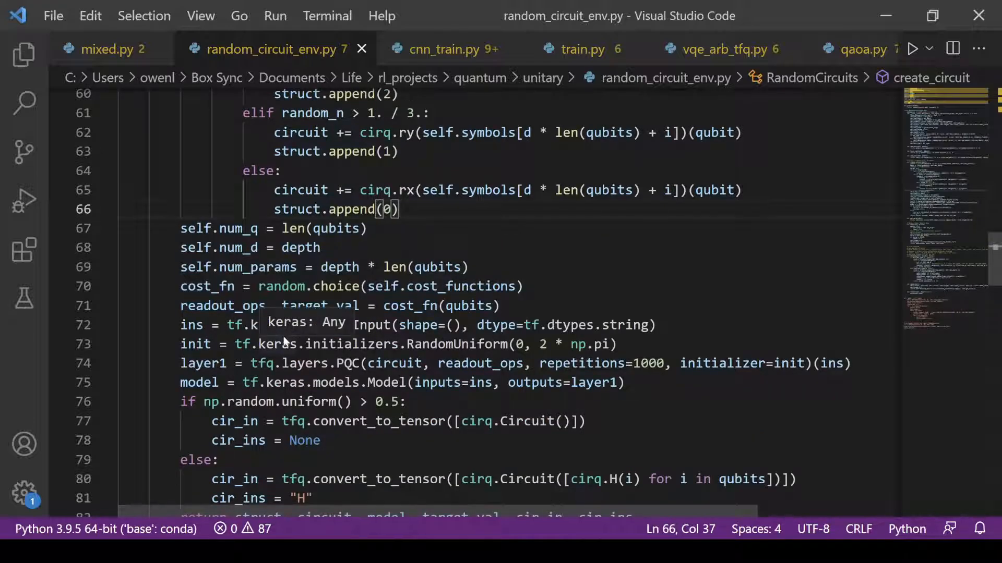
{"action": "mouse_move", "coordinate": [322, 339]}
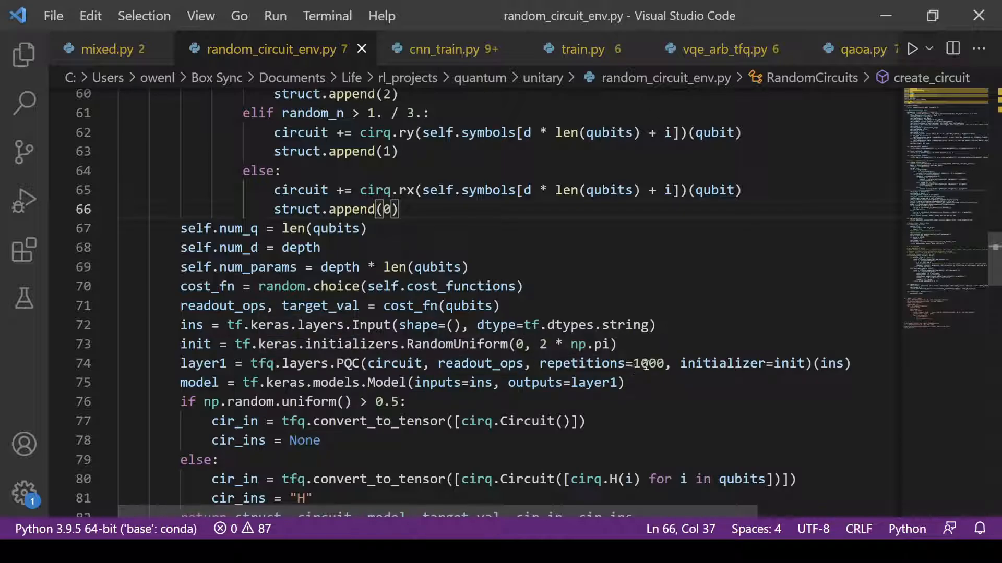
{"action": "double_click", "coordinate": [647, 363]}
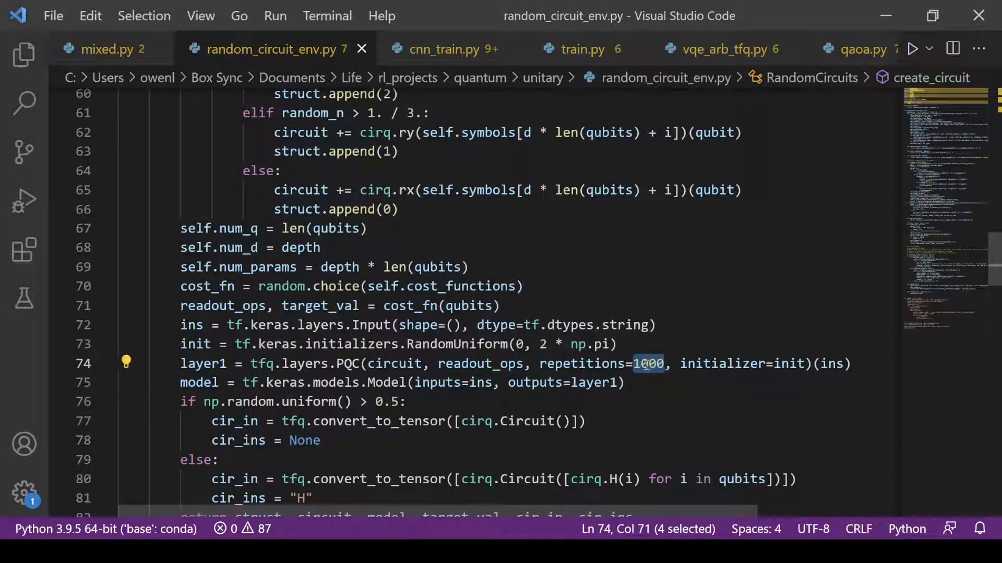
{"action": "scroll", "scroll_direction": "down", "scroll_amount": 3}
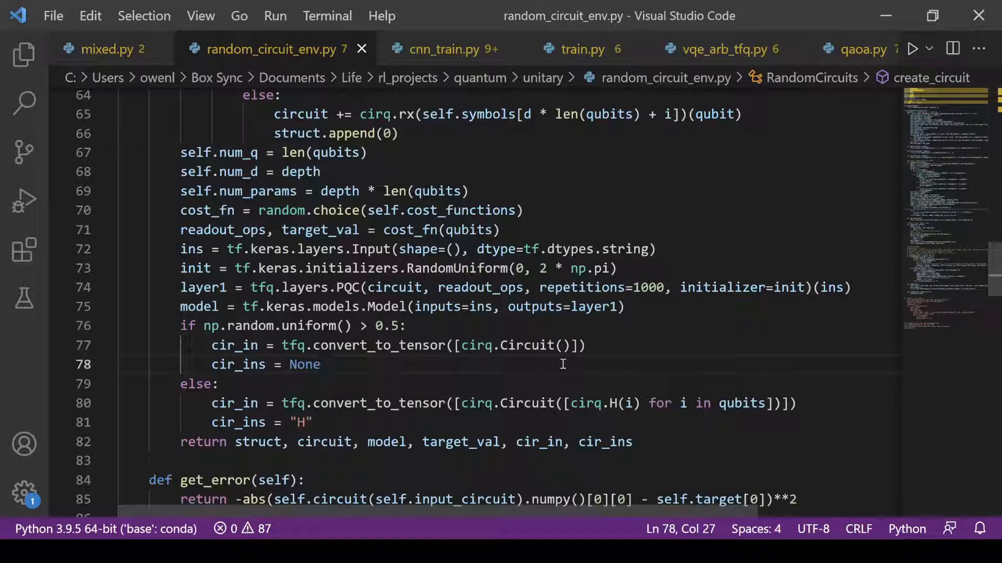
{"action": "scroll", "scroll_direction": "down", "scroll_amount": 3}
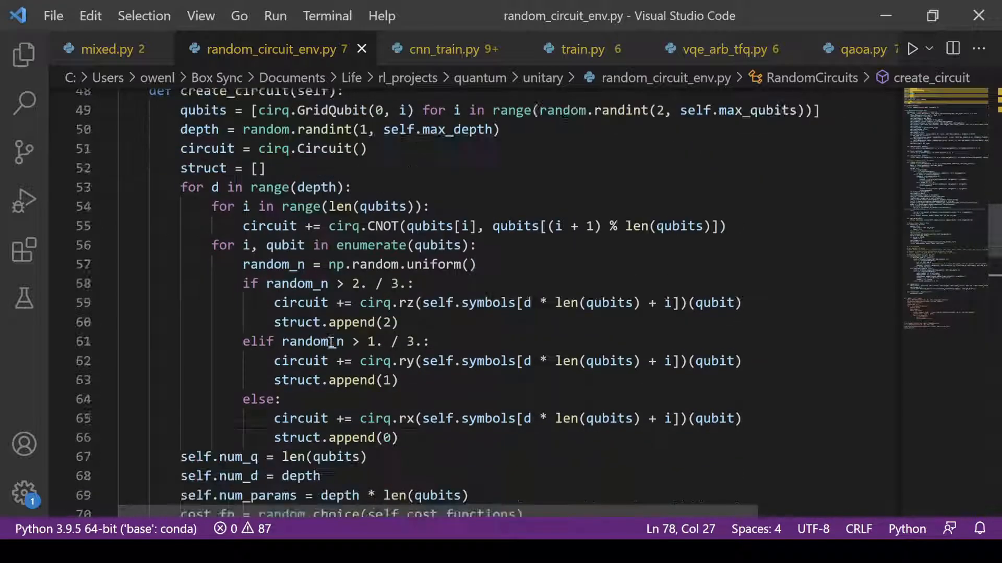
{"action": "scroll", "scroll_direction": "down", "scroll_amount": 3}
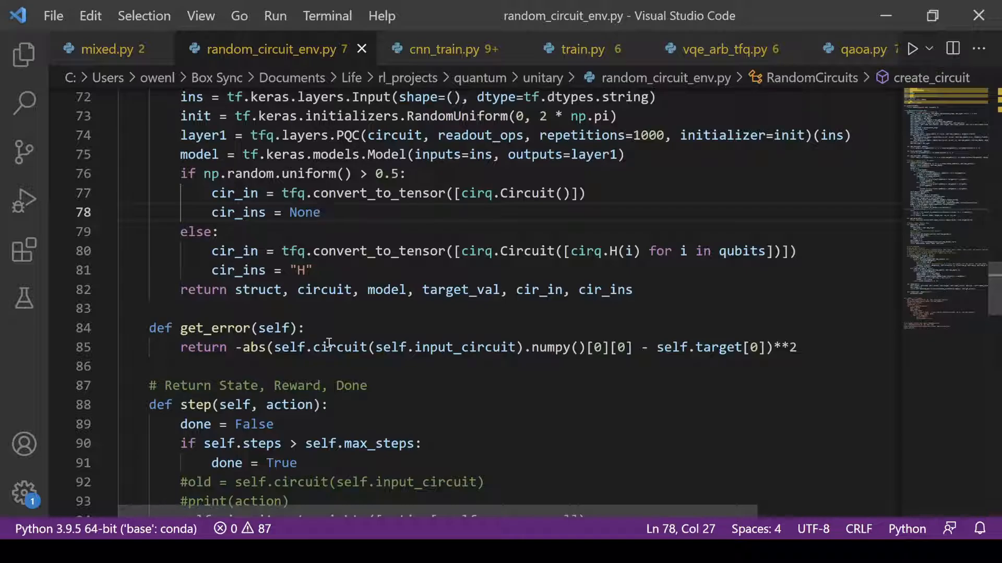
{"action": "scroll", "scroll_direction": "down", "scroll_amount": 3}
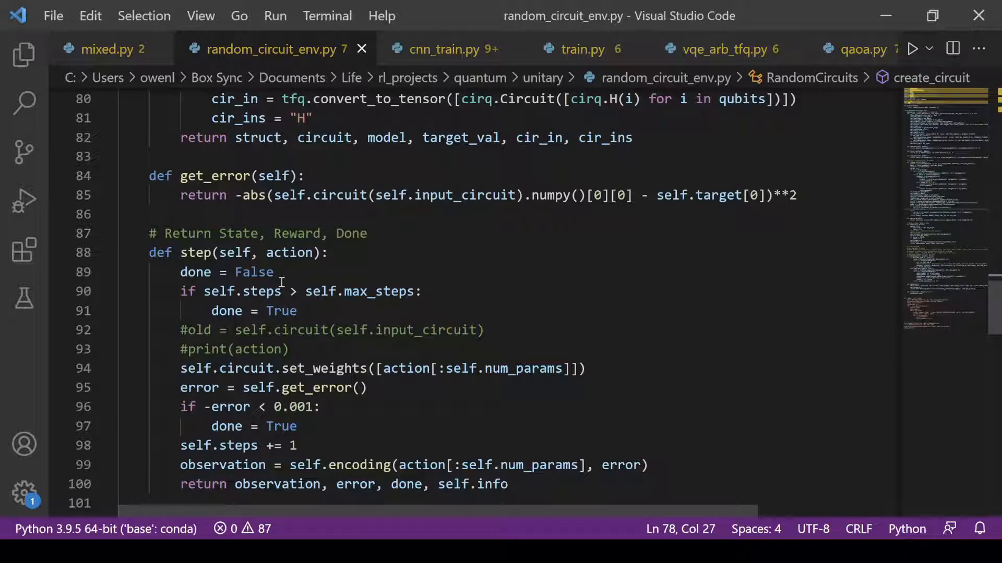
{"action": "mouse_move", "coordinate": [236, 292]}
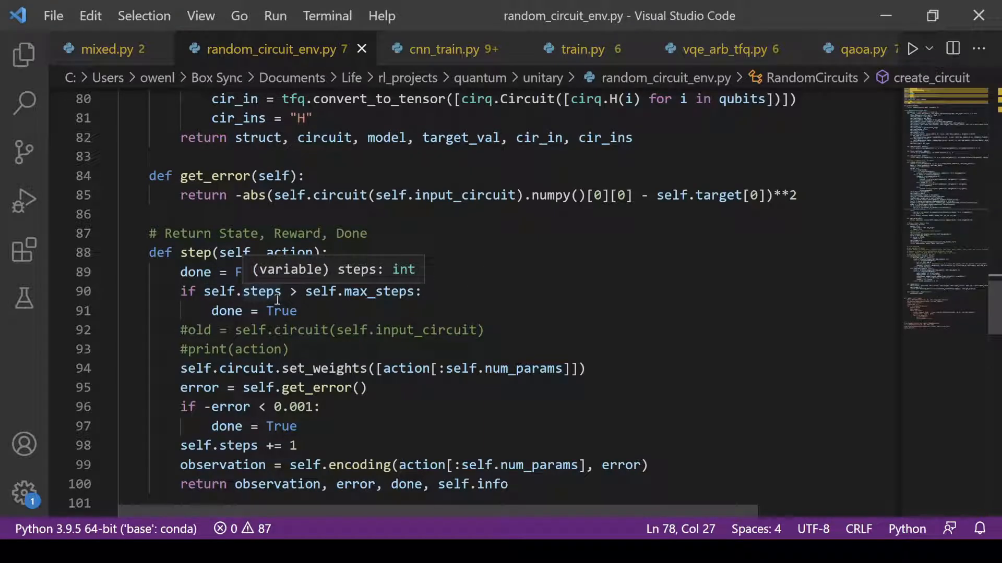
{"action": "scroll", "scroll_direction": "down", "scroll_amount": 3}
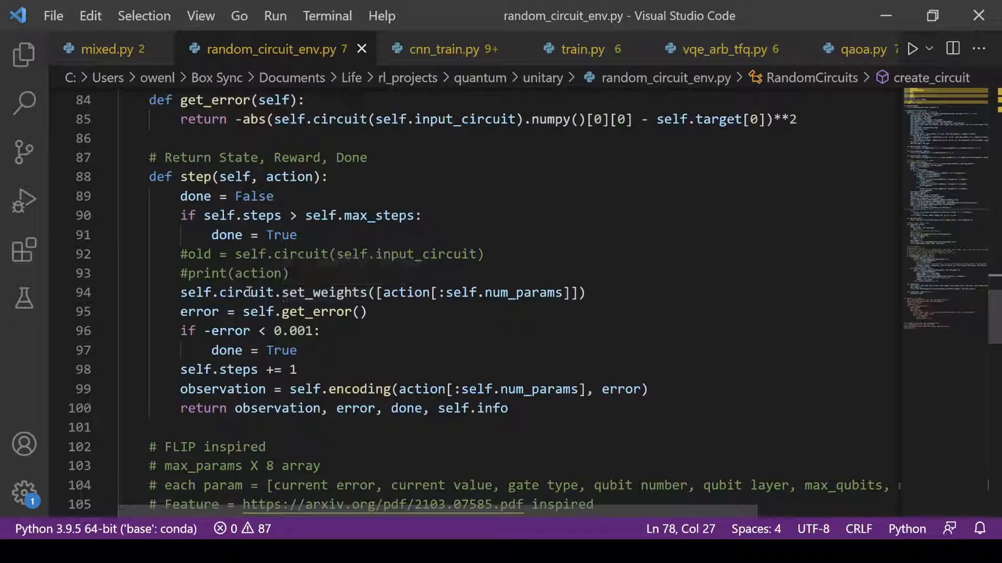
{"action": "mouse_move", "coordinate": [332, 293]}
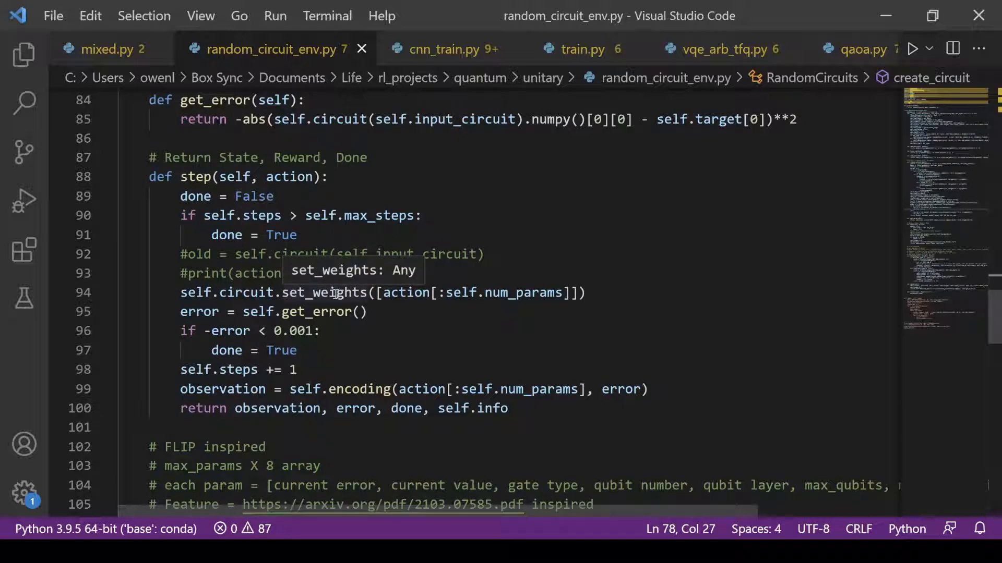
{"action": "mouse_move", "coordinate": [273, 350]}
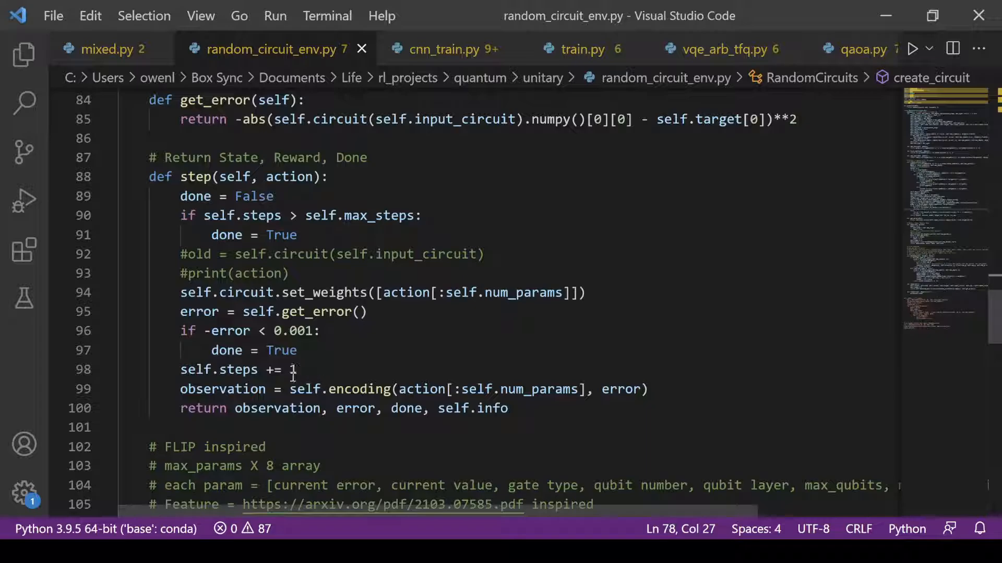
{"action": "mouse_move", "coordinate": [358, 389]}
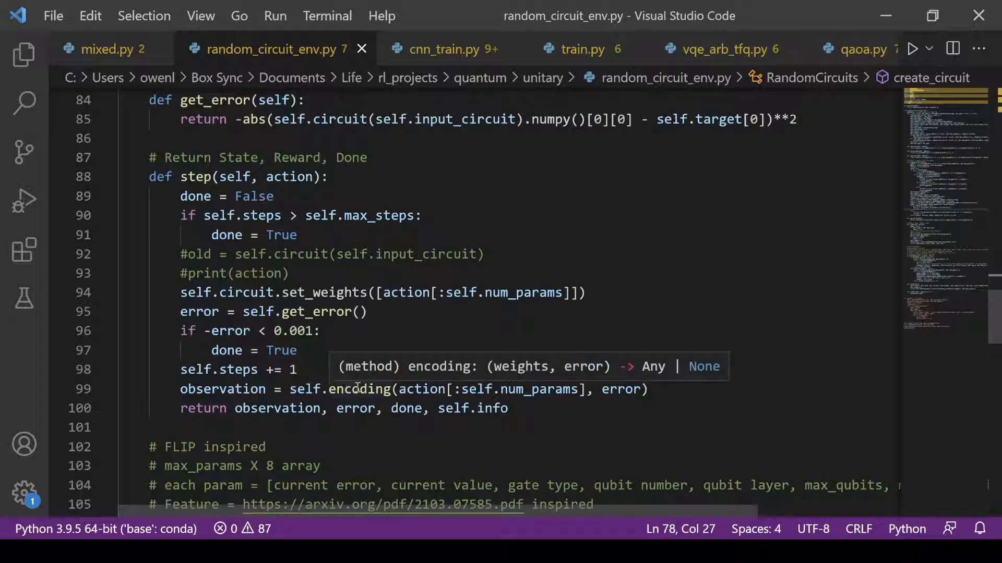
{"action": "mouse_move", "coordinate": [324, 376]}
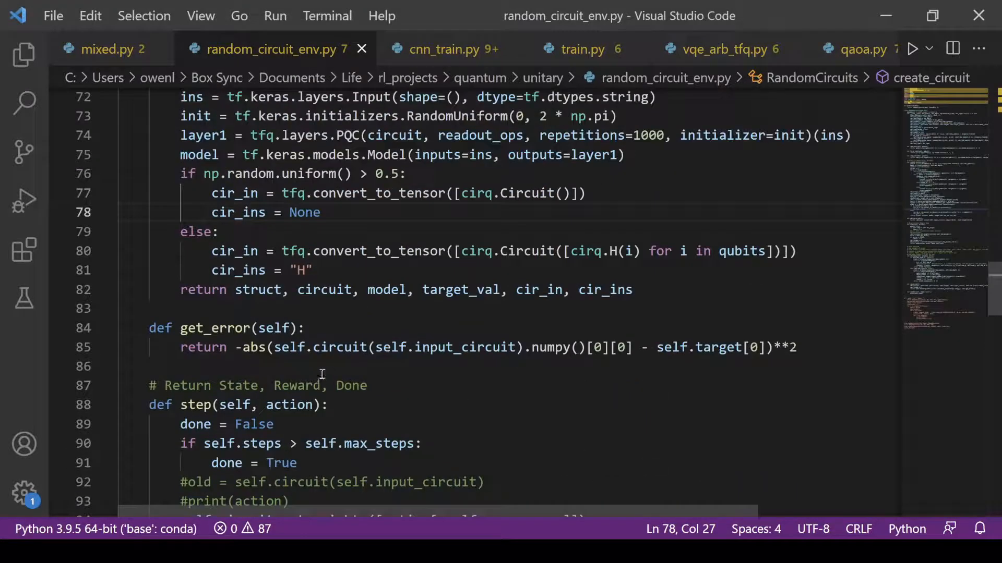
{"action": "left_click_drag", "start_coordinate": [283, 347], "coordinate": [578, 347]}
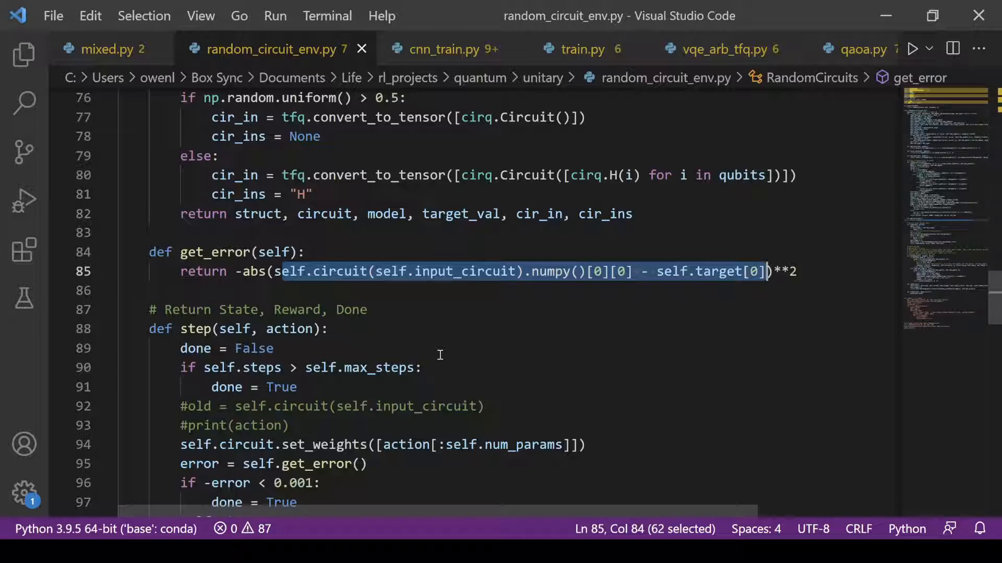
{"action": "scroll", "scroll_direction": "down", "scroll_amount": 3}
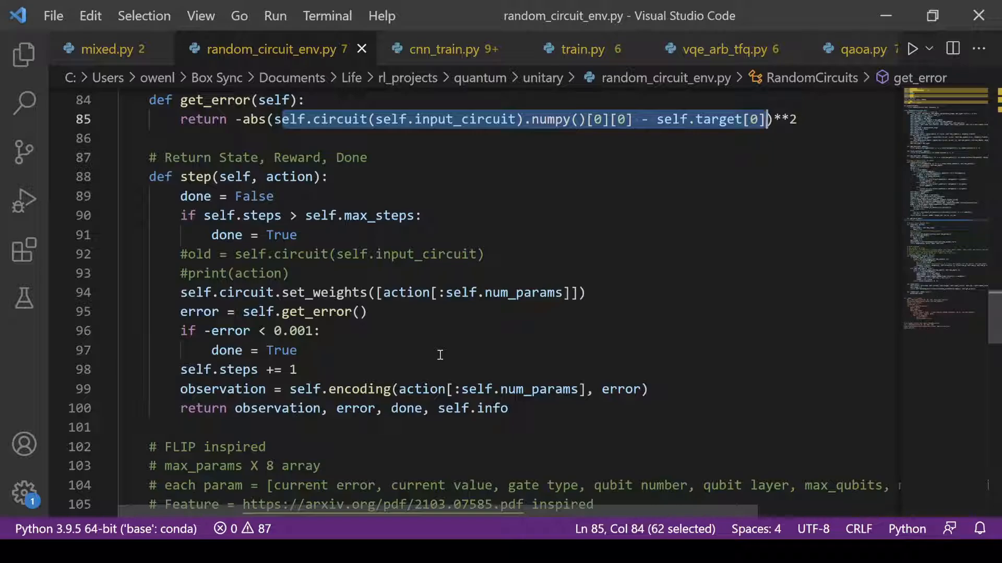
{"action": "scroll", "scroll_direction": "down", "scroll_amount": 3}
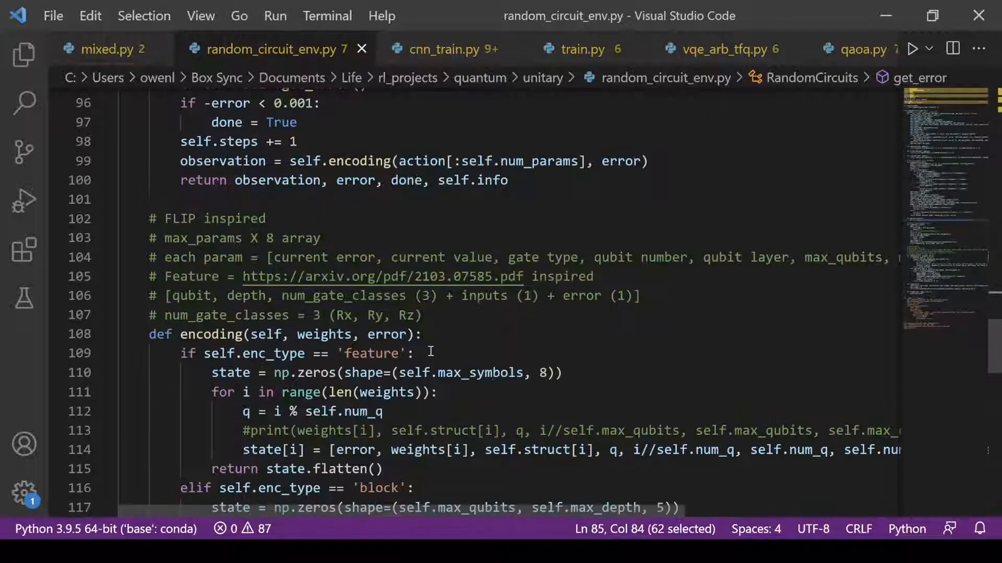
Change the line 105 arXiv comment from 'Feature' to 'Block'.
{"action": "scroll", "scroll_direction": "down", "scroll_amount": 3}
{"action": "type", "text": "Bl"}
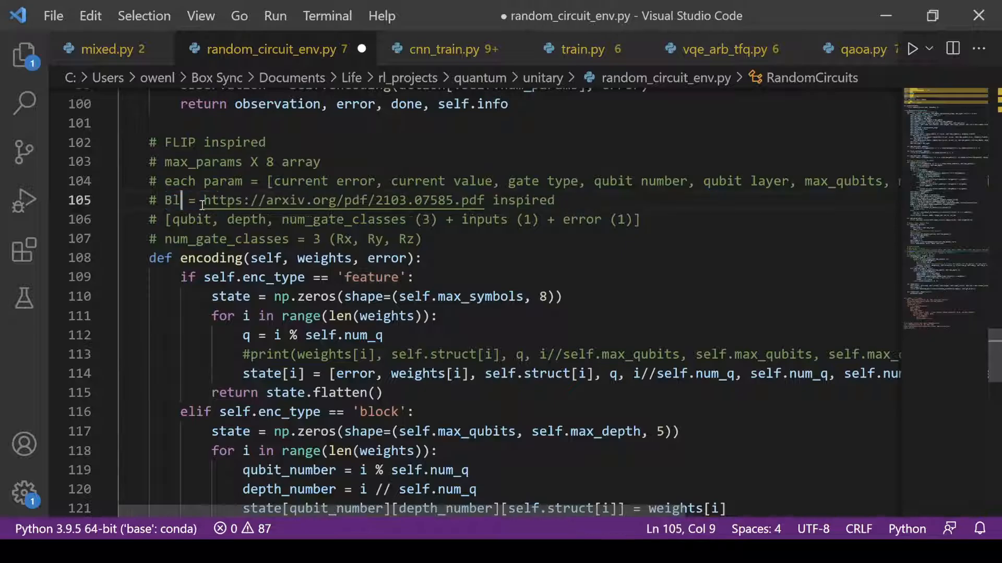
{"action": "type", "text": "ock"}
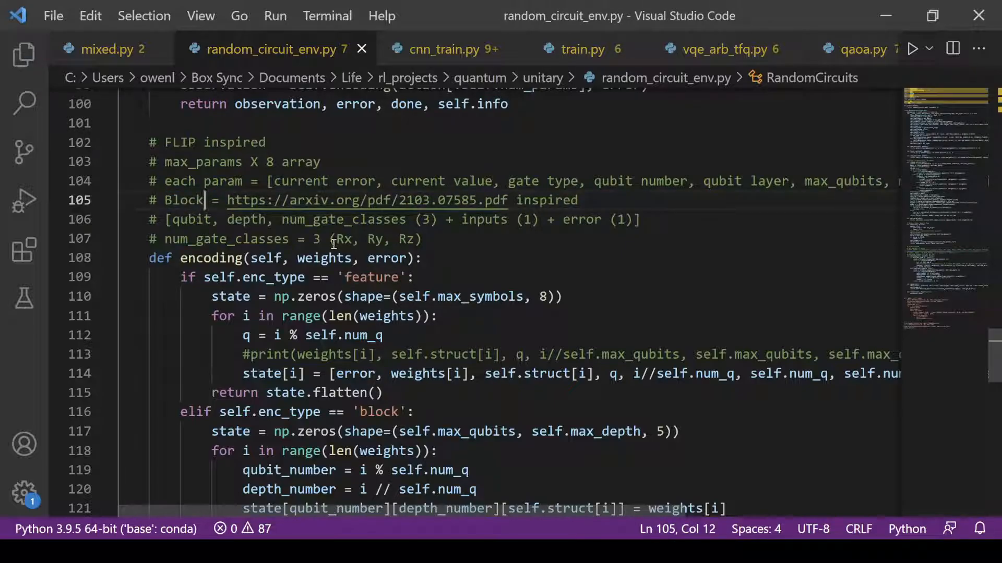
{"action": "mouse_move", "coordinate": [325, 258]}
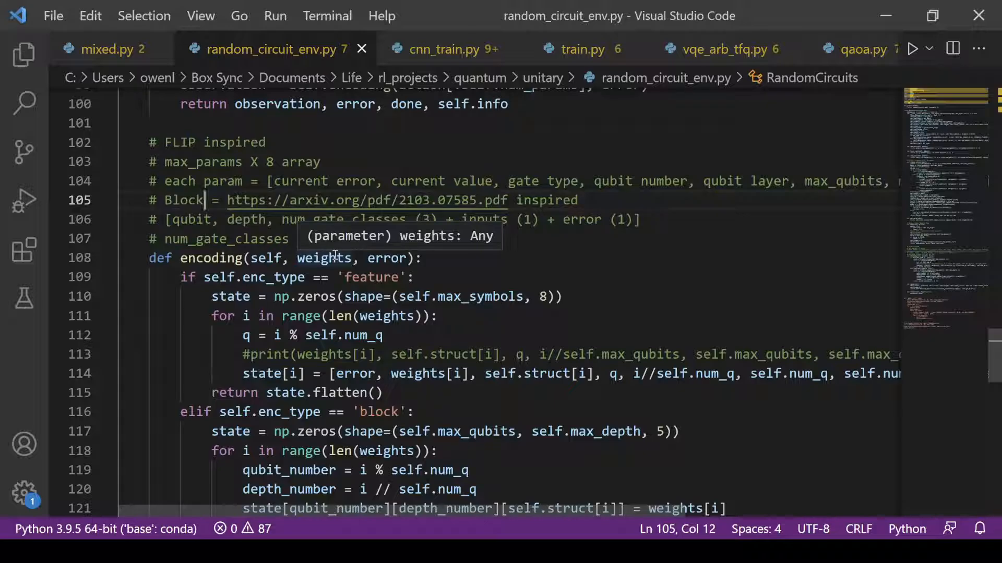
{"action": "mouse_move", "coordinate": [339, 273]}
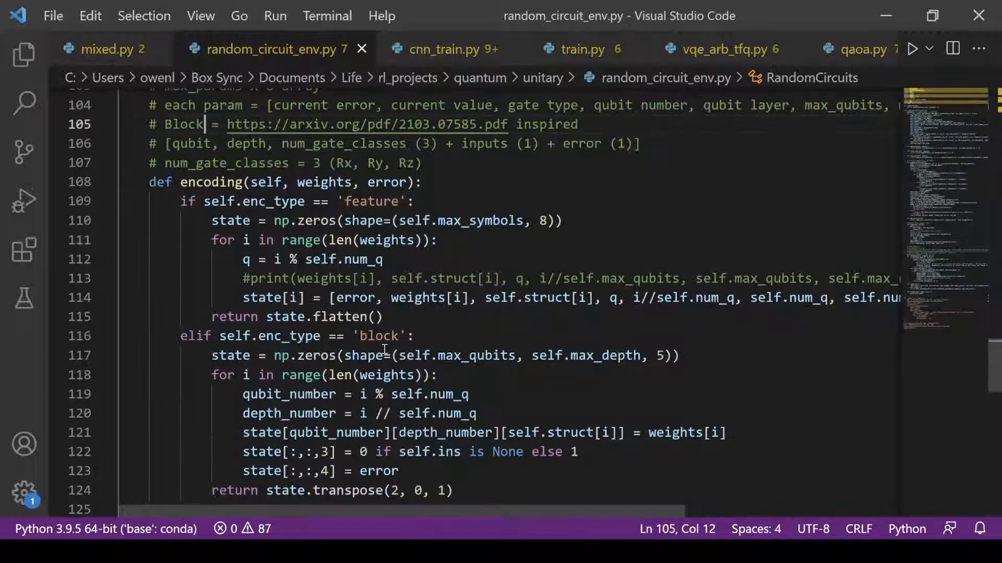
{"action": "mouse_move", "coordinate": [441, 286]}
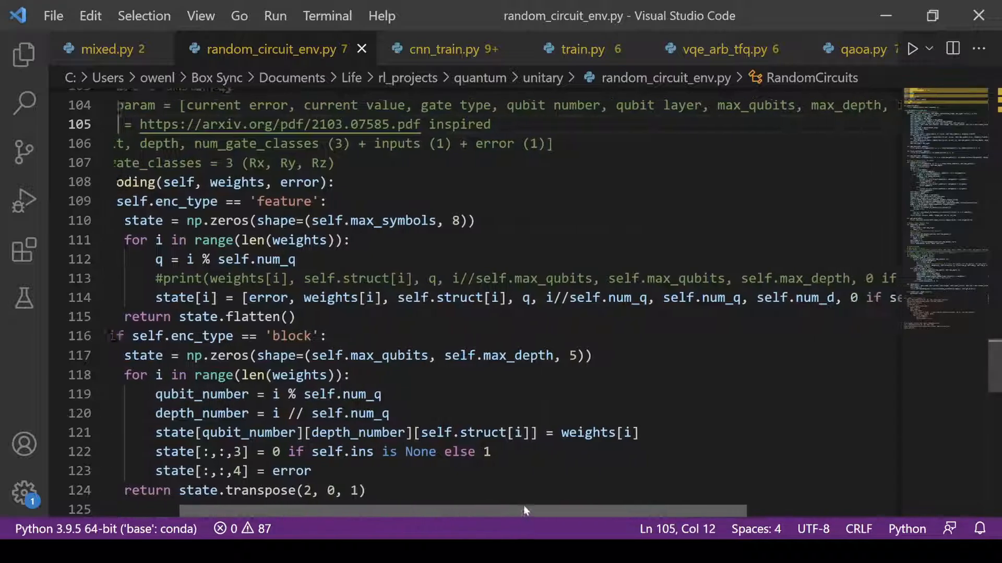
{"action": "scroll", "scroll_direction": "right", "scroll_amount": 3}
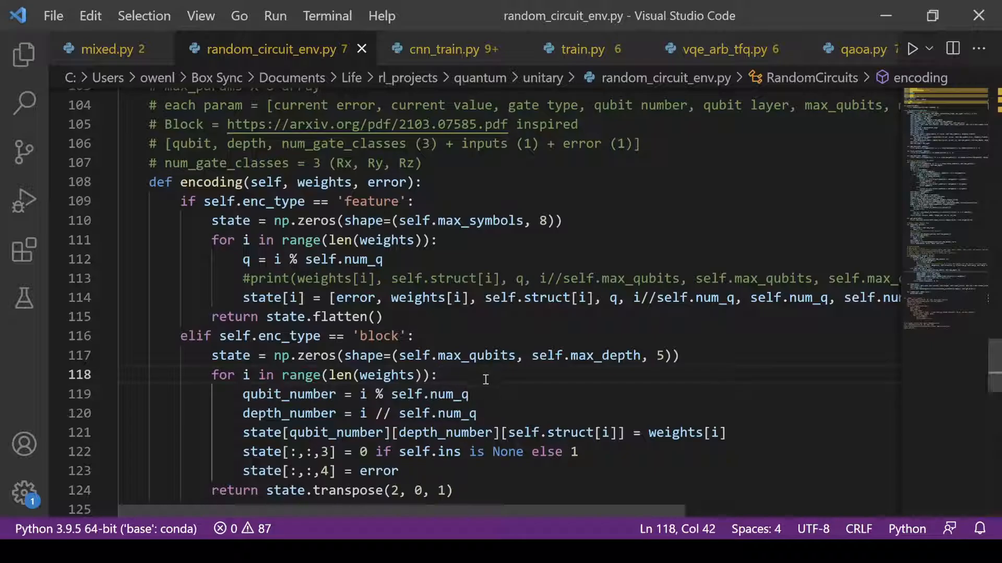
Review the block encoding branch, reset and render, then switch to train.py.
{"action": "scroll", "scroll_direction": "down", "scroll_amount": 3}
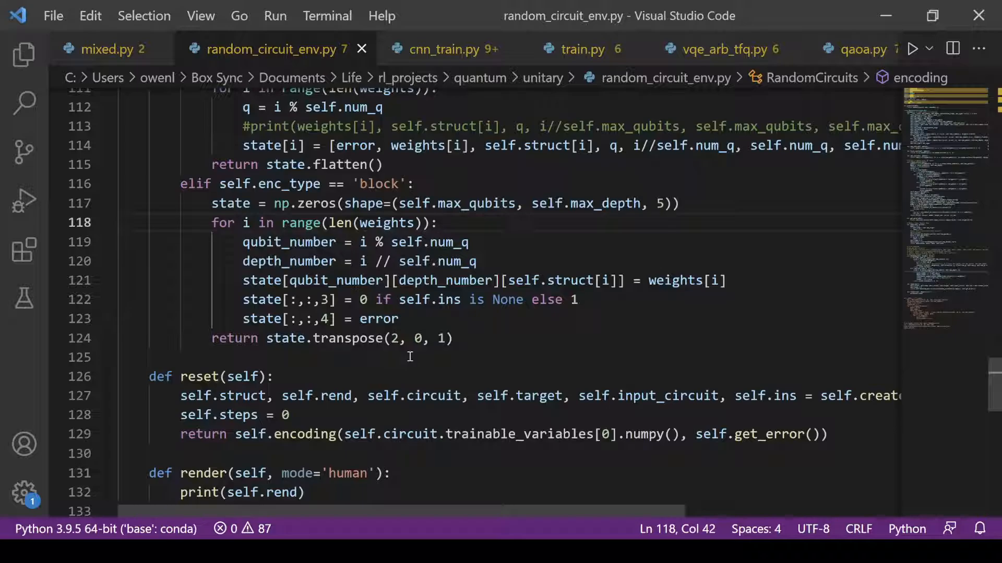
{"action": "left_click", "coordinate": [438, 223]}
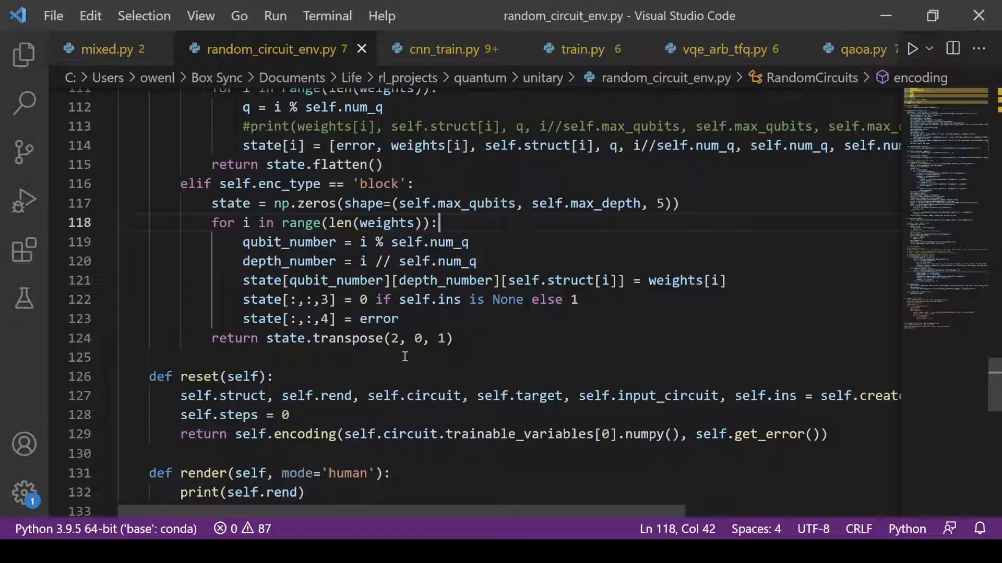
{"action": "scroll", "scroll_direction": "down", "scroll_amount": 3}
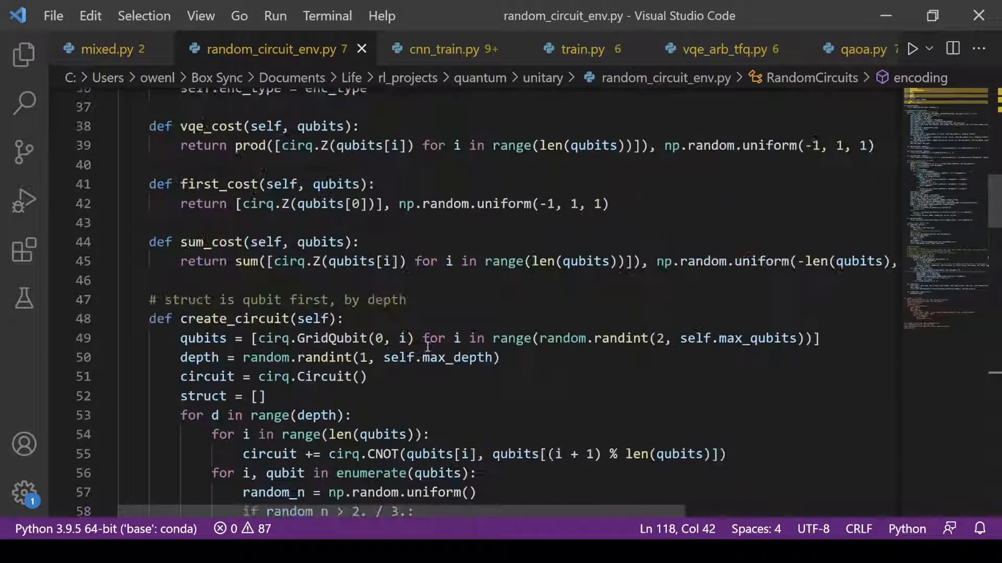
{"action": "scroll", "scroll_direction": "down", "scroll_amount": 3}
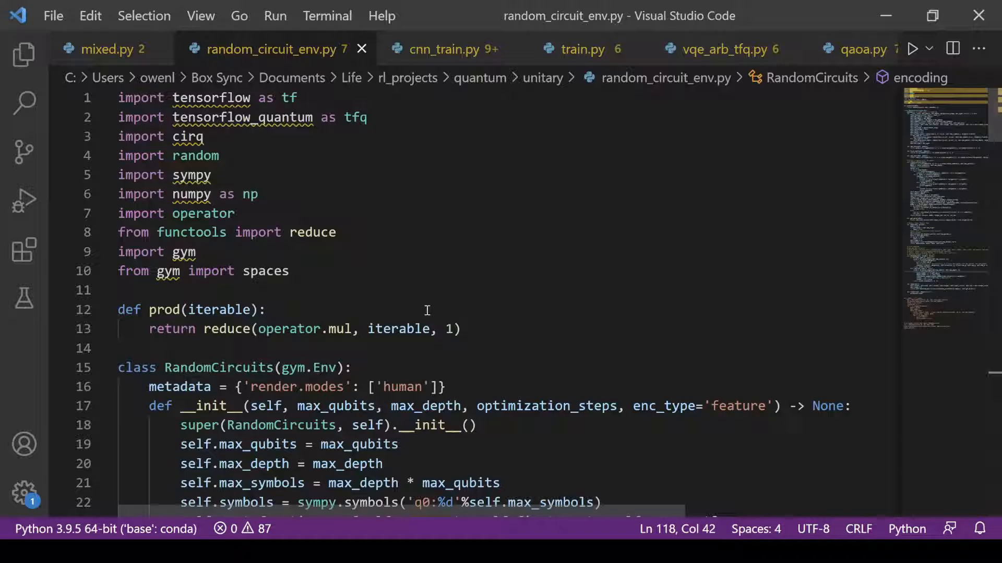
{"action": "left_click", "coordinate": [581, 49]}
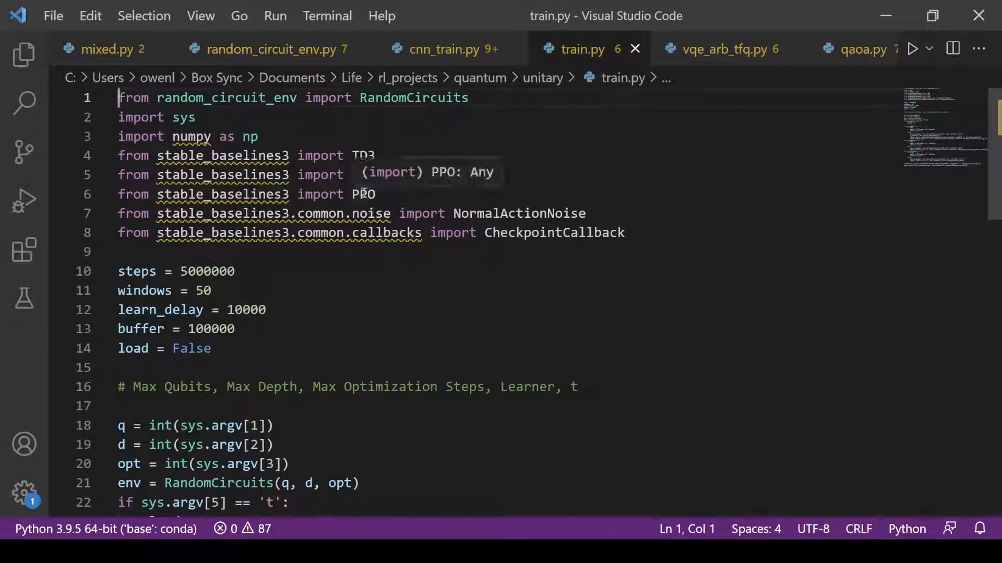
Scroll through train.py's TD3, SAC and PPO agent branches.
{"action": "scroll", "scroll_direction": "down", "scroll_amount": 3}
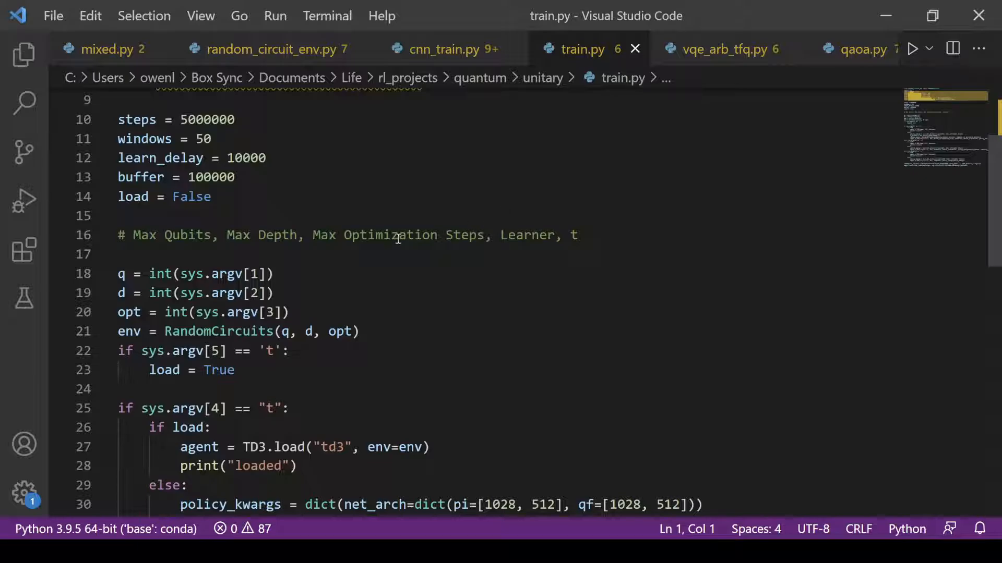
{"action": "scroll", "scroll_direction": "down", "scroll_amount": 3}
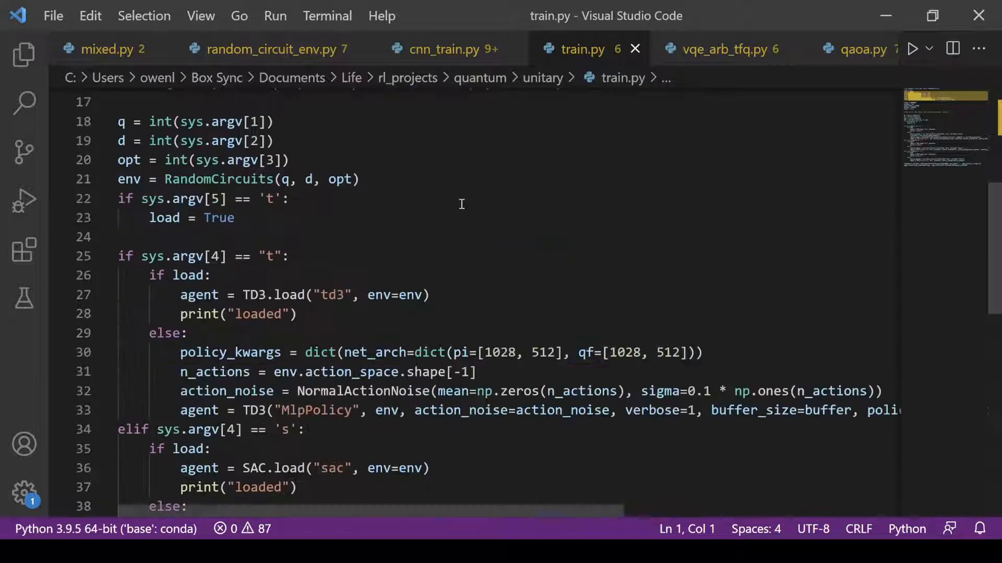
{"action": "scroll", "scroll_direction": "down", "scroll_amount": 3}
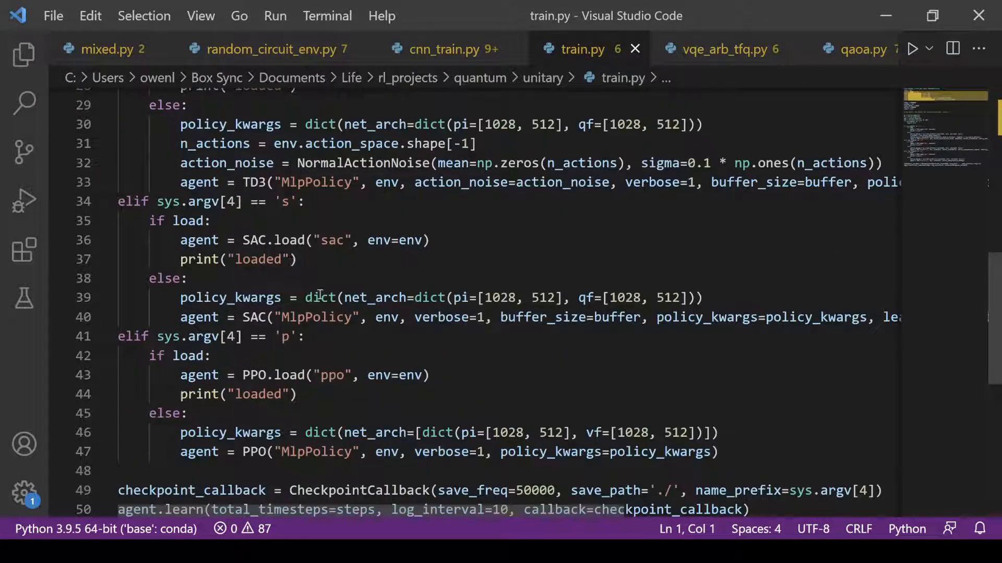
{"action": "double_click", "coordinate": [501, 298]}
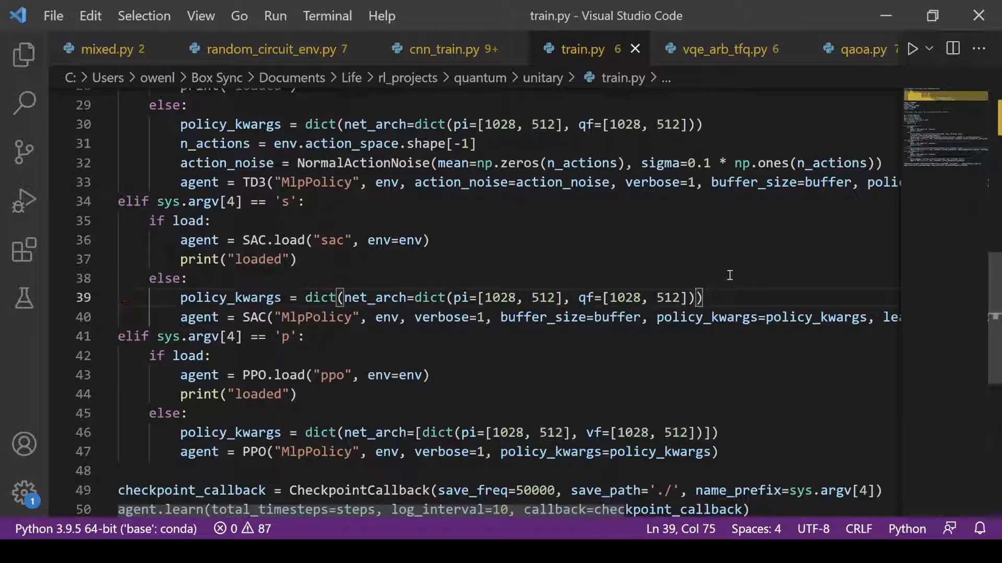
{"action": "mouse_move", "coordinate": [645, 316]}
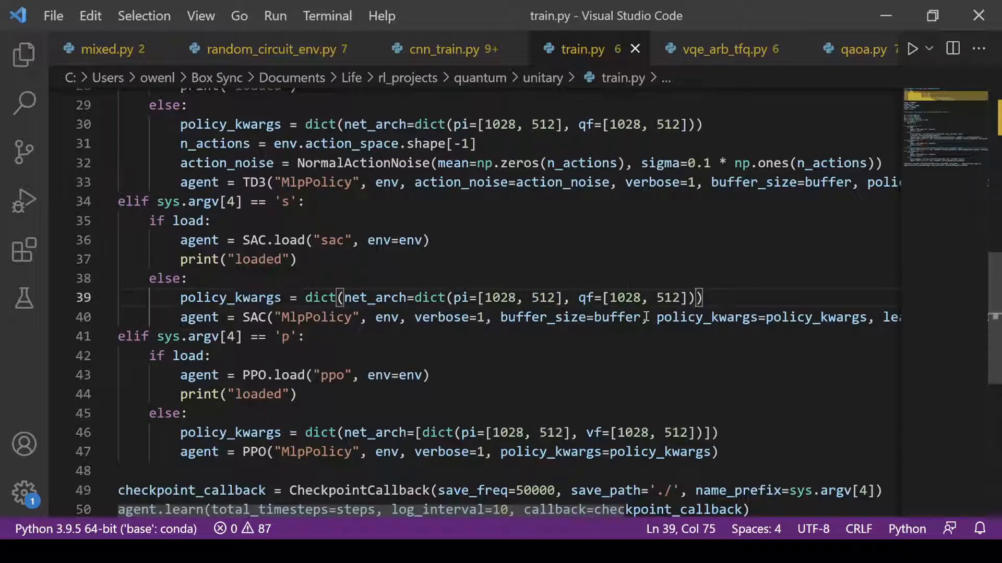
Highlight SAC's MlpPolicy argument, view the checkpoint callback, then switch to cnn_train.py.
{"action": "double_click", "coordinate": [316, 317]}
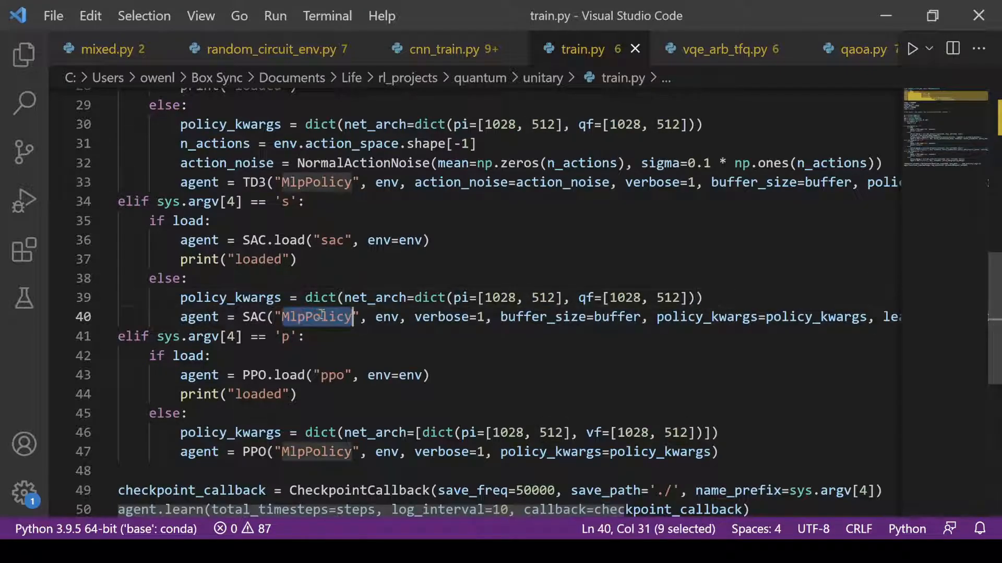
{"action": "scroll", "scroll_direction": "right", "scroll_amount": 3}
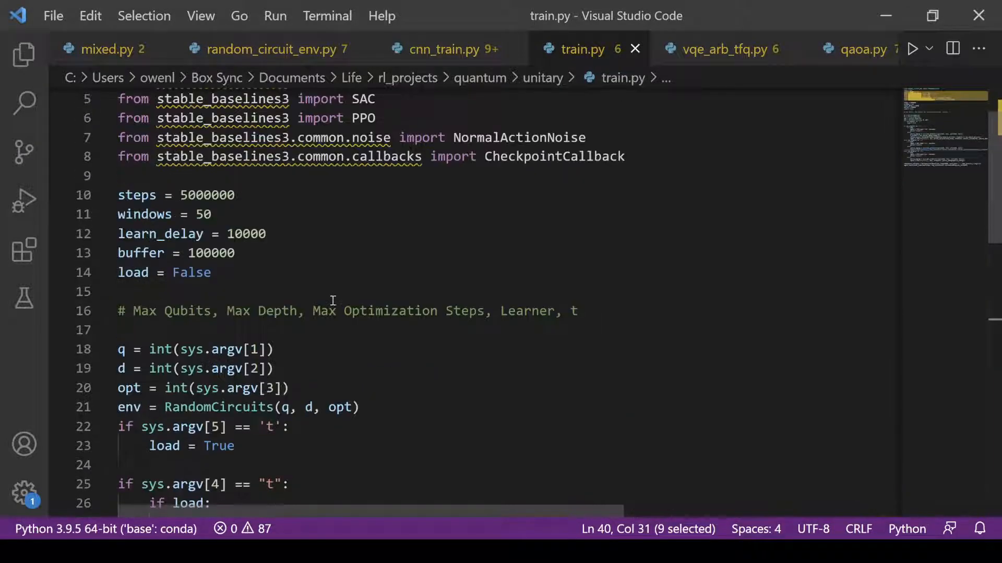
{"action": "scroll", "scroll_direction": "down", "scroll_amount": 3}
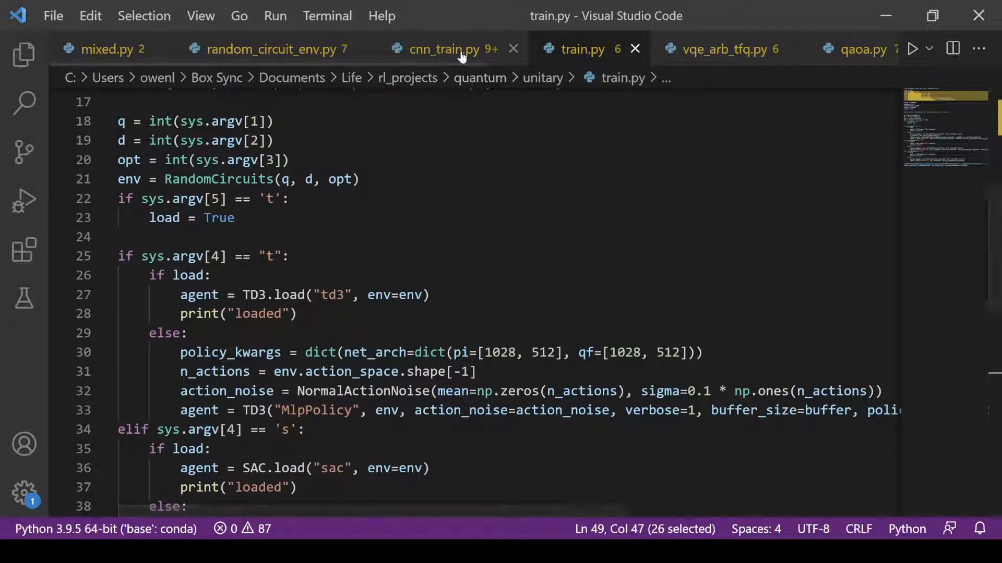
{"action": "left_click", "coordinate": [444, 48]}
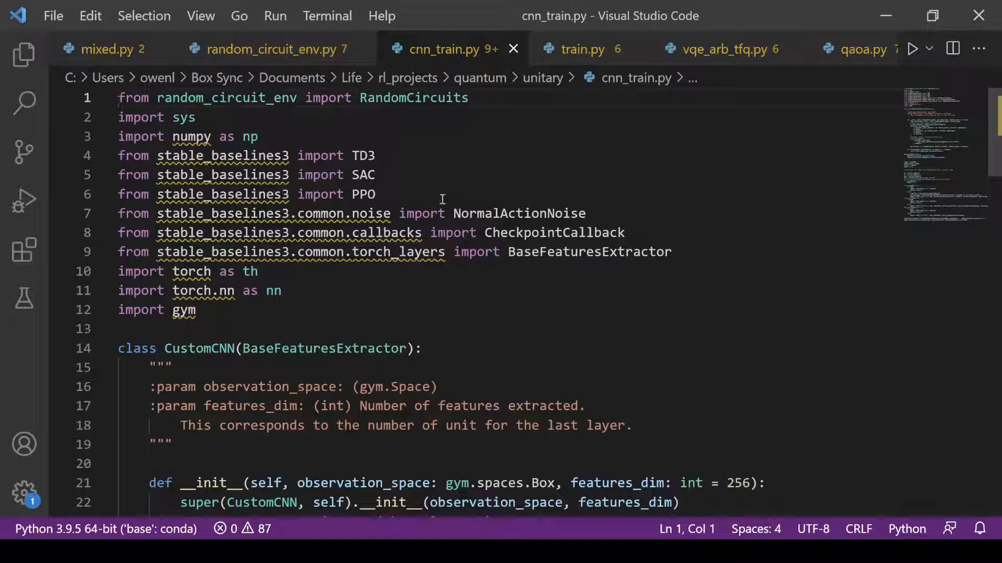
Scroll through cnn_train.py's CustomCNN extractor, policy_kwargs and hyperparameters, then close train.py.
{"action": "scroll", "scroll_direction": "down", "scroll_amount": 3}
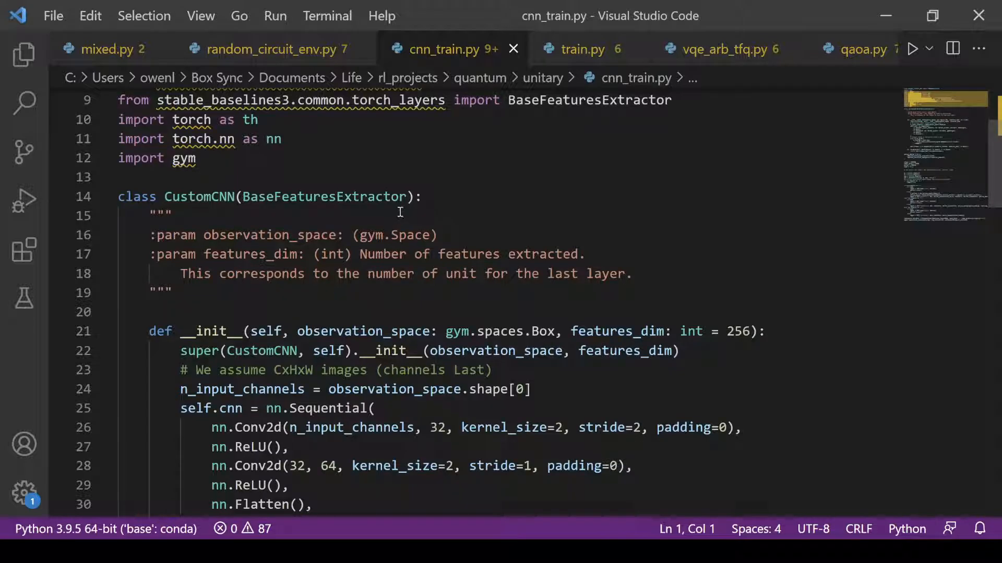
{"action": "scroll", "scroll_direction": "down", "scroll_amount": 3}
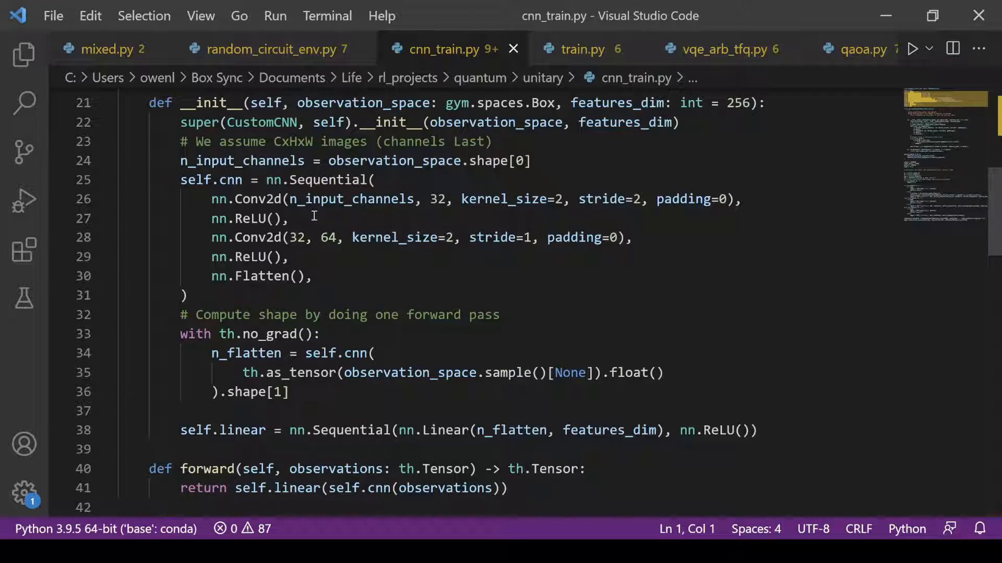
{"action": "scroll", "scroll_direction": "down", "scroll_amount": 3}
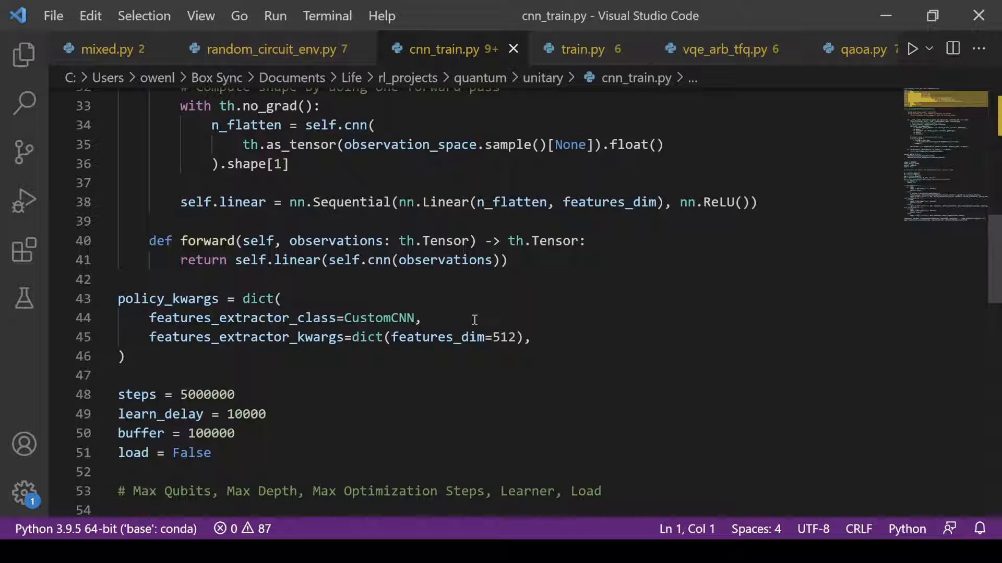
{"action": "scroll", "scroll_direction": "down", "scroll_amount": 3}
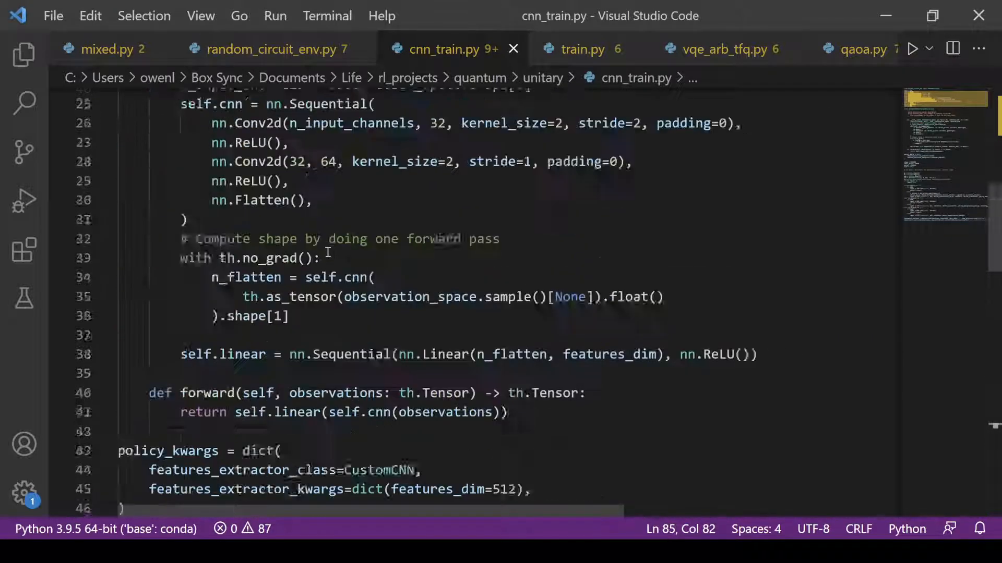
{"action": "scroll", "scroll_direction": "down", "scroll_amount": 3}
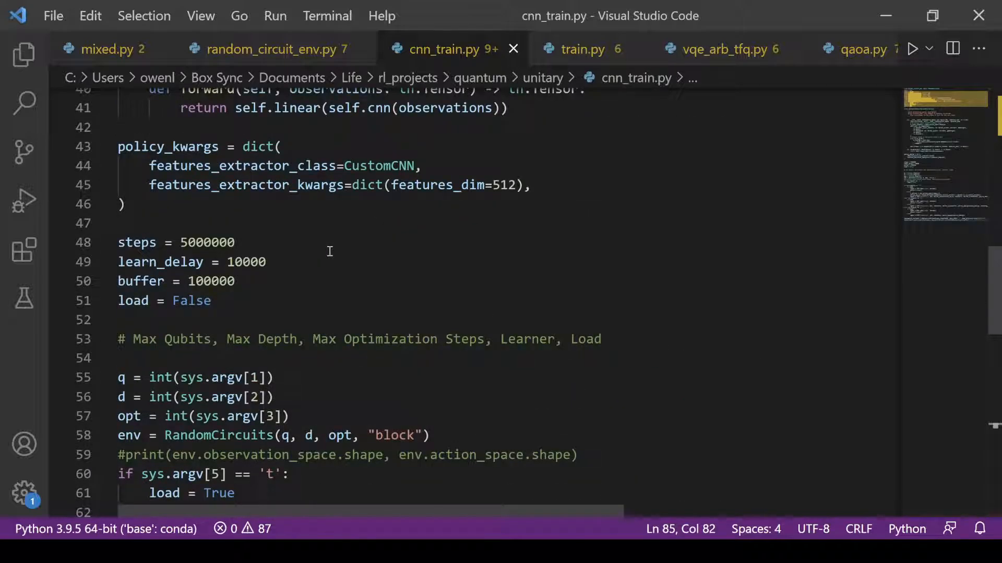
{"action": "mouse_move", "coordinate": [380, 268]}
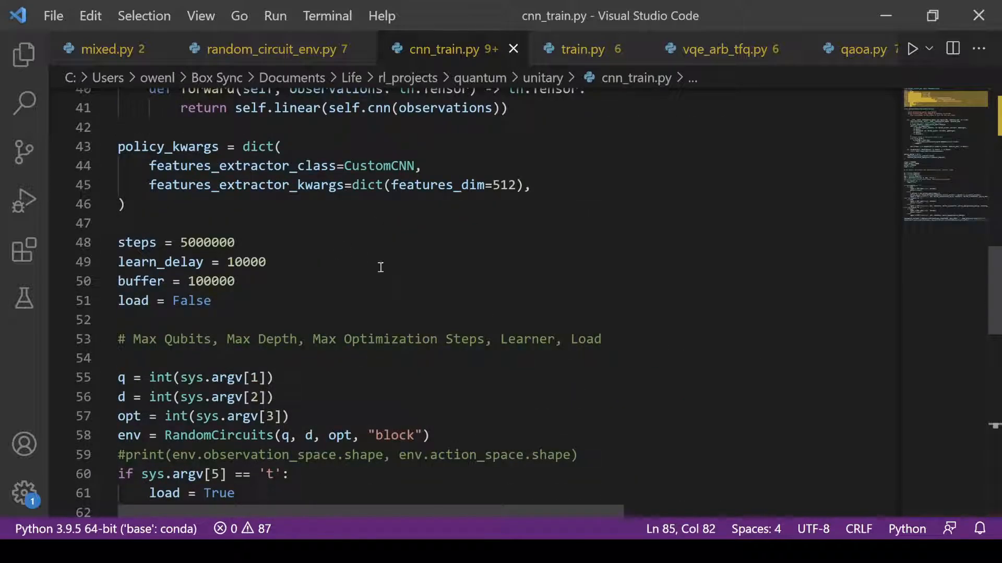
{"action": "mouse_move", "coordinate": [538, 165]}
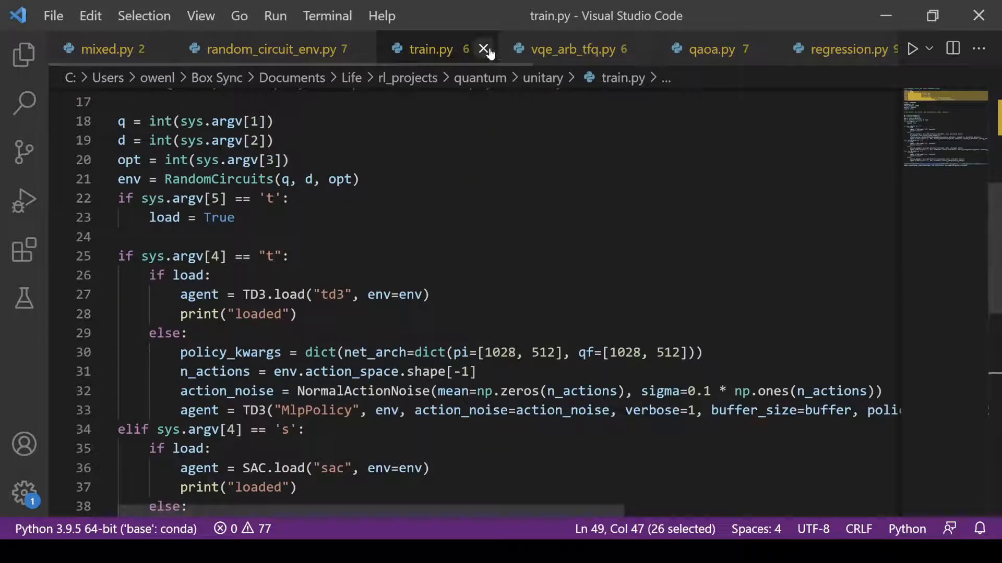
{"action": "left_click", "coordinate": [483, 49]}
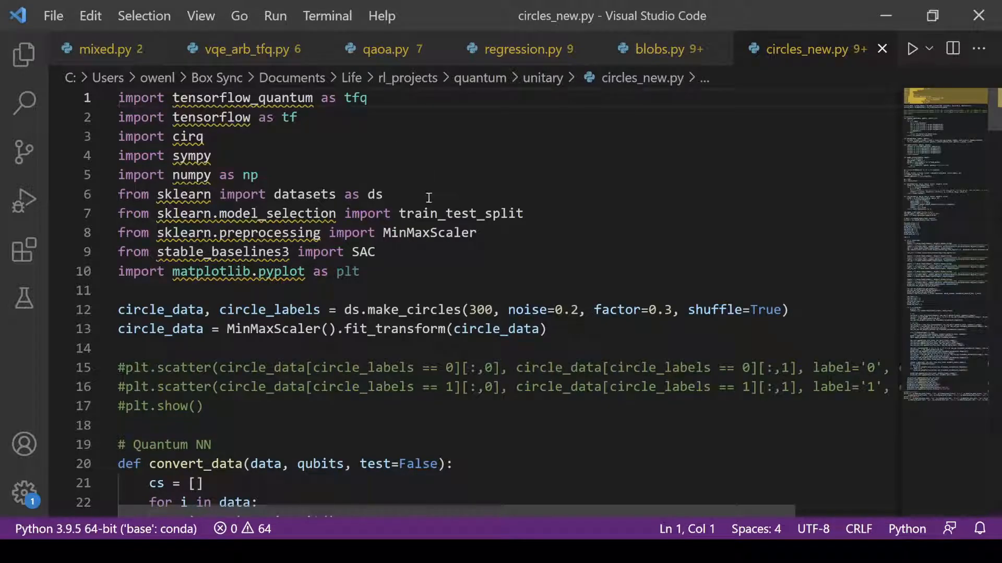
Switch to vqe_arb_tfq.py and scroll through its VQE layer and SAC/CNN training loop.
{"action": "left_click", "coordinate": [230, 48]}
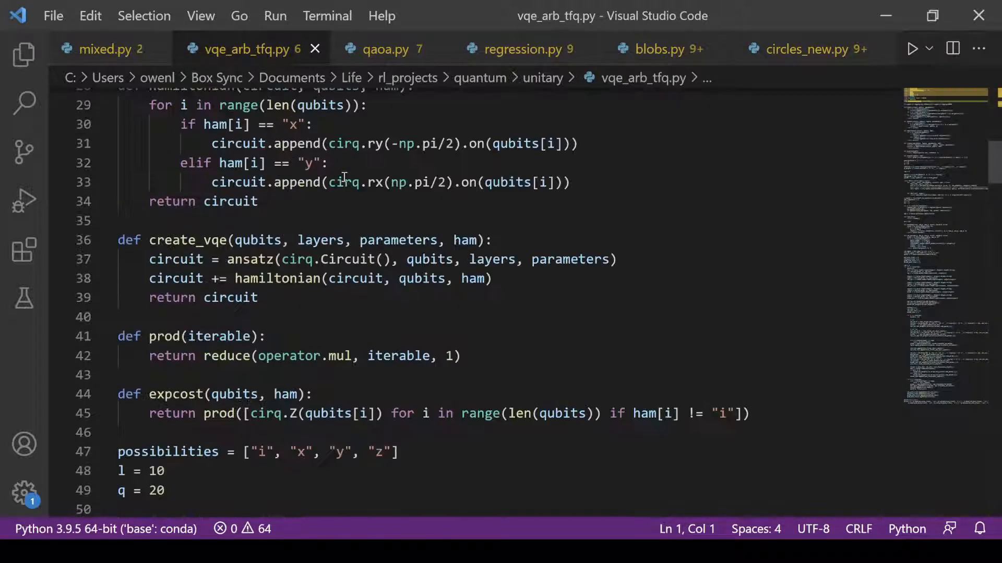
{"action": "scroll", "scroll_direction": "down", "scroll_amount": 3}
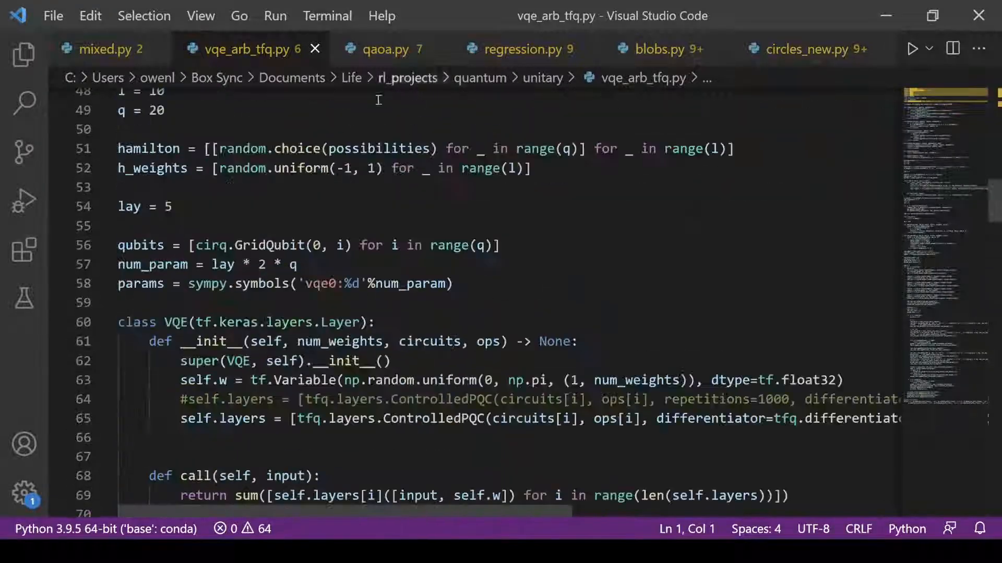
{"action": "mouse_move", "coordinate": [480, 77]}
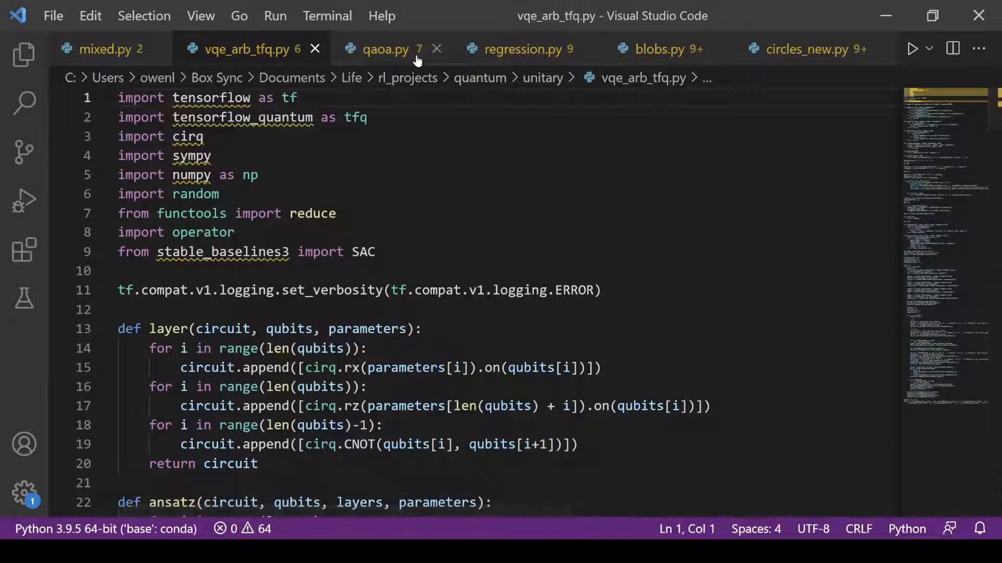
{"action": "scroll", "scroll_direction": "down", "scroll_amount": 3}
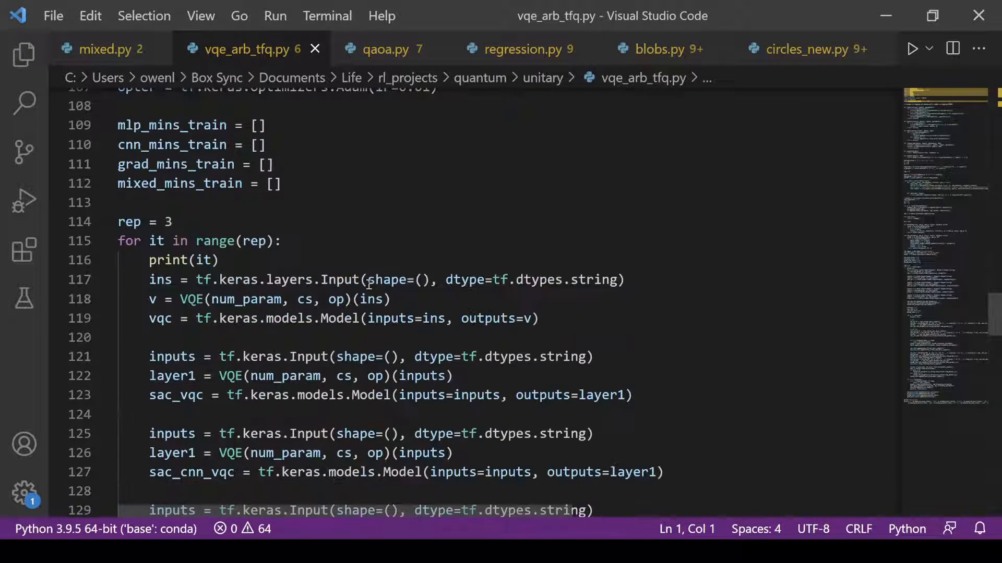
{"action": "scroll", "scroll_direction": "down", "scroll_amount": 3}
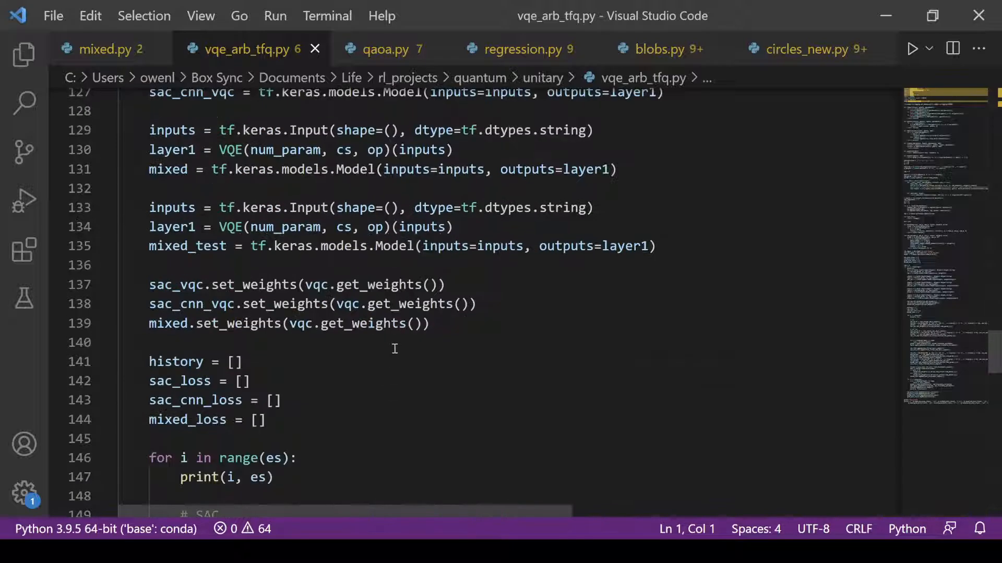
{"action": "scroll", "scroll_direction": "down", "scroll_amount": 3}
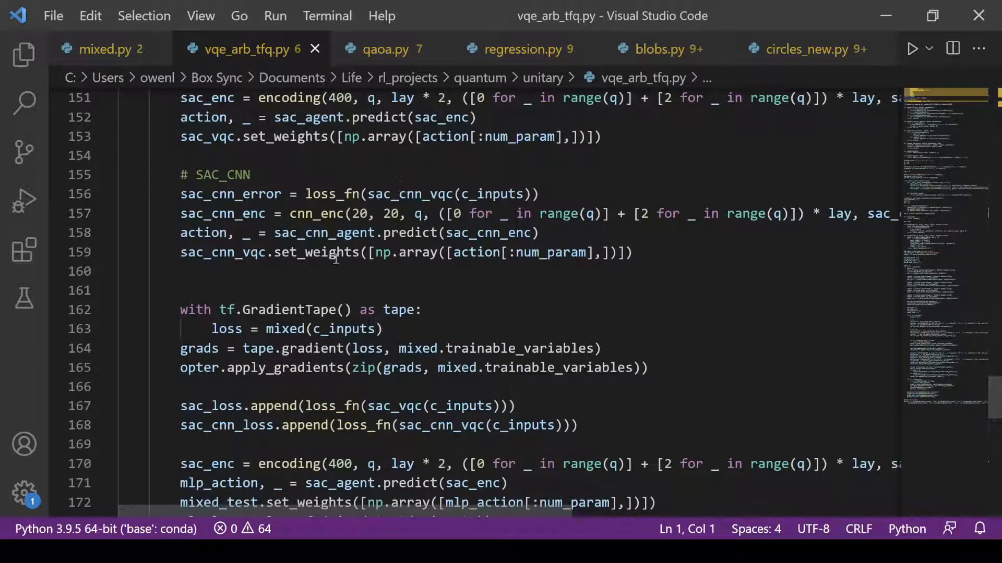
{"action": "scroll", "scroll_direction": "down", "scroll_amount": 3}
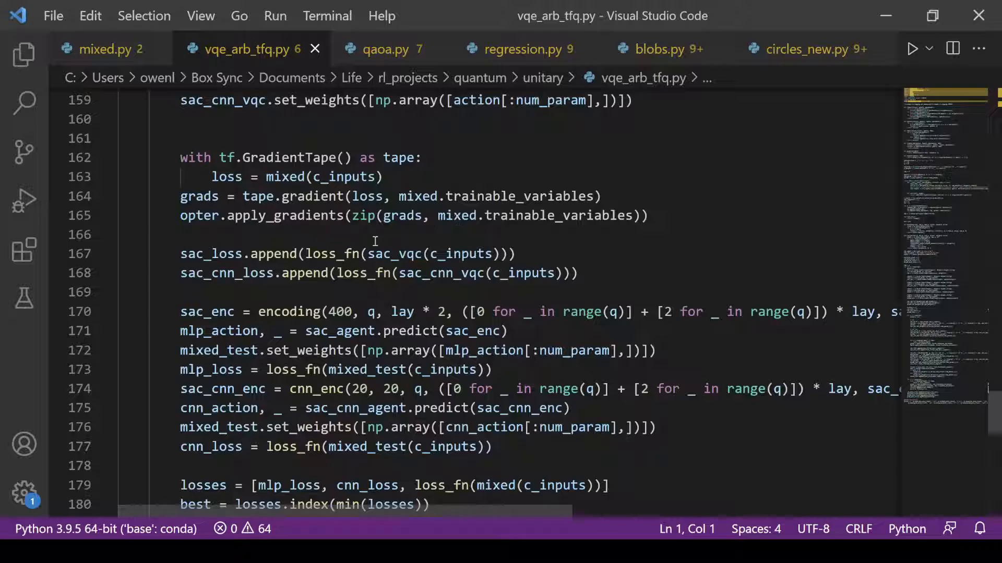
{"action": "scroll", "scroll_direction": "down", "scroll_amount": 3}
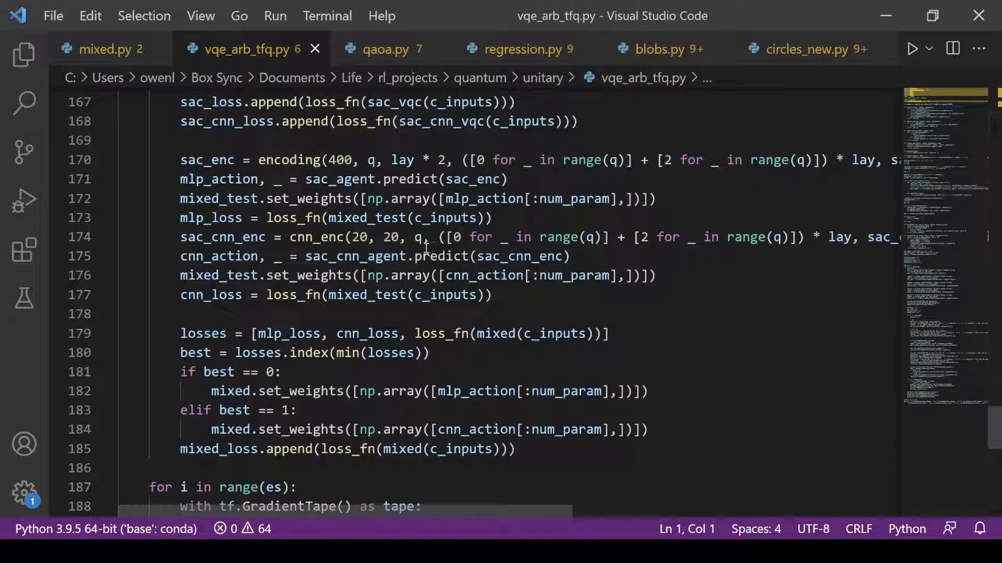
{"action": "scroll", "scroll_direction": "down", "scroll_amount": 3}
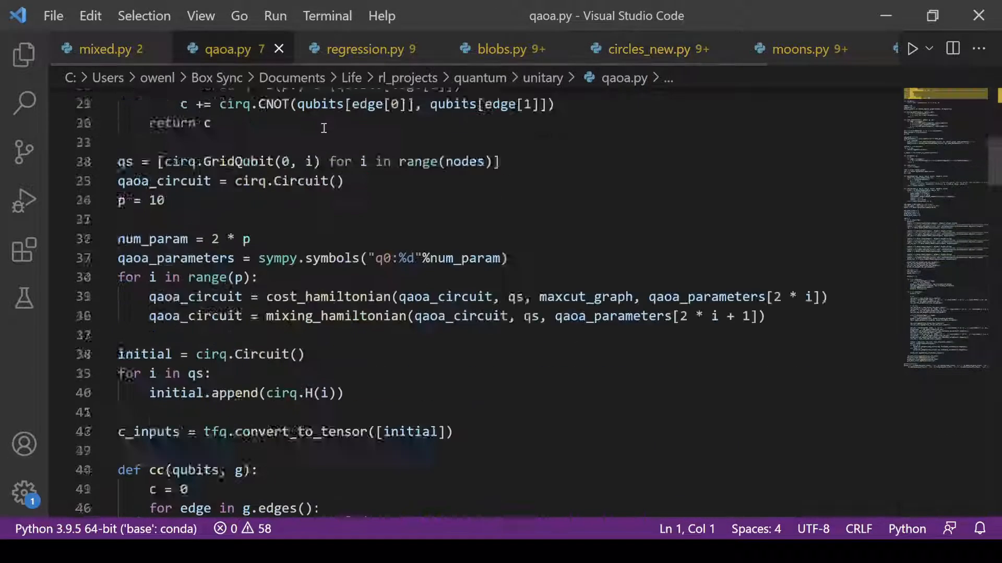
{"action": "scroll", "scroll_direction": "down", "scroll_amount": 3}
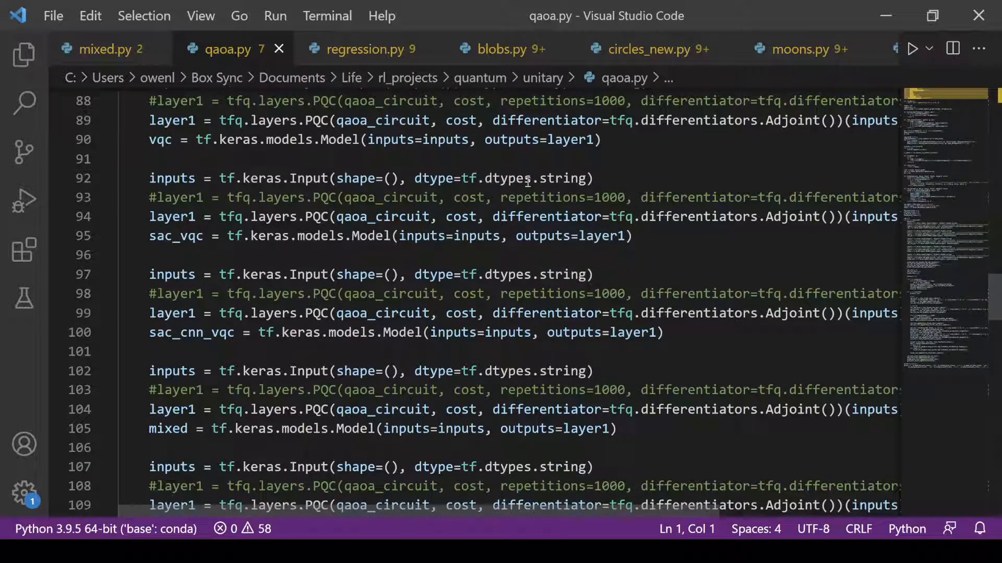
{"action": "scroll", "scroll_direction": "down", "scroll_amount": 3}
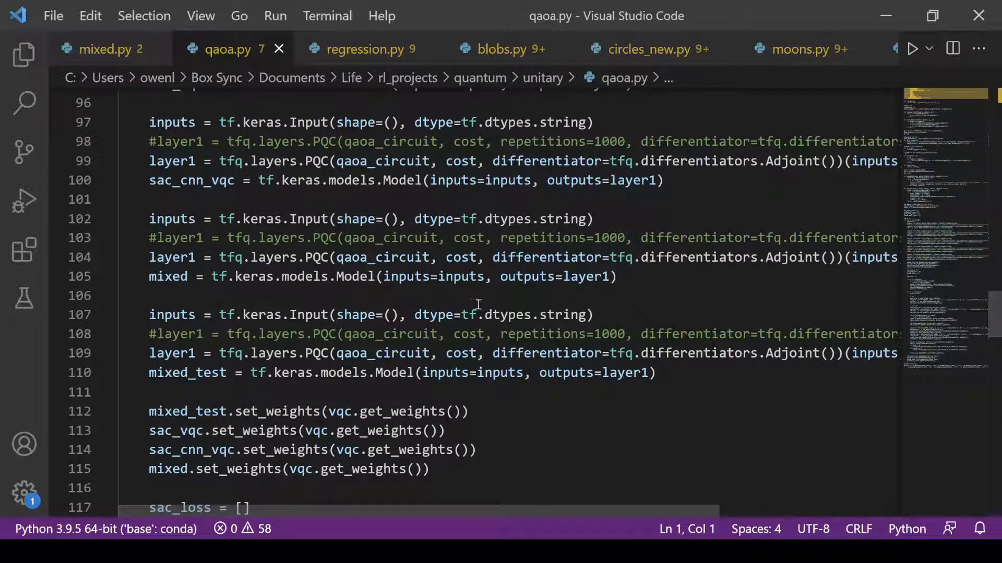
{"action": "mouse_move", "coordinate": [457, 296]}
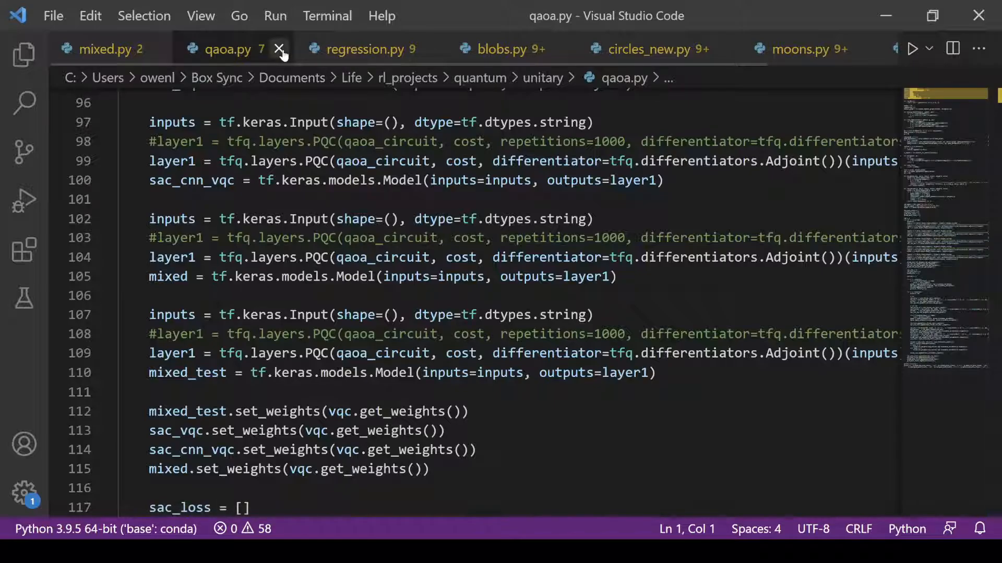
Close the qaoa.py, regression.py and circles_new.py tabs.
{"action": "left_click", "coordinate": [279, 48]}
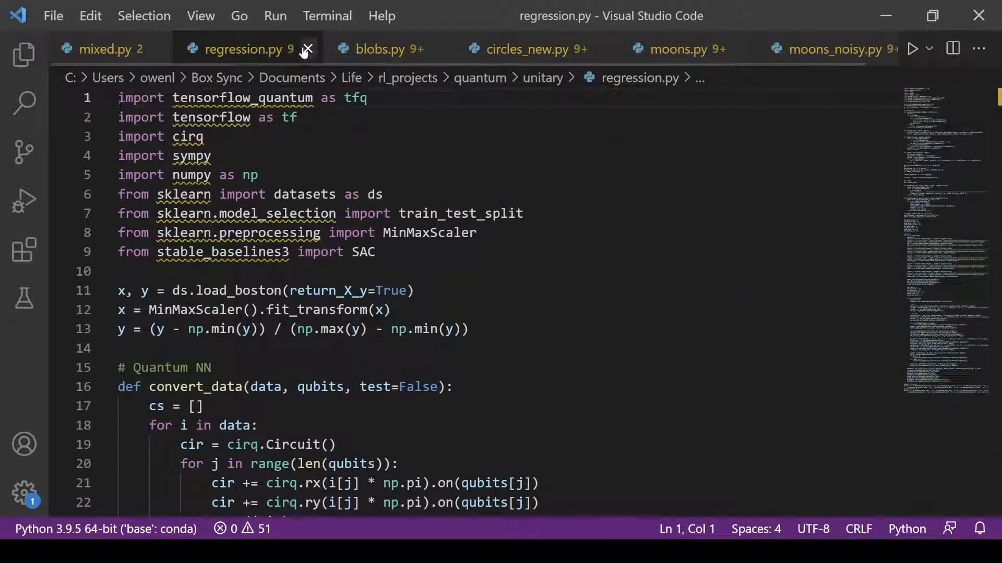
{"action": "left_click", "coordinate": [305, 48]}
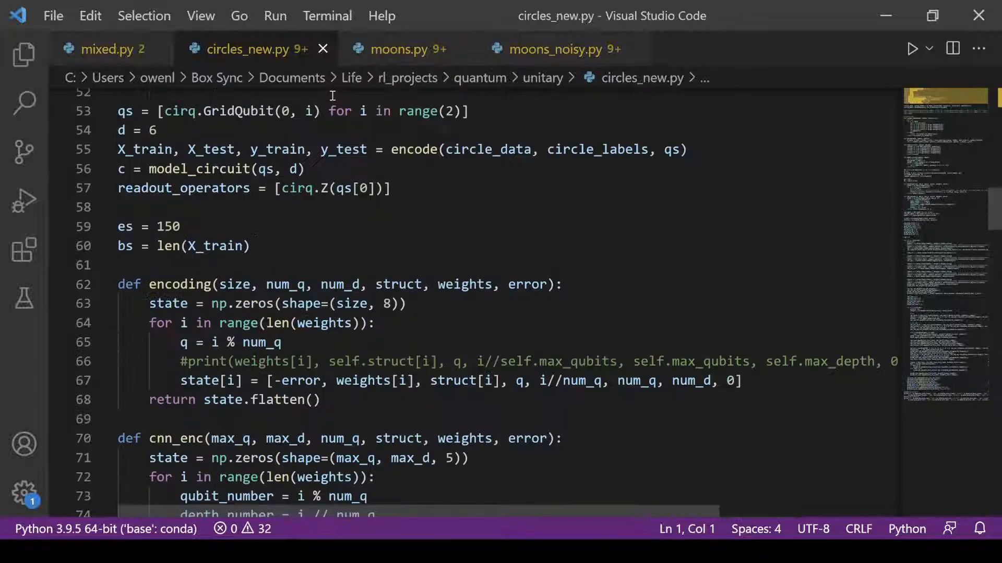
{"action": "scroll", "scroll_direction": "down", "scroll_amount": 3}
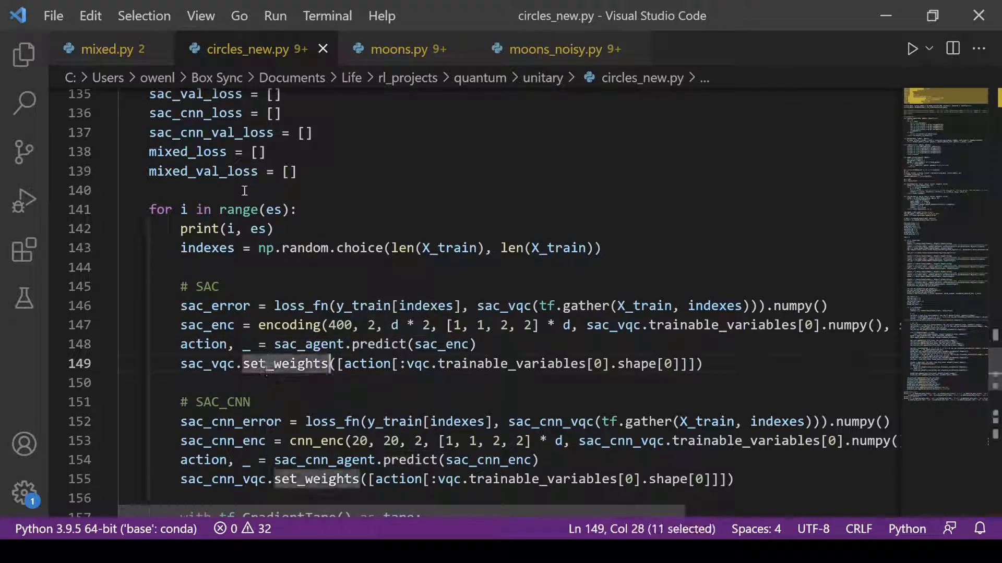
{"action": "left_click", "coordinate": [250, 49]}
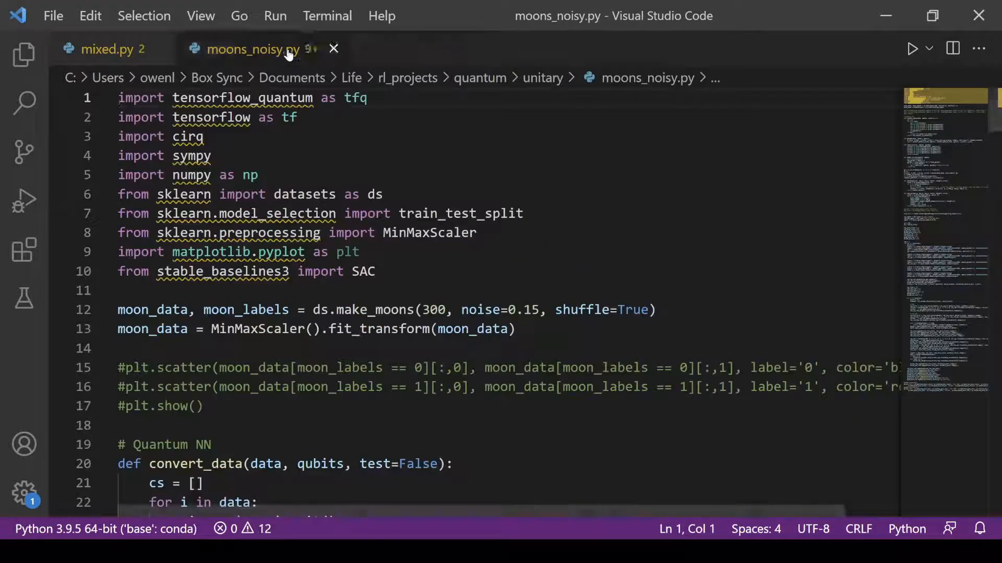
{"action": "scroll", "scroll_direction": "down", "scroll_amount": 3}
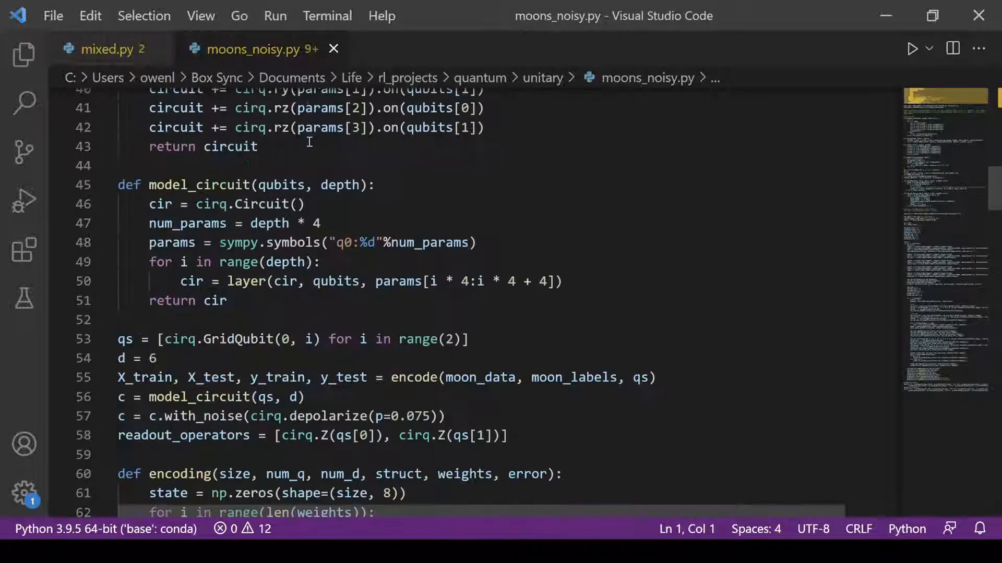
{"action": "scroll", "scroll_direction": "down", "scroll_amount": 3}
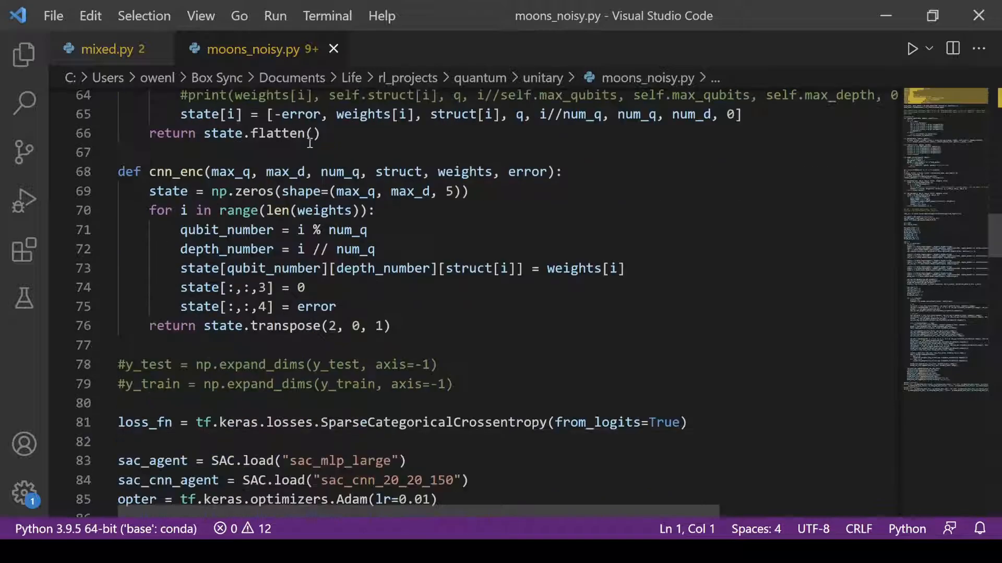
{"action": "scroll", "scroll_direction": "down", "scroll_amount": 3}
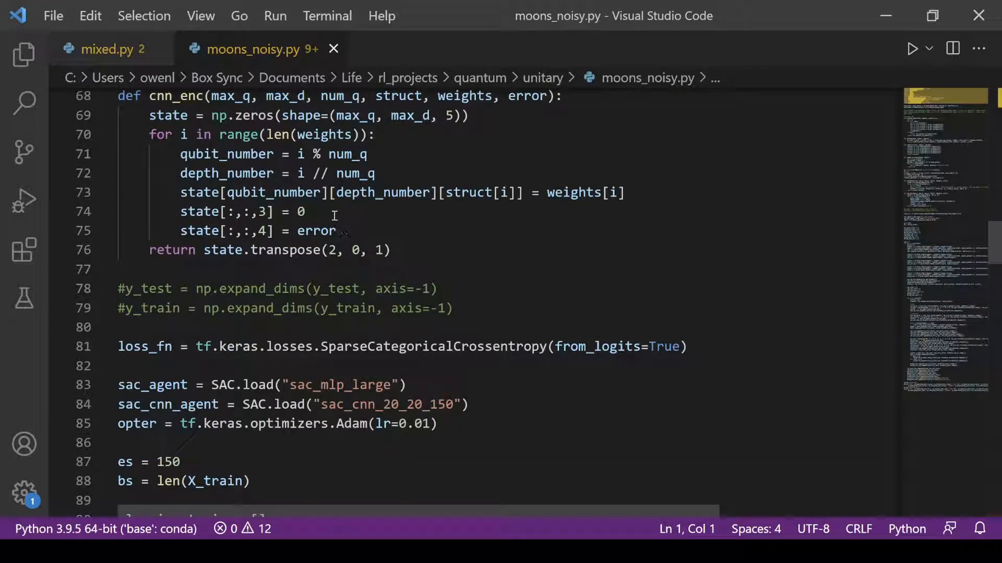
{"action": "scroll", "scroll_direction": "up", "scroll_amount": 3}
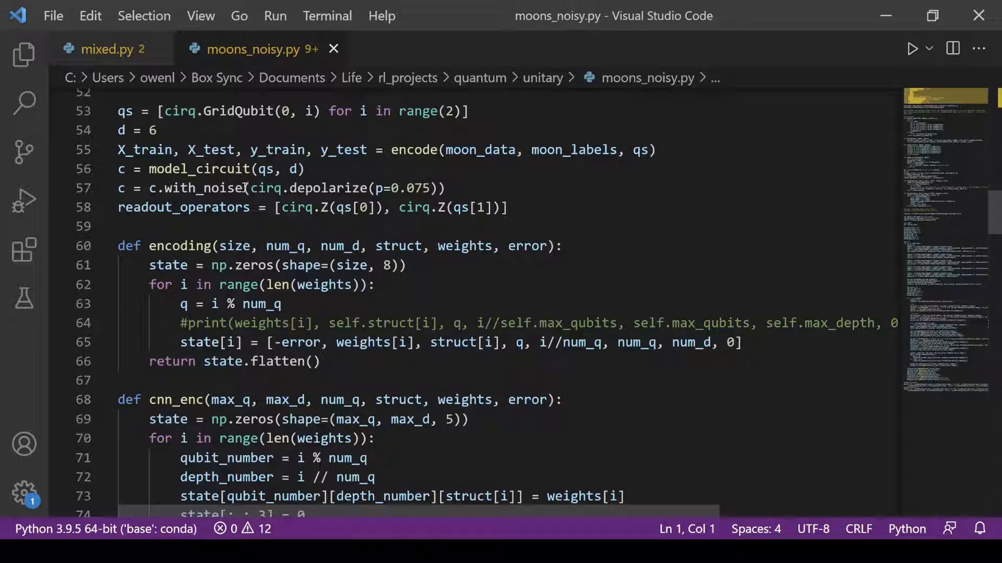
{"action": "double_click", "coordinate": [327, 188]}
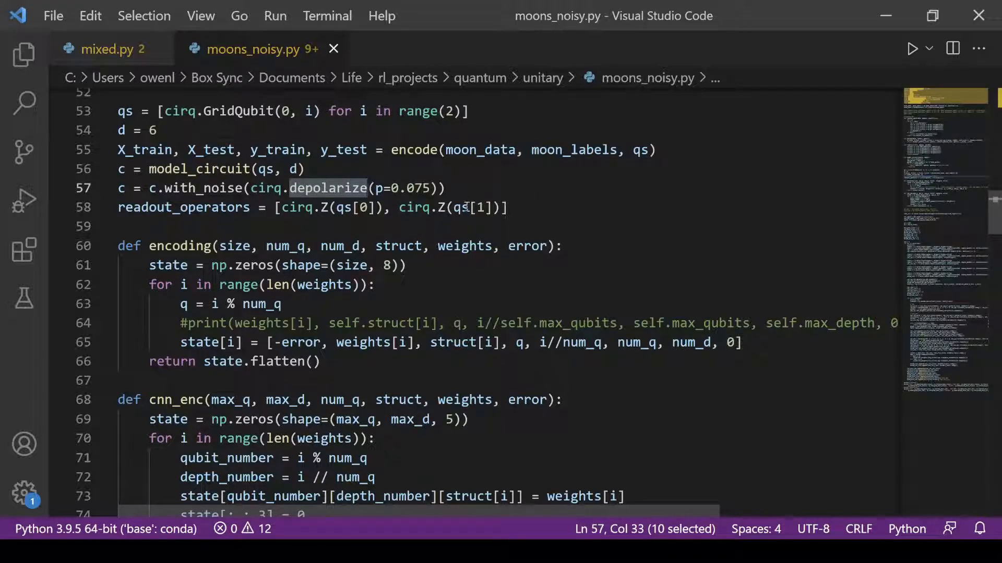
{"action": "mouse_move", "coordinate": [441, 207]}
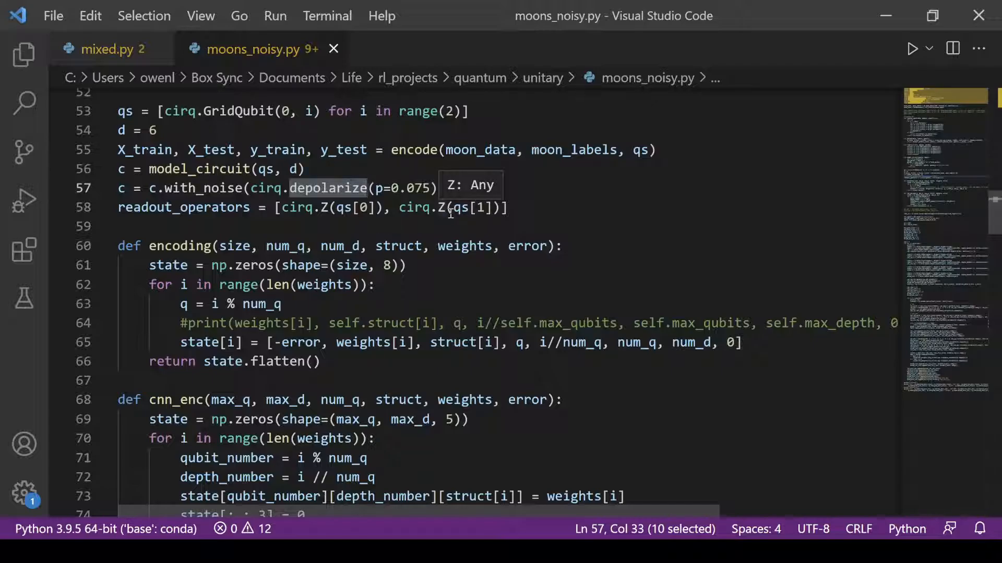
{"action": "mouse_move", "coordinate": [462, 261]}
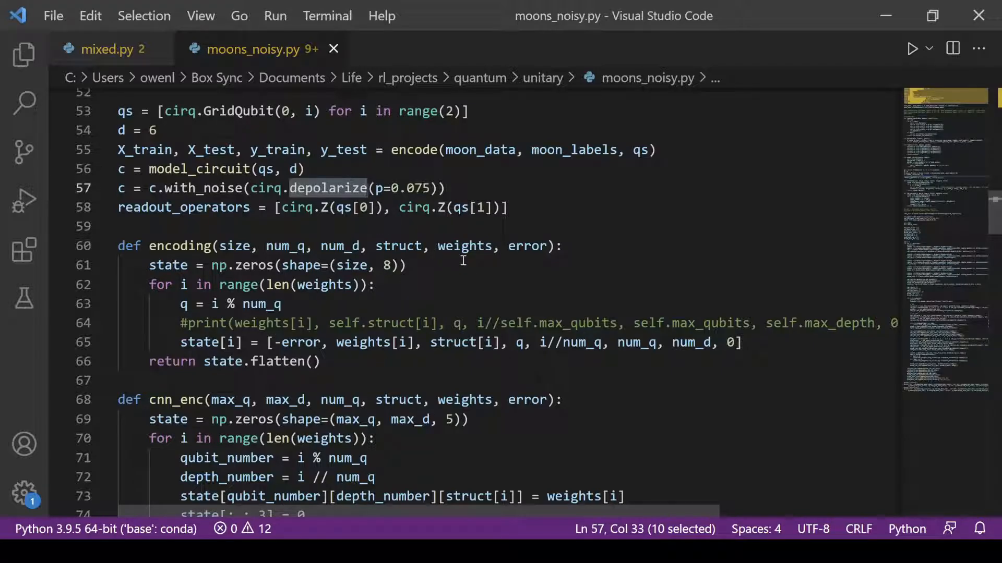
{"action": "mouse_move", "coordinate": [482, 283]}
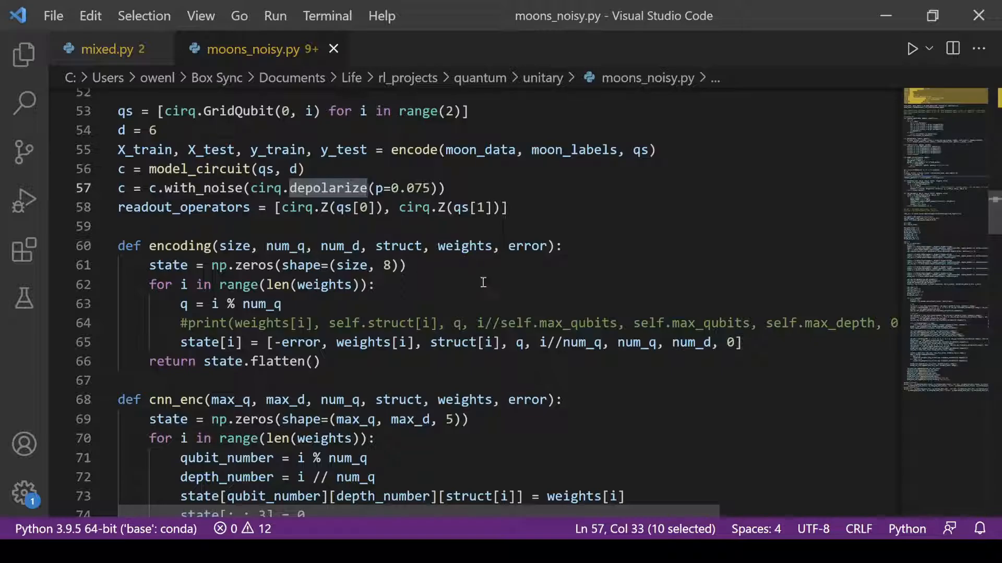
{"action": "scroll", "scroll_direction": "down", "scroll_amount": 3}
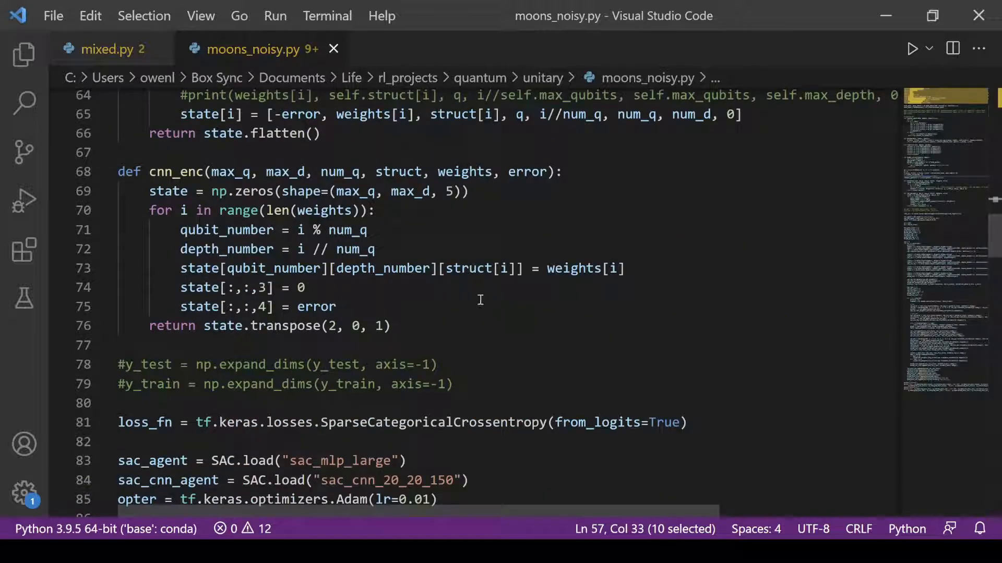
Select the SparseCategoricalCrossentropy loss name, then scroll further down the file.
{"action": "left_click", "coordinate": [407, 422]}
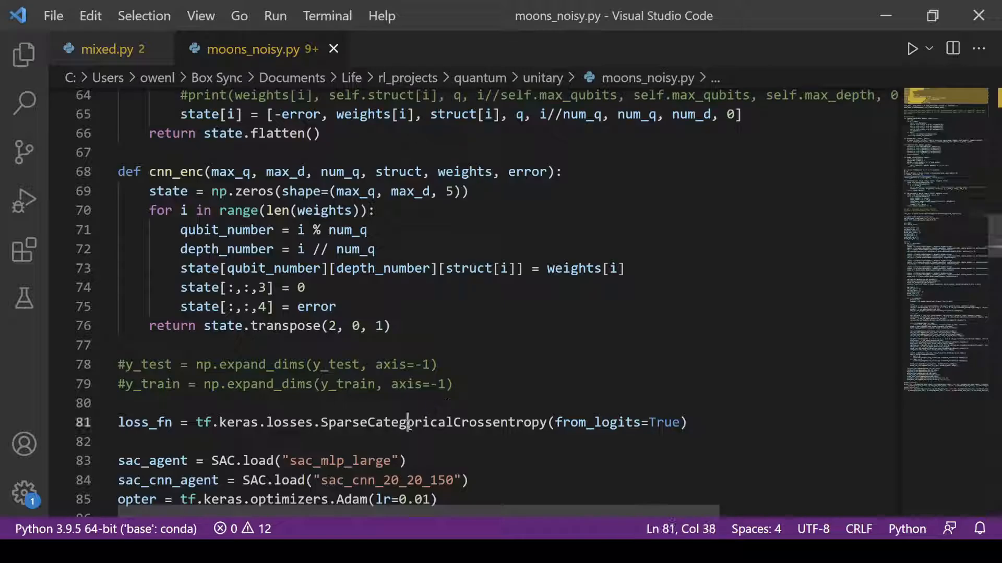
{"action": "double_click", "coordinate": [433, 422]}
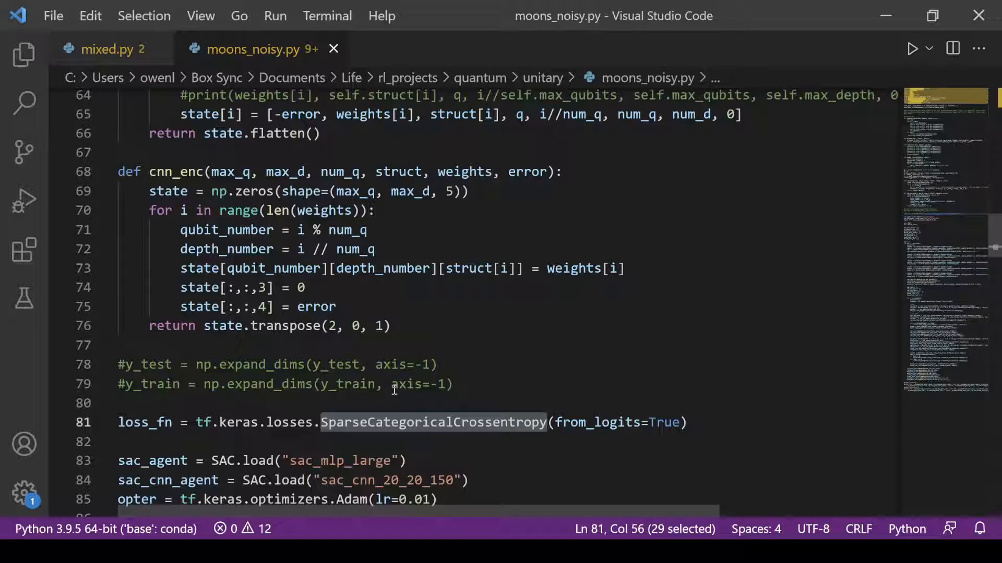
{"action": "scroll", "scroll_direction": "down", "scroll_amount": 3}
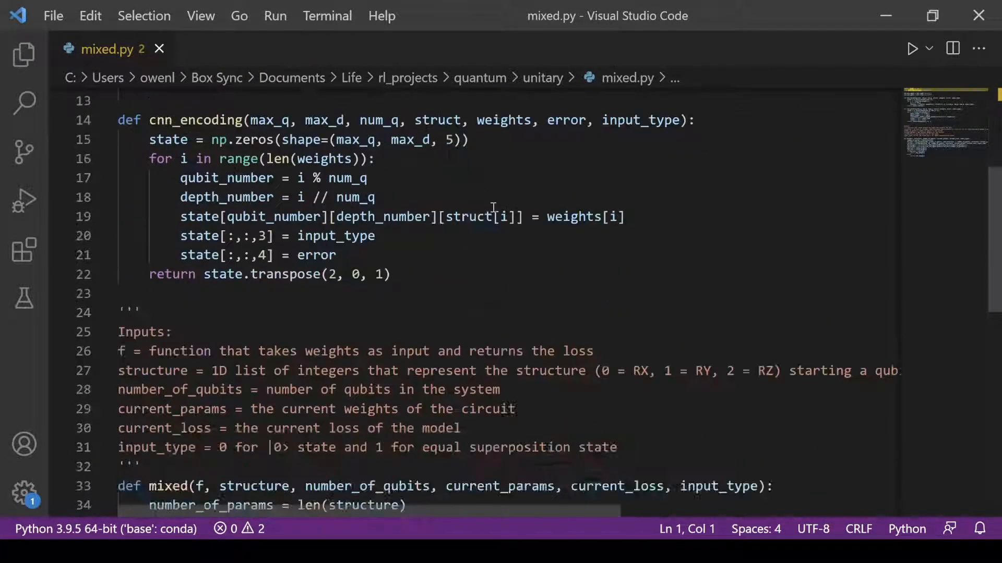
Scroll to the mixed function docstring and add a blank line after the structure description.
{"action": "scroll", "scroll_direction": "down", "scroll_amount": 3}
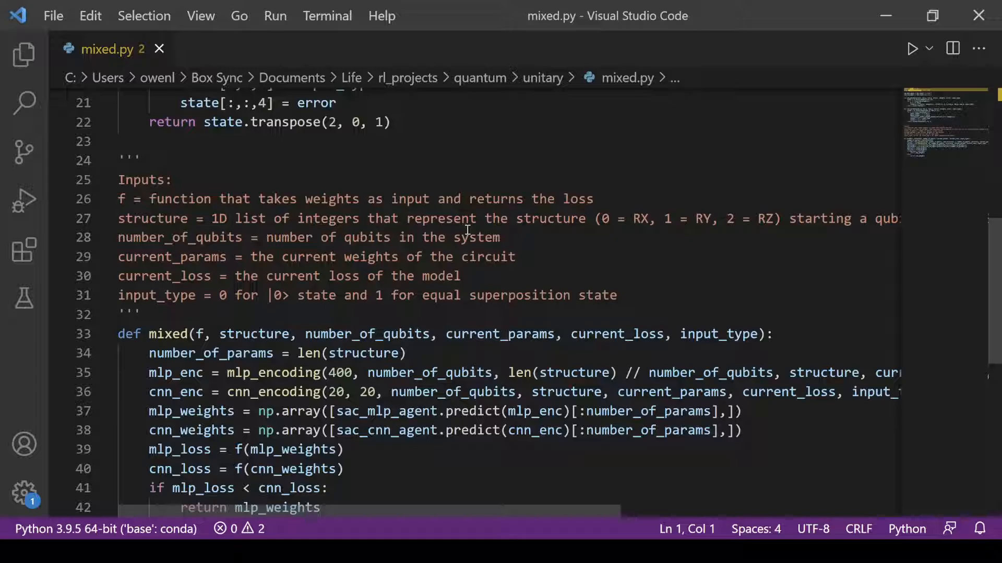
{"action": "scroll", "scroll_direction": "down", "scroll_amount": 3}
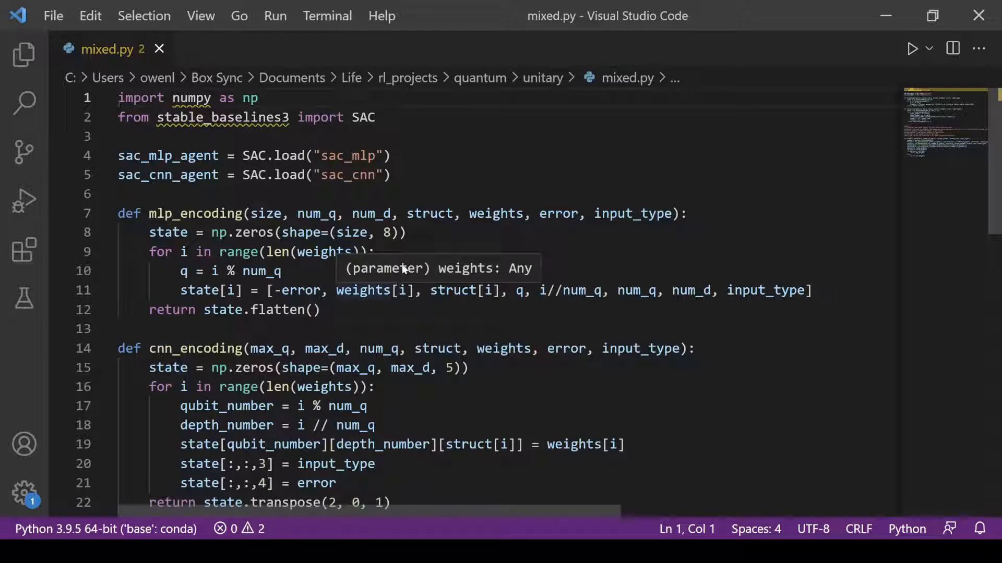
{"action": "mouse_move", "coordinate": [444, 184]}
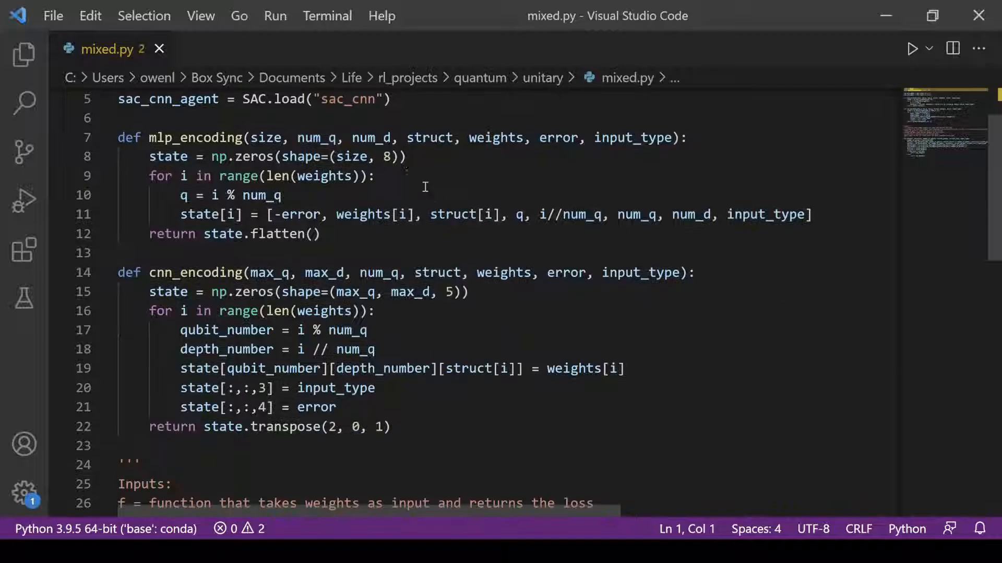
{"action": "scroll", "scroll_direction": "down", "scroll_amount": 3}
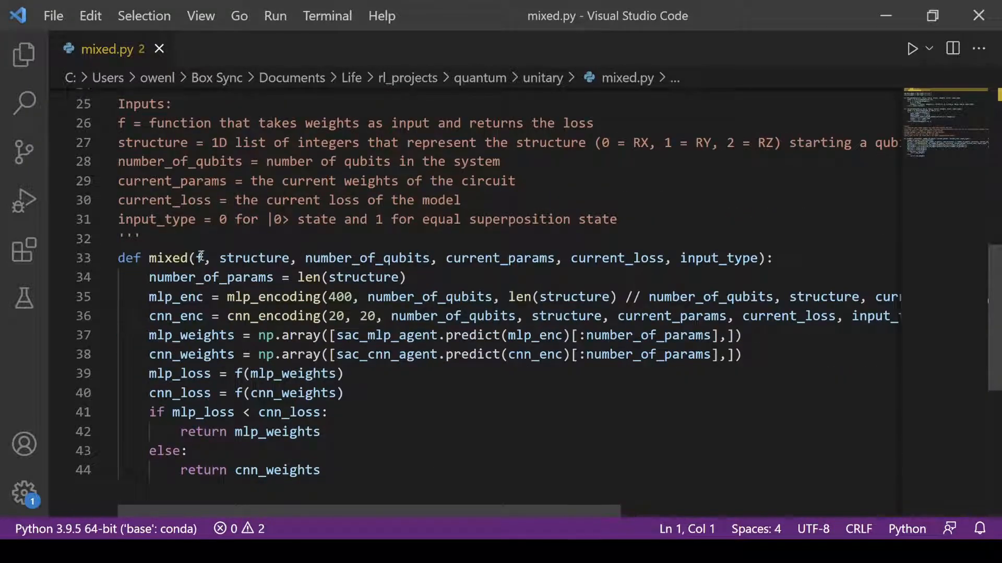
{"action": "double_click", "coordinate": [199, 258]}
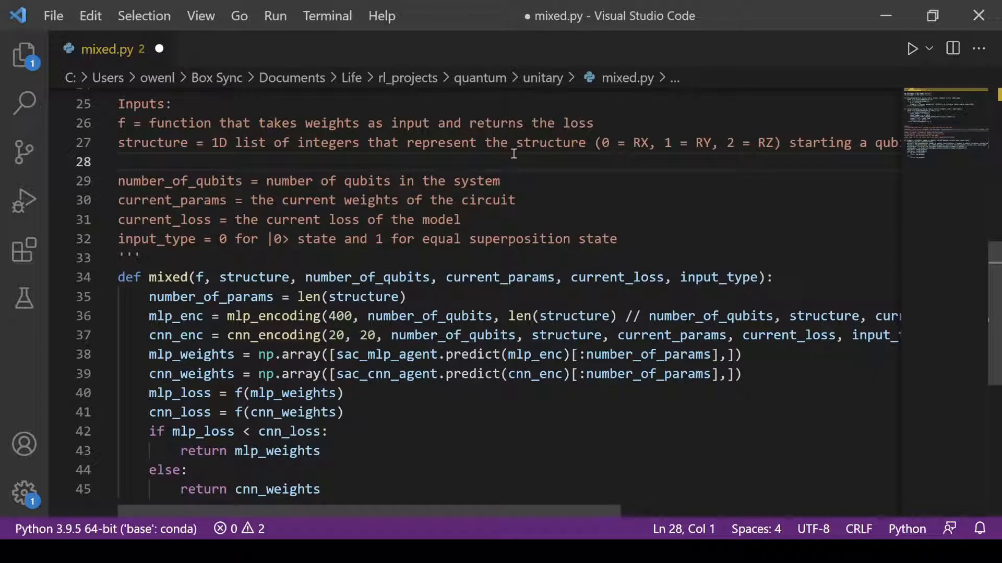
Type a sample gate row '[RX] - - RX - RY' and the list '0, 1, 0, 1' in the docstring.
{"action": "type", "text": "[RX]"}
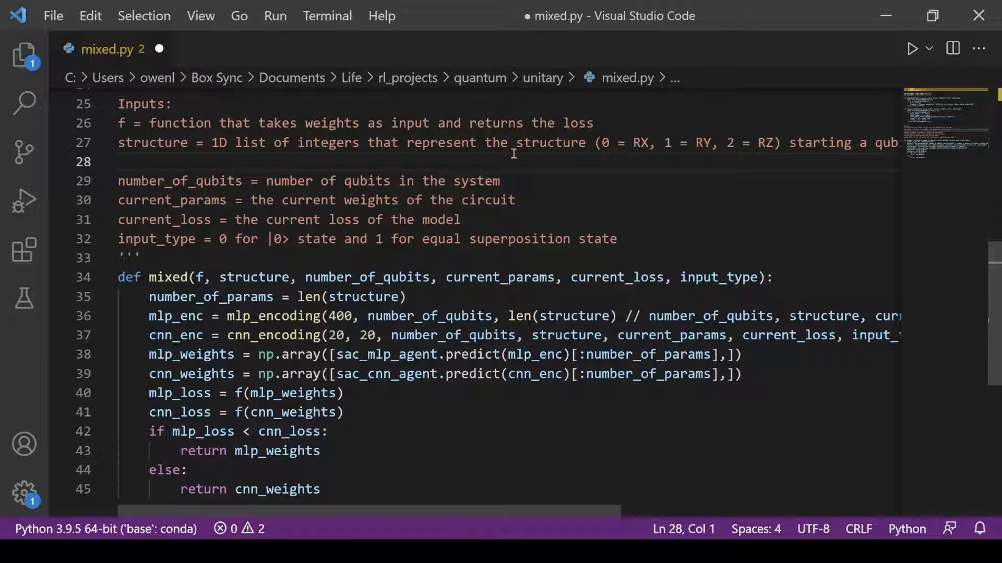
{"action": "type", "text": "- RX - RY"}
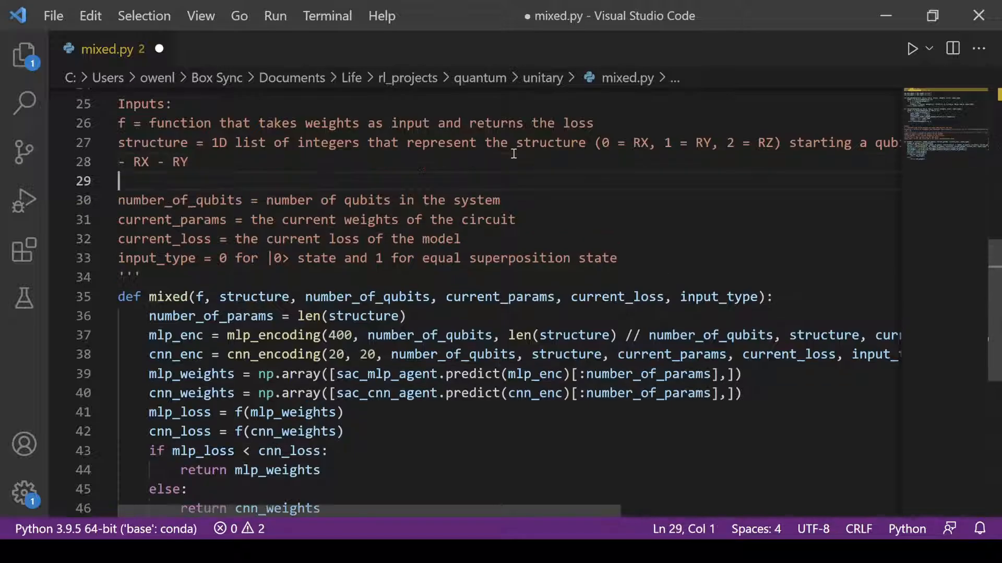
{"action": "type", "text": "- RX - RY"}
{"action": "type", "text": "["}
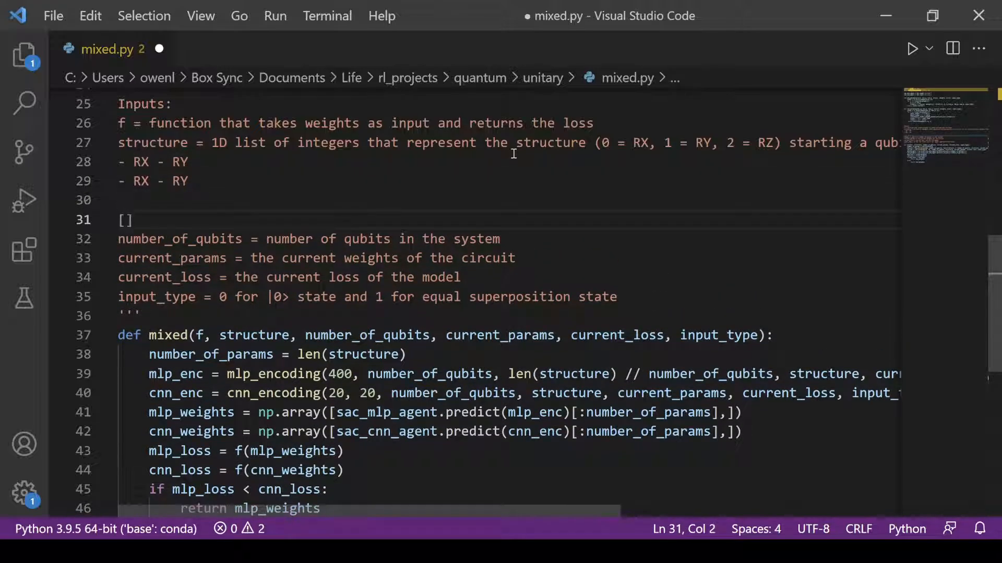
{"action": "type", "text": "0"}
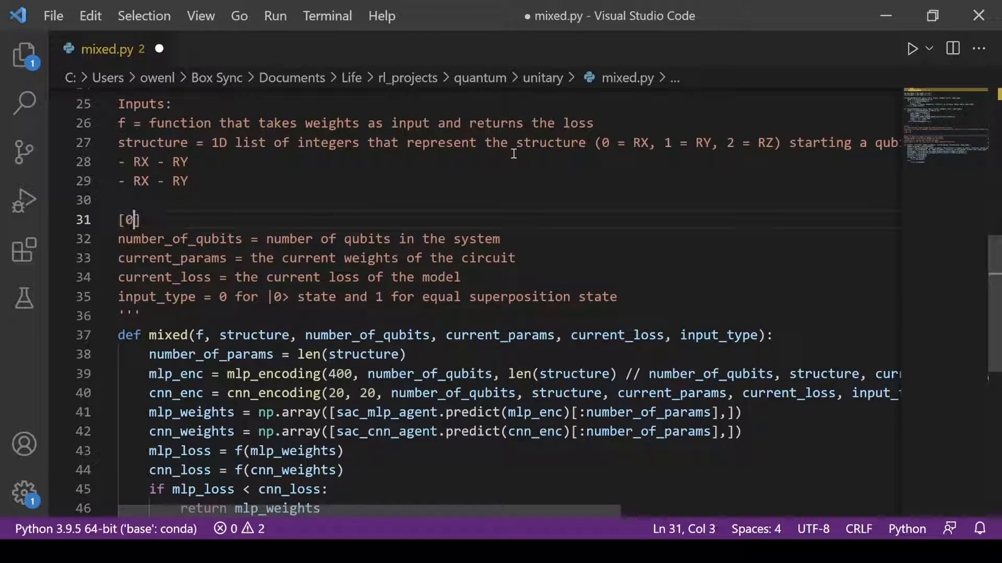
{"action": "type", "text": ", 1, 0, 1"}
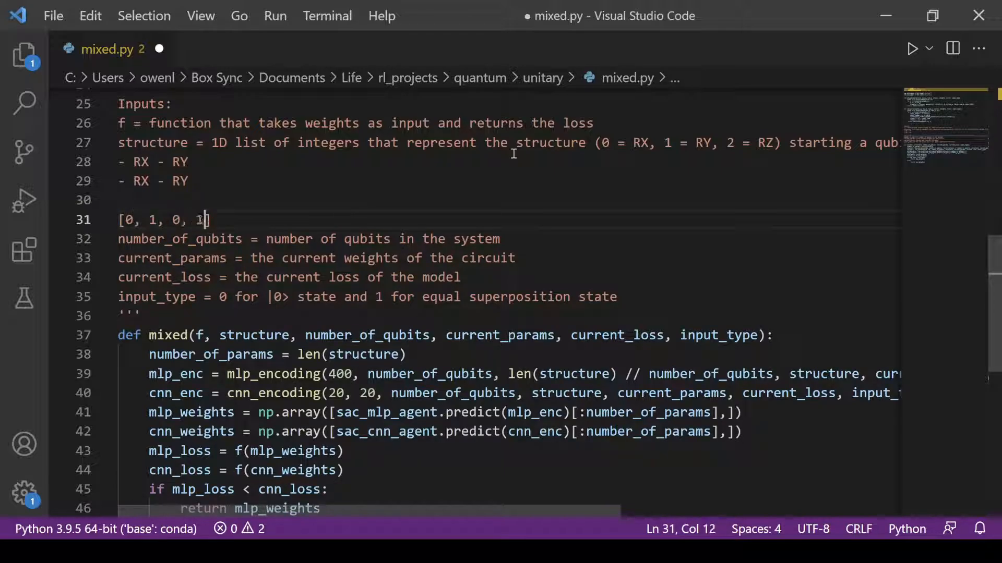
Revise the list entries after the first 0, then remove the temporary example lines.
{"action": "left_click", "coordinate": [173, 161]}
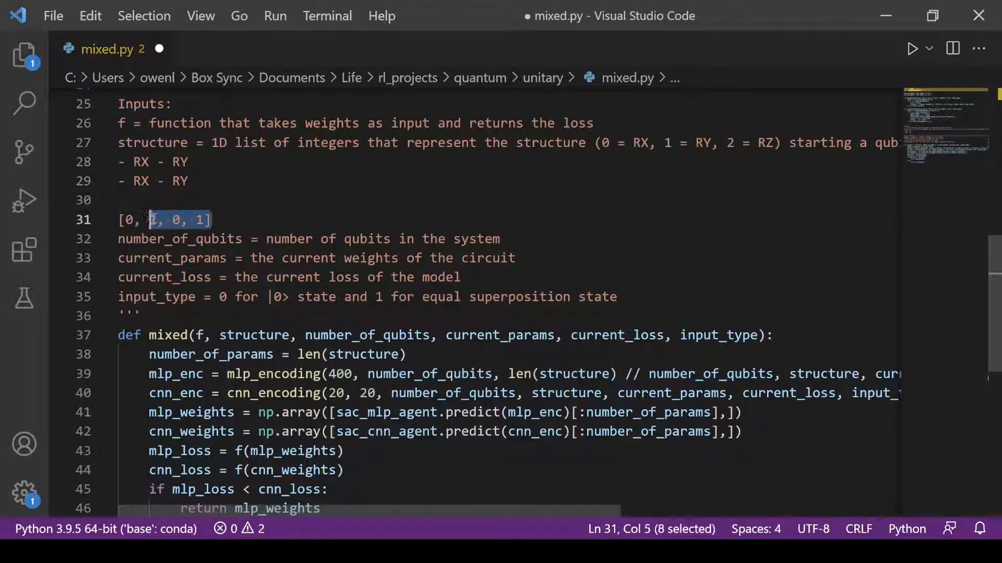
{"action": "type", "text": "09"}
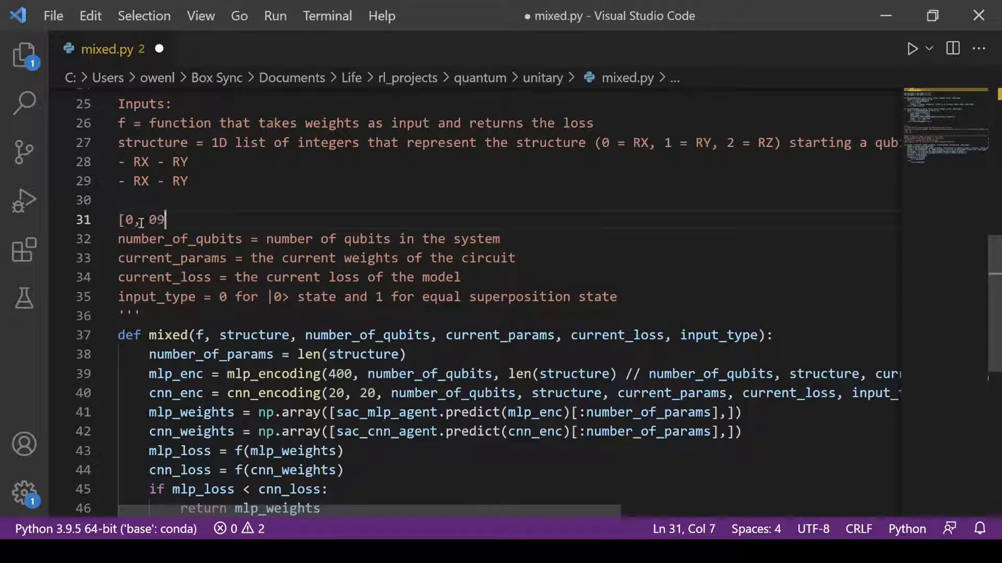
{"action": "type", "text": "0, 1, 1]"}
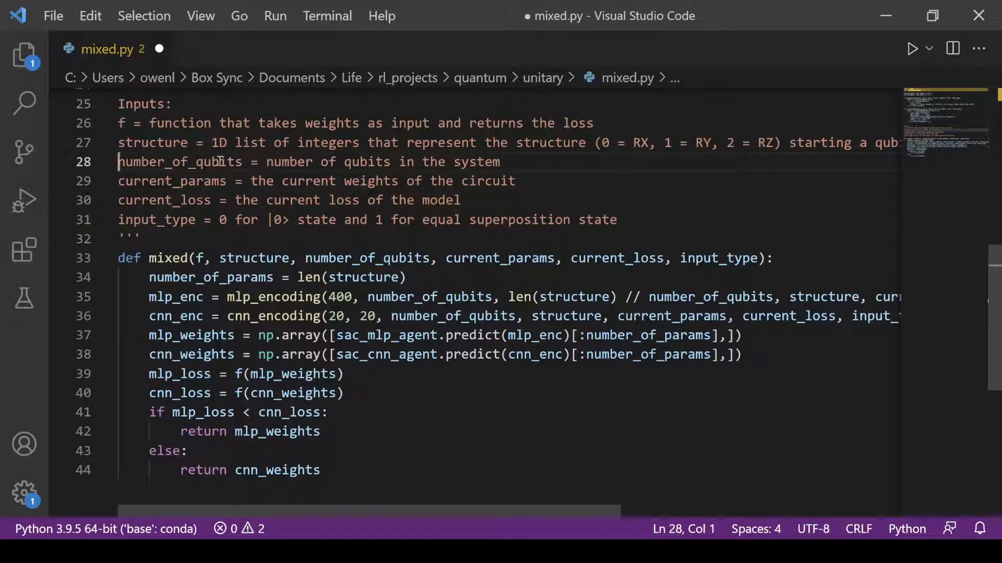
Highlight the current_params and structure parameters' uses, then save mixed.py.
{"action": "double_click", "coordinate": [173, 181]}
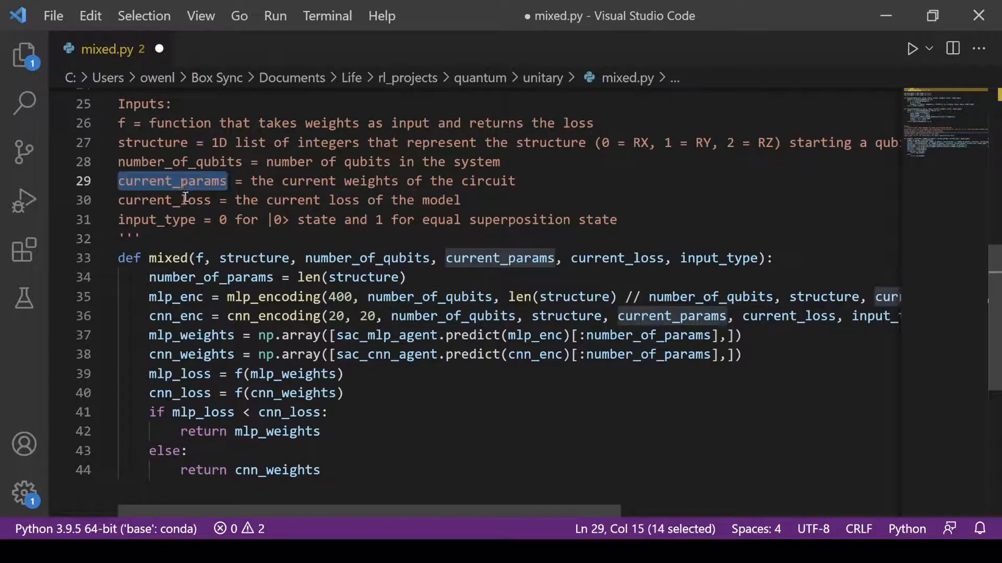
{"action": "double_click", "coordinate": [157, 220]}
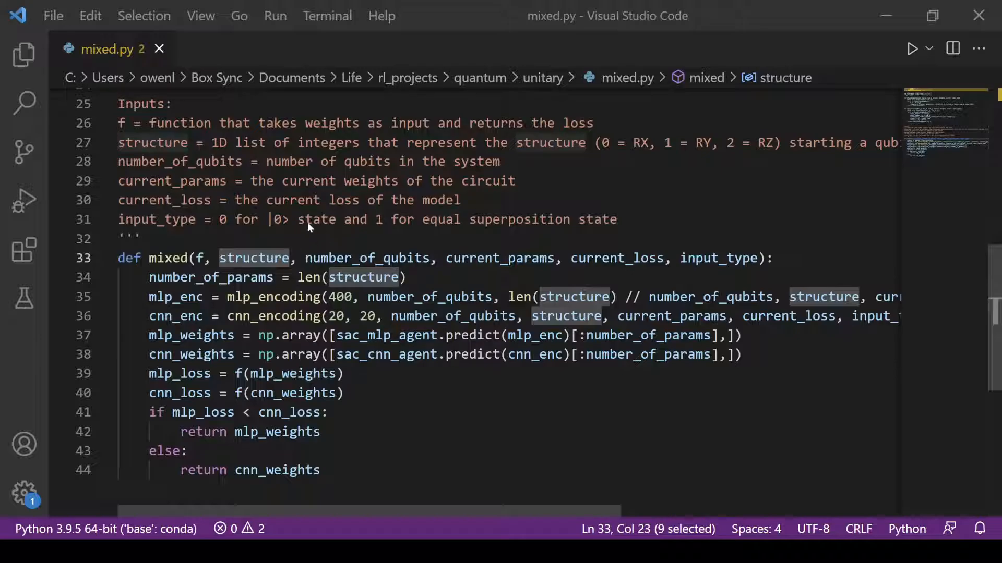
{"action": "mouse_move", "coordinate": [230, 293]}
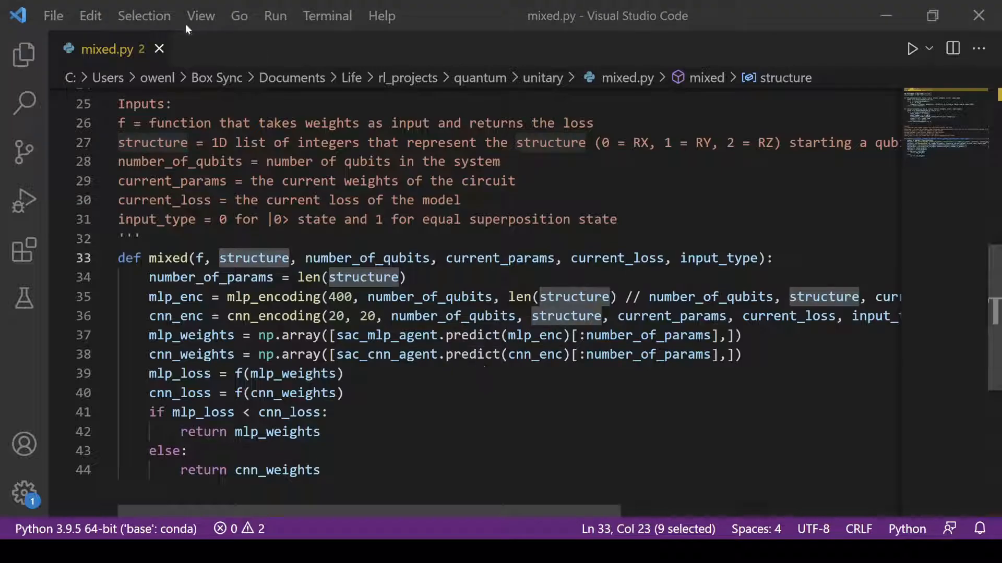
{"action": "mouse_move", "coordinate": [185, 105]}
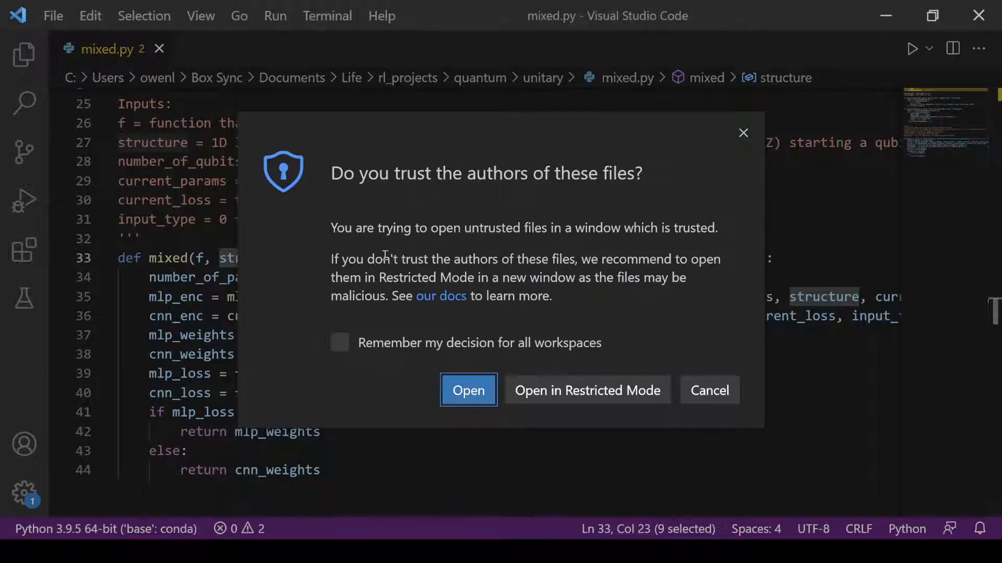
Open 2109.03188.pdf, remembering the trust decision for all workspaces.
{"action": "left_click", "coordinate": [339, 342]}
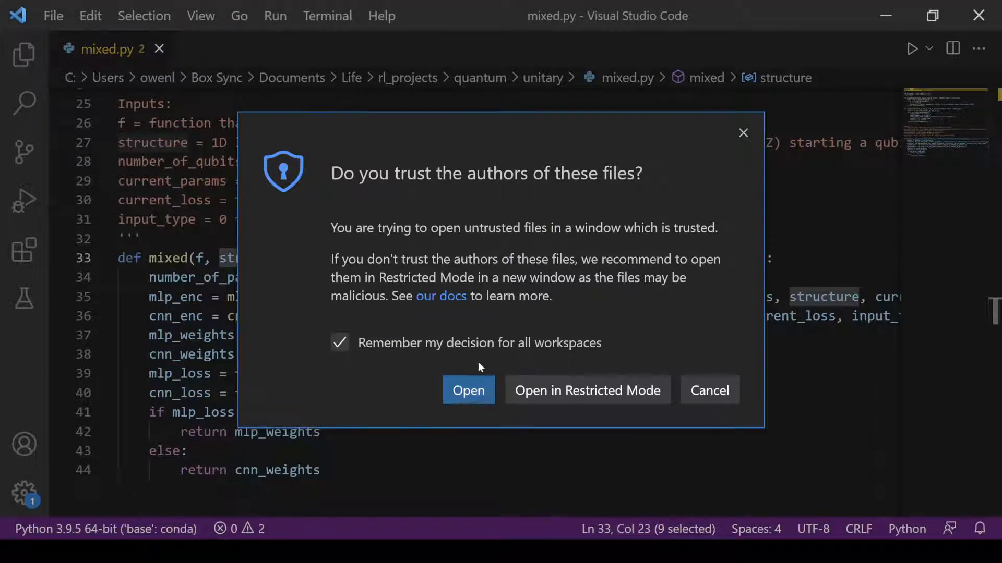
{"action": "left_click", "coordinate": [468, 390]}
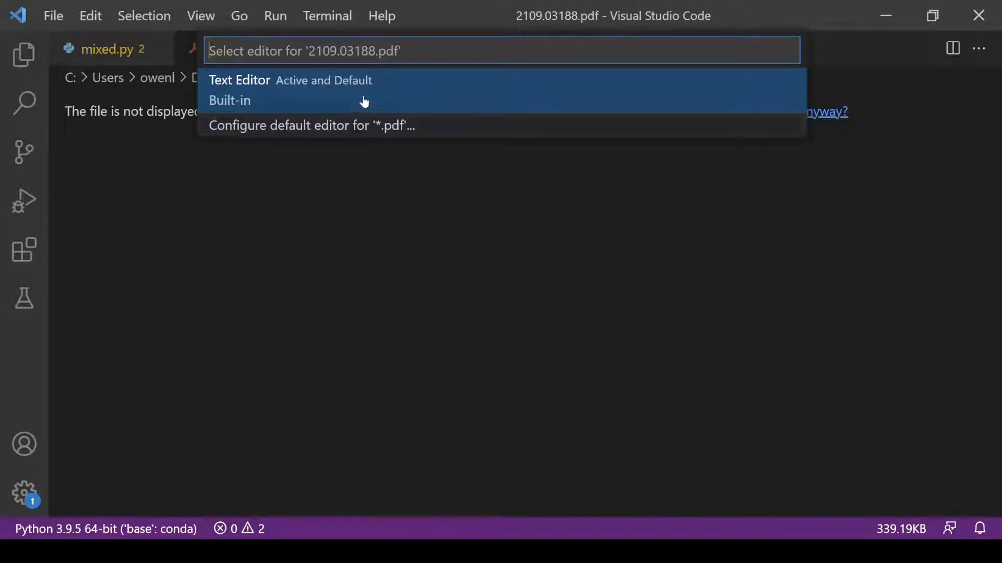
{"action": "left_click", "coordinate": [239, 89]}
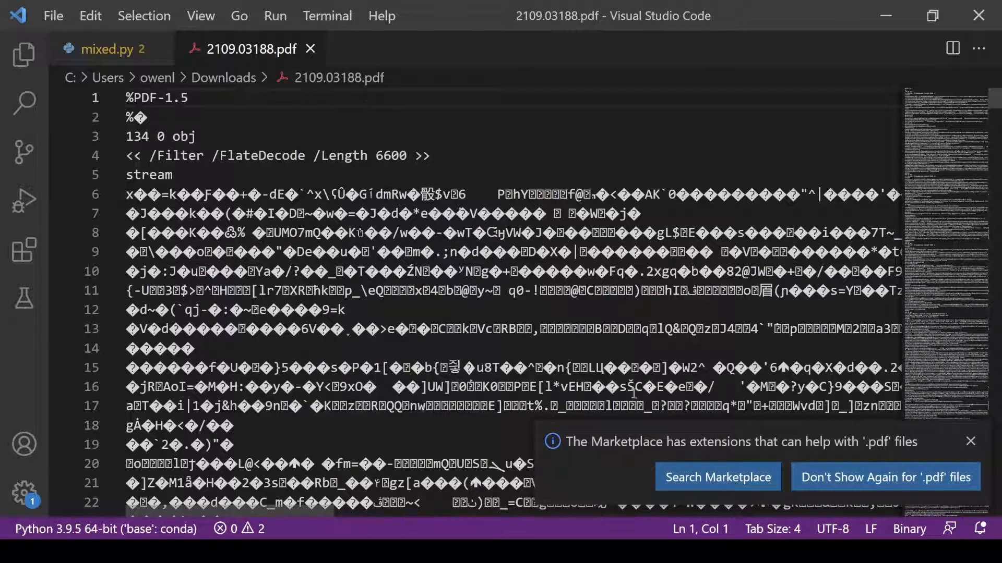
Install the vscode-pdf extension by tomoki1207 and return to the 2109.03188.pdf tab.
{"action": "left_click", "coordinate": [717, 478]}
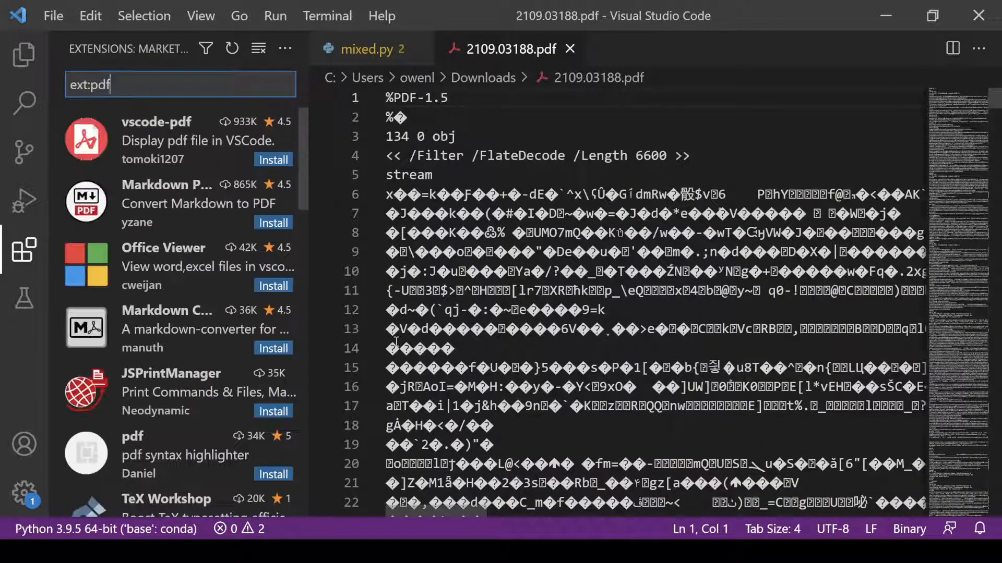
{"action": "left_click", "coordinate": [179, 139]}
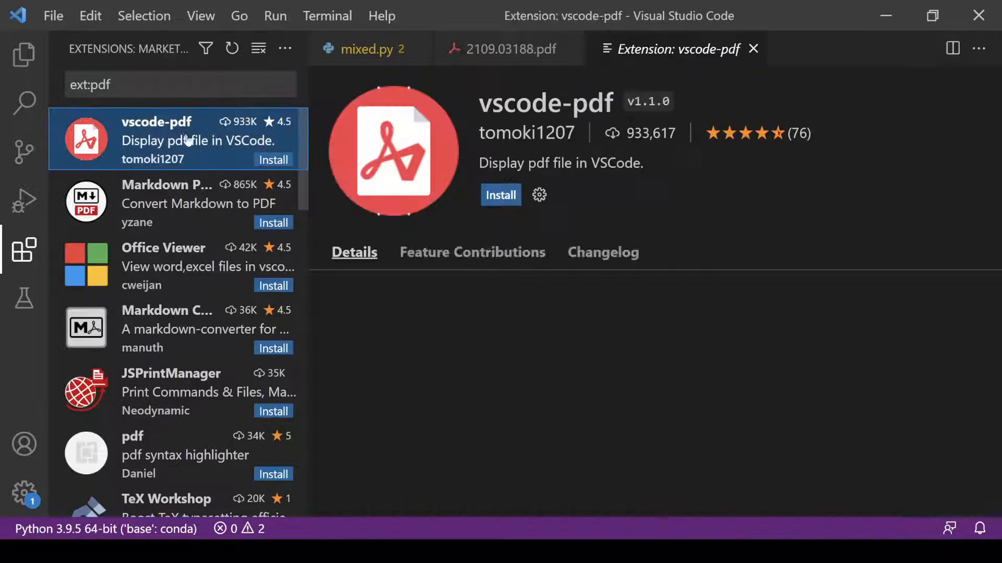
{"action": "left_click", "coordinate": [501, 195]}
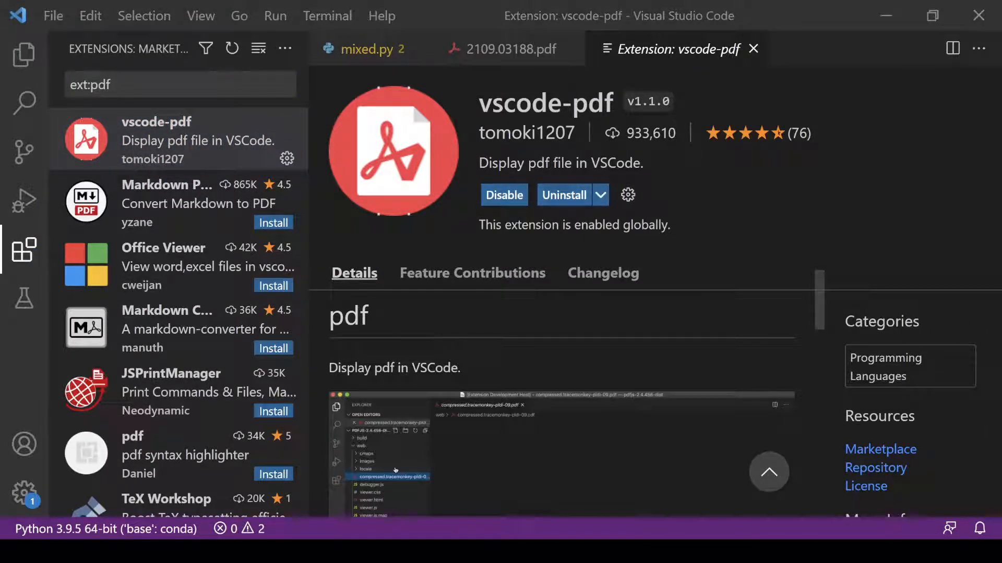
{"action": "left_click", "coordinate": [504, 48]}
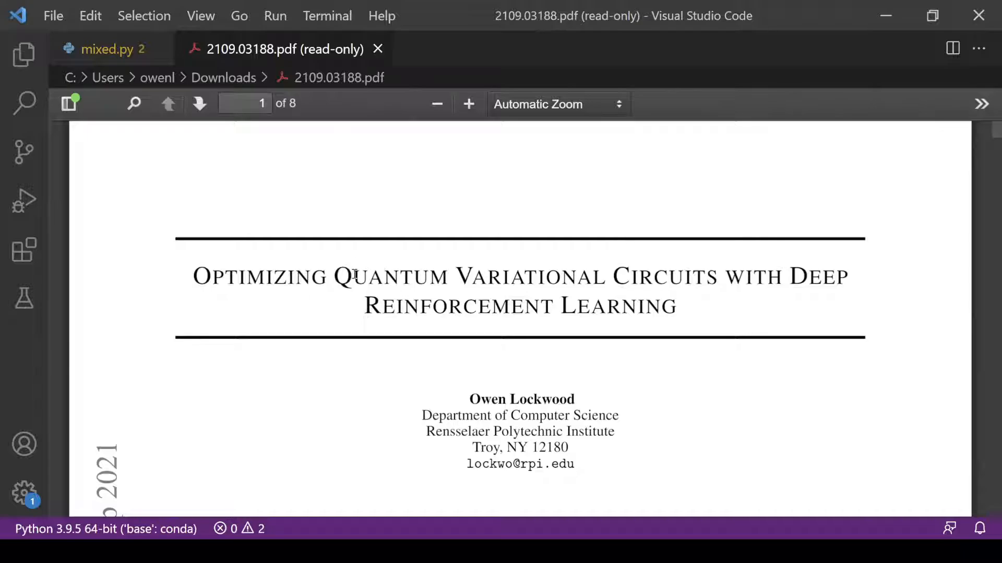
Scroll past the RL and quantum ML background to Figure 1 and Table 1 on page 4.
{"action": "scroll", "scroll_direction": "down", "scroll_amount": 3}
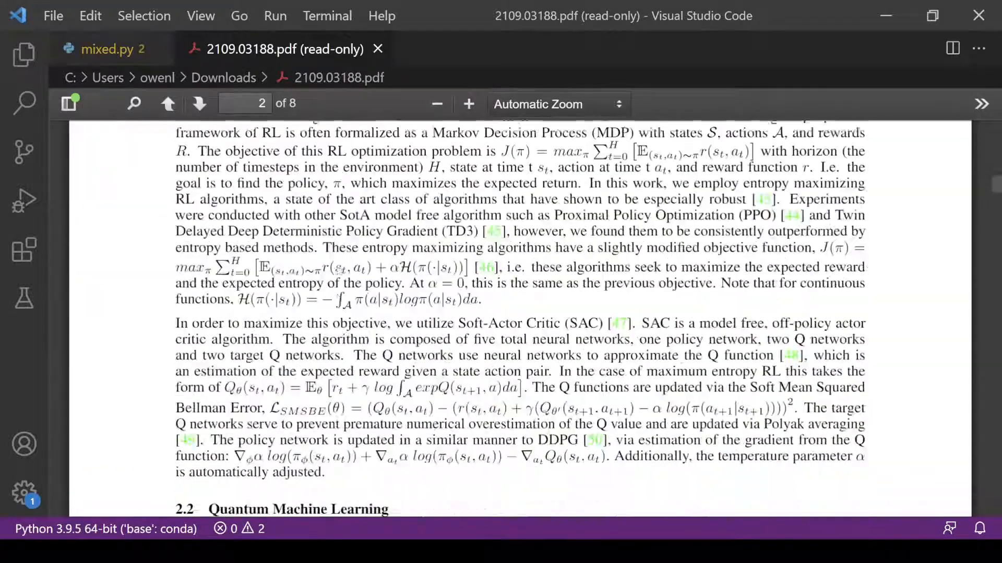
{"action": "scroll", "scroll_direction": "down", "scroll_amount": 3}
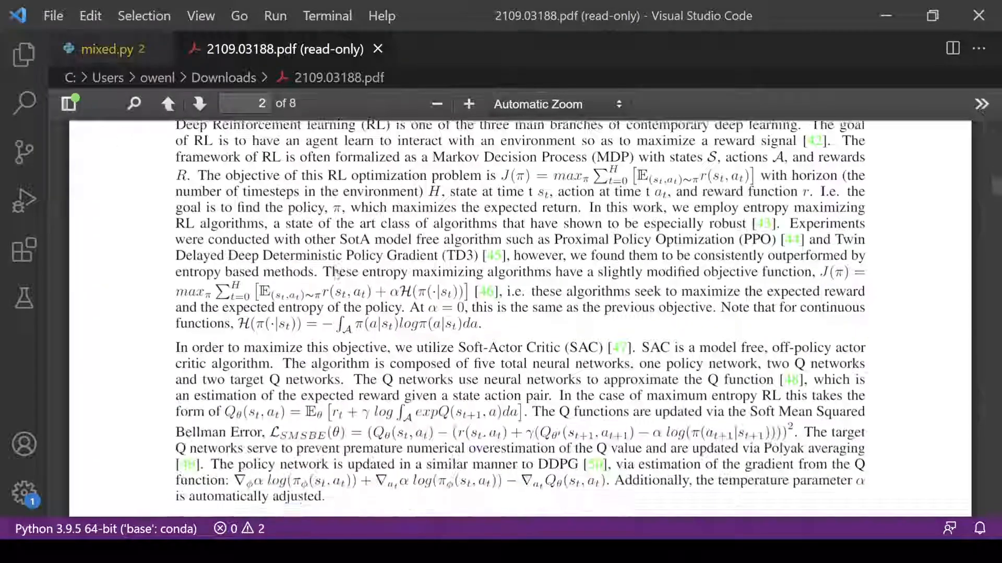
{"action": "scroll", "scroll_direction": "down", "scroll_amount": 3}
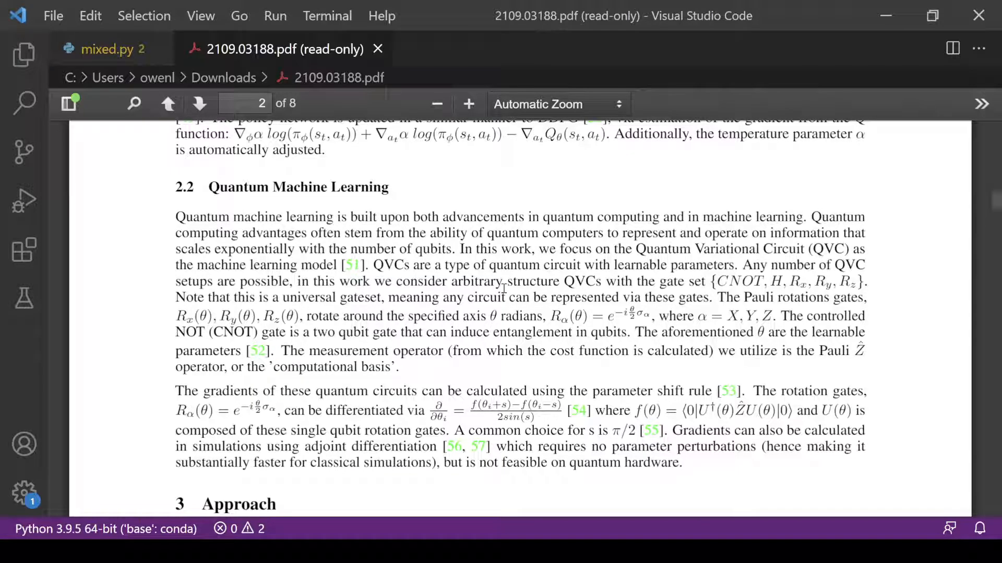
{"action": "mouse_move", "coordinate": [501, 287]}
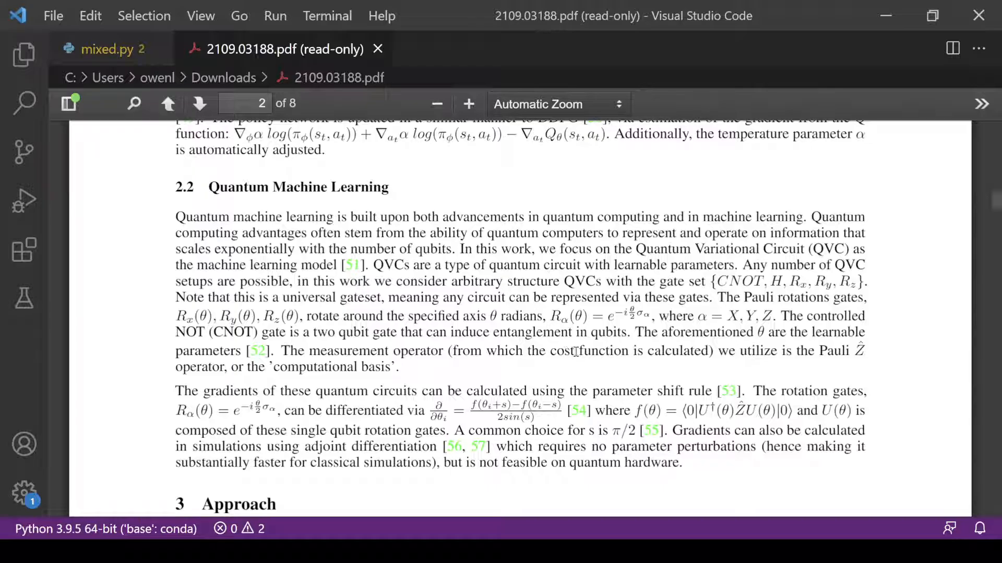
{"action": "scroll", "scroll_direction": "down", "scroll_amount": 3}
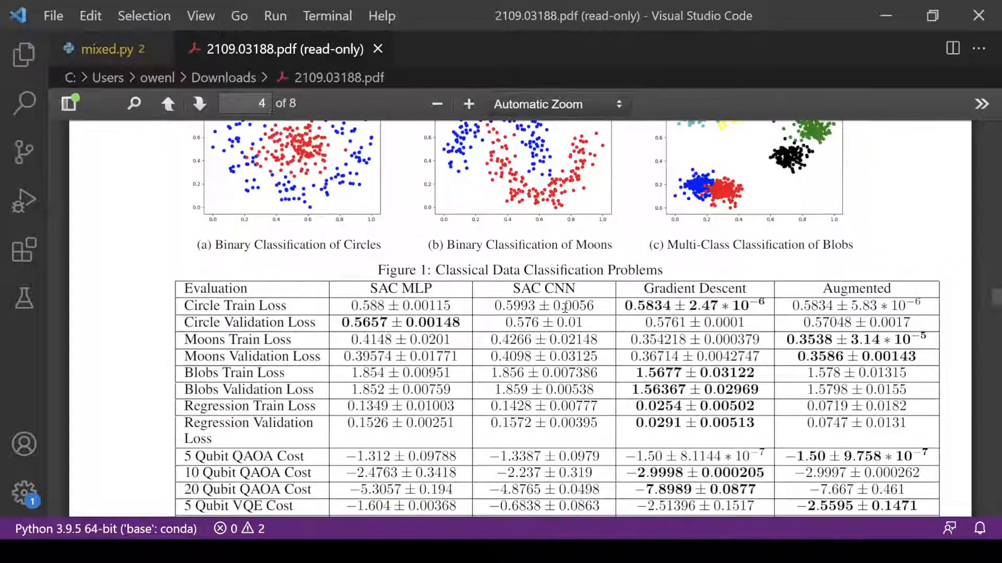
Scroll through the full Table 1 noiseless results to the start of section 5 Discussion.
{"action": "scroll", "scroll_direction": "down", "scroll_amount": 3}
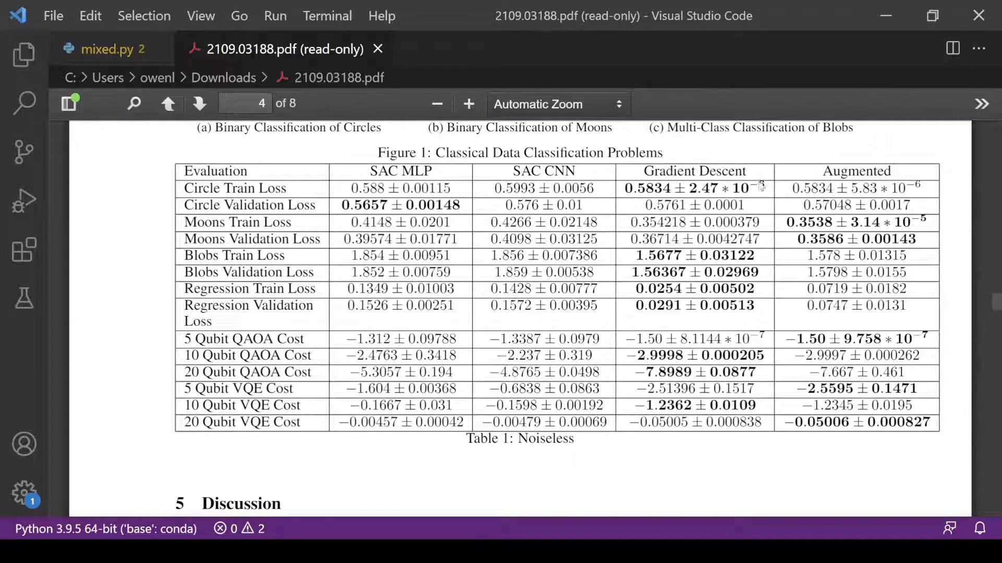
{"action": "scroll", "scroll_direction": "down", "scroll_amount": 3}
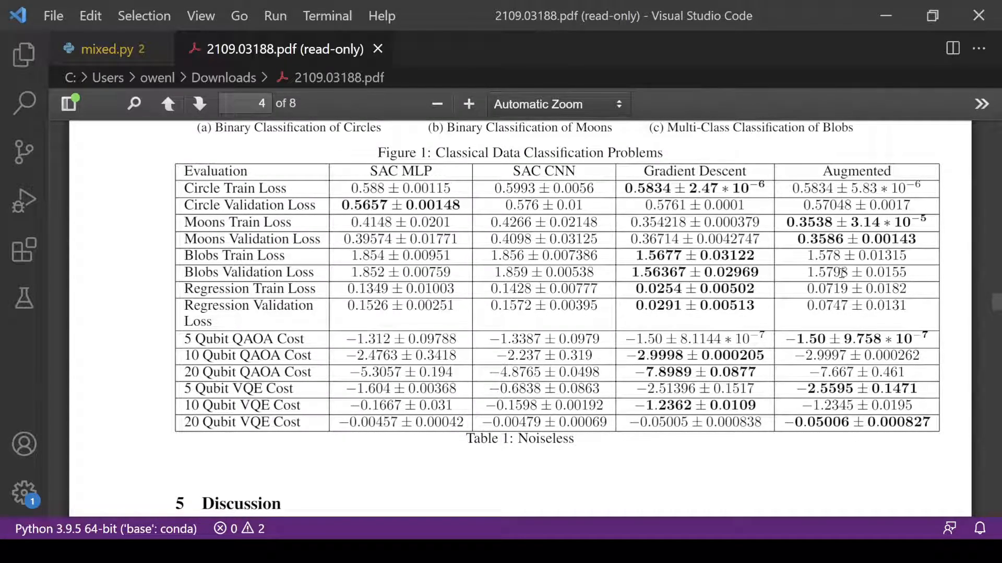
{"action": "mouse_move", "coordinate": [853, 239]}
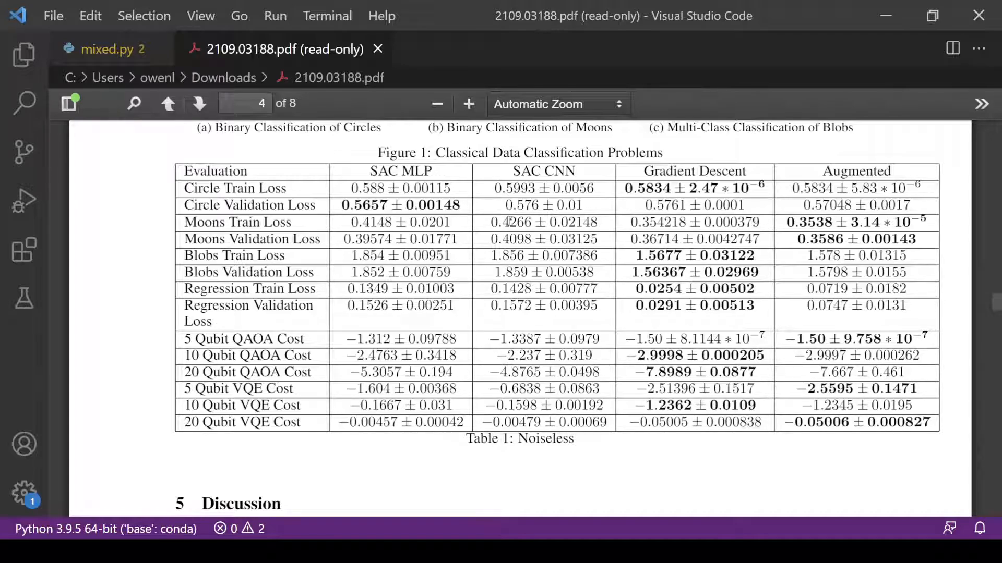
{"action": "mouse_move", "coordinate": [882, 224]}
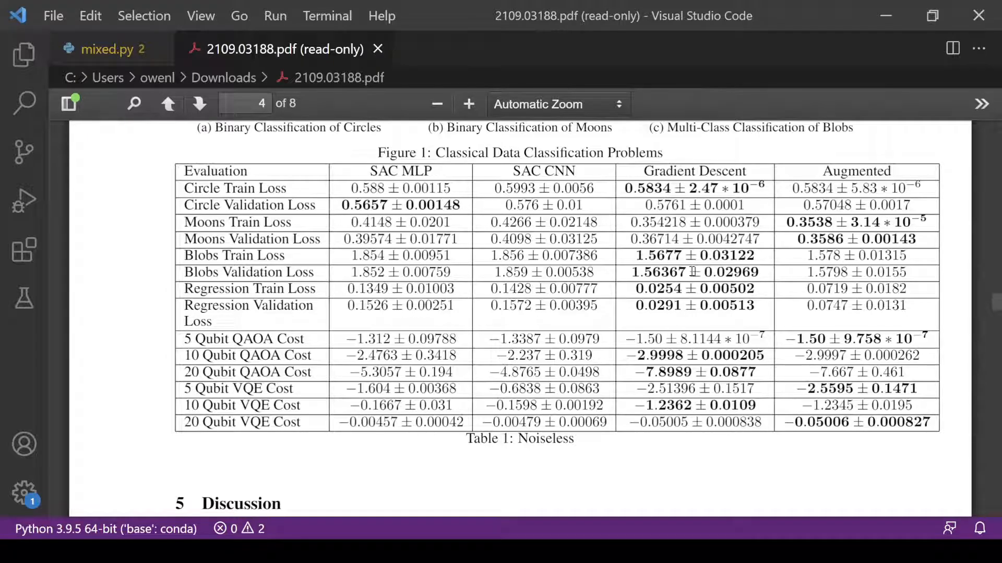
{"action": "scroll", "scroll_direction": "down", "scroll_amount": 3}
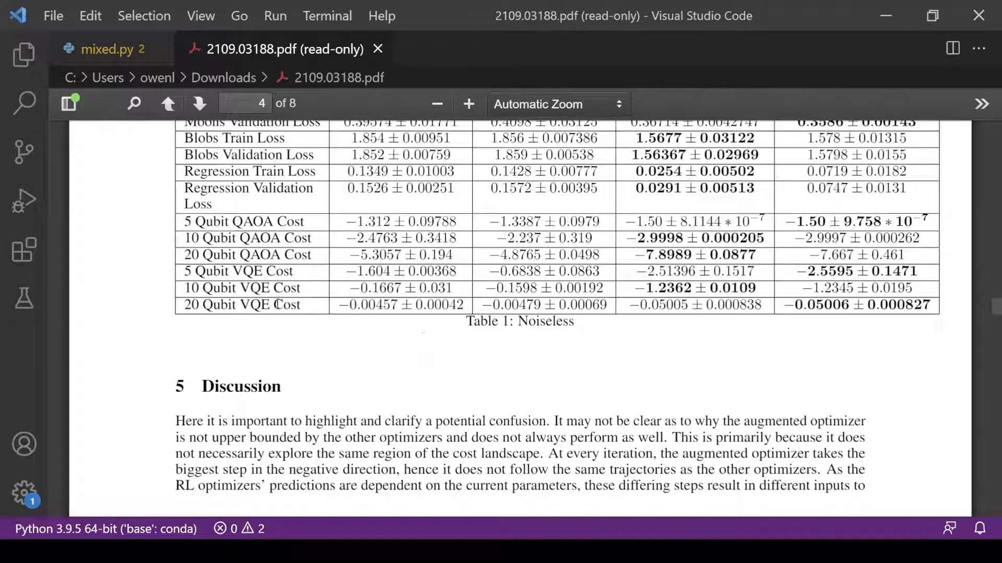
View Tables 2 and 3 on page 5, then return to Algorithm 1 on page 3.
{"action": "scroll", "scroll_direction": "down", "scroll_amount": 3}
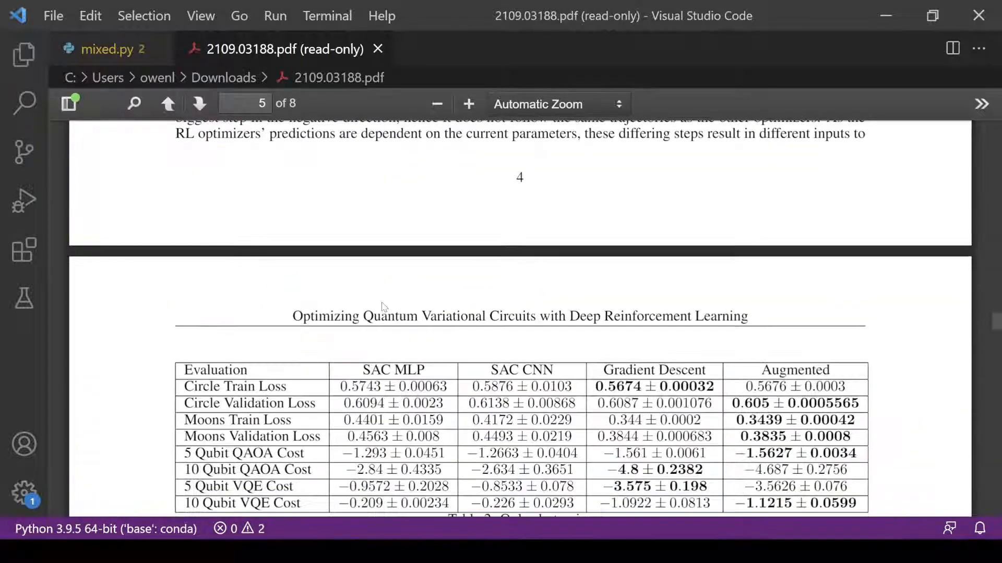
{"action": "scroll", "scroll_direction": "down", "scroll_amount": 3}
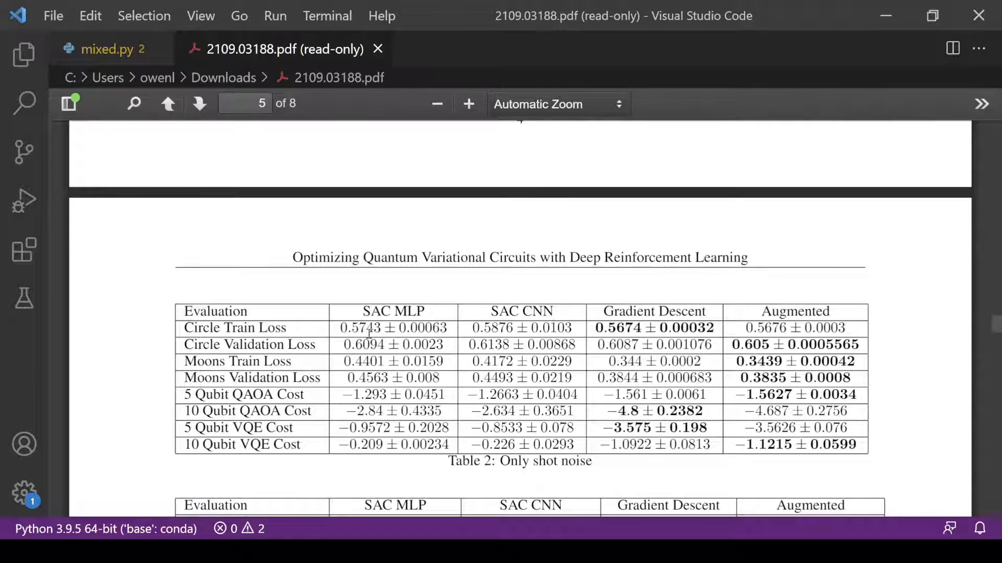
{"action": "scroll", "scroll_direction": "down", "scroll_amount": 3}
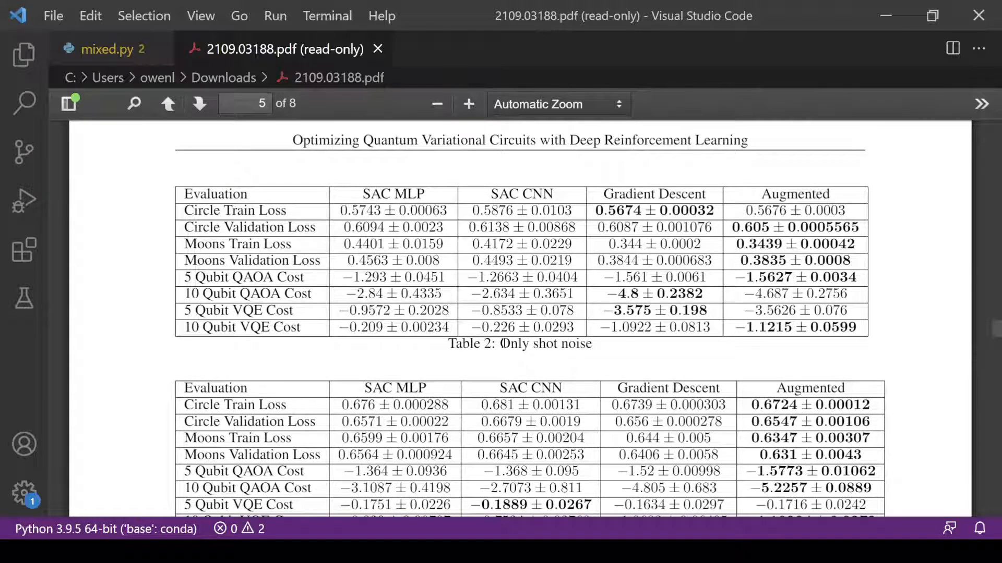
{"action": "scroll", "scroll_direction": "down", "scroll_amount": 3}
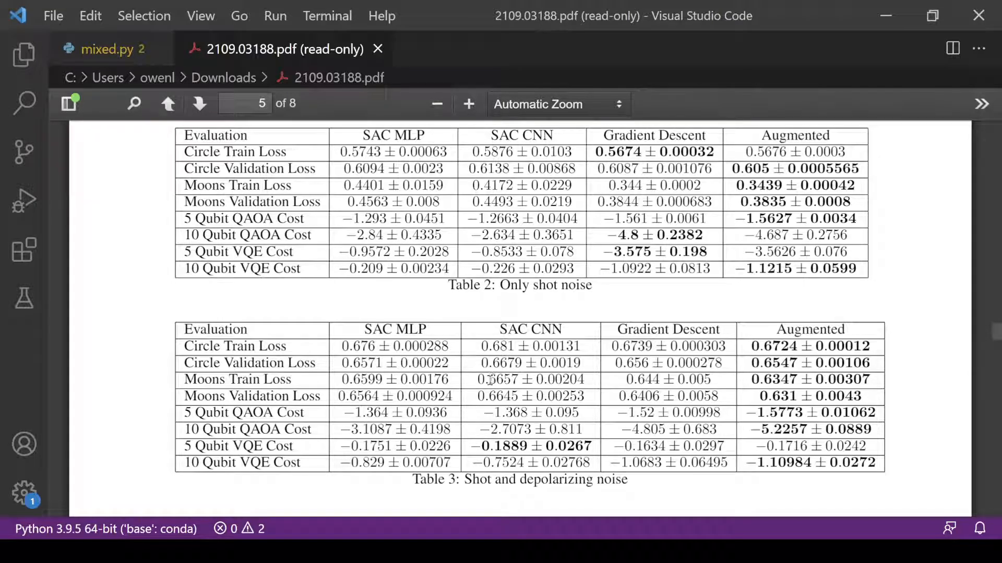
{"action": "mouse_move", "coordinate": [487, 384]}
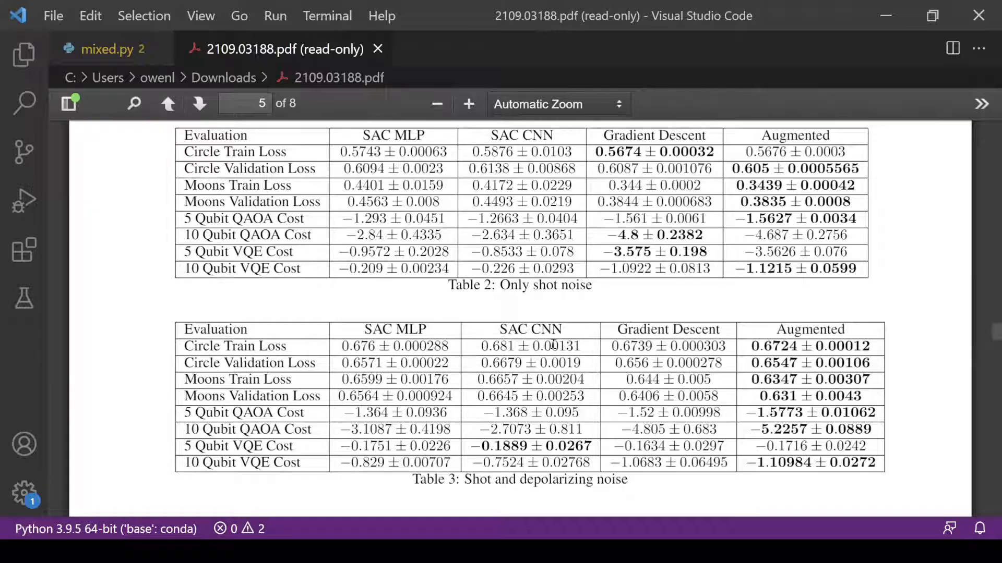
{"action": "scroll", "scroll_direction": "down", "scroll_amount": 3}
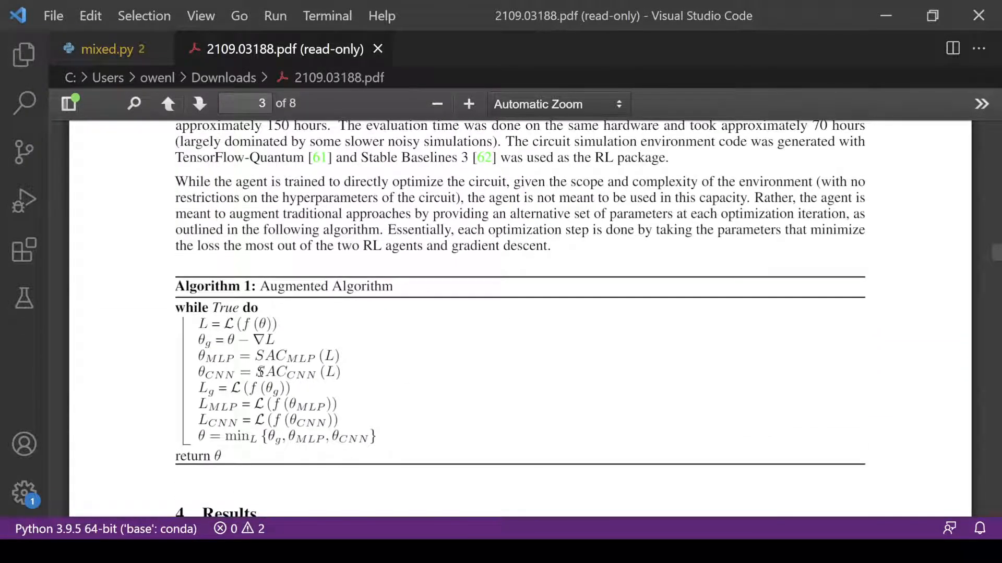
Drag the PDF scrollbar from Algorithm 1 down to page 5's shot-noise results table.
{"action": "left_click_drag", "start_coordinate": [224, 438], "coordinate": [368, 438]}
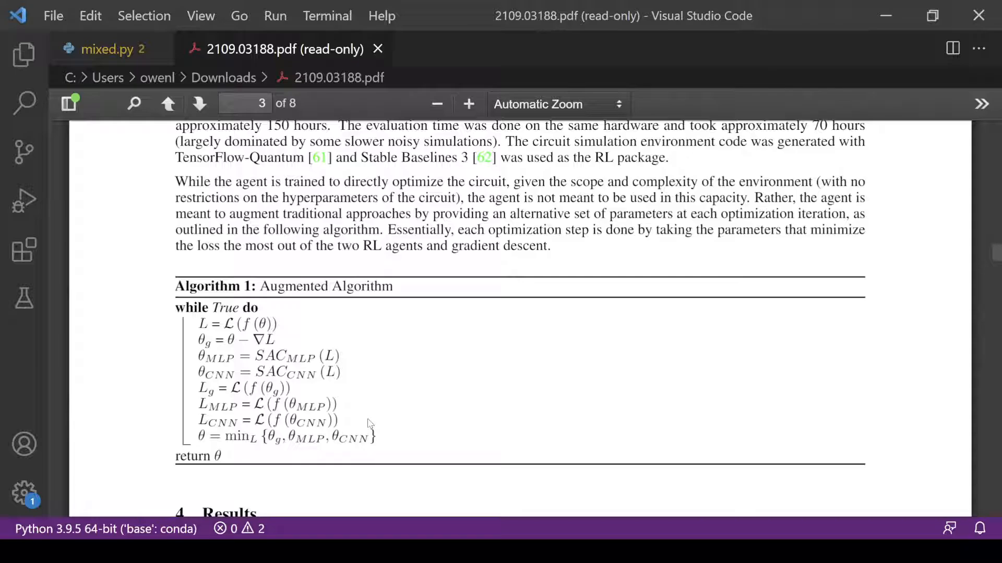
{"action": "mouse_move", "coordinate": [377, 402]}
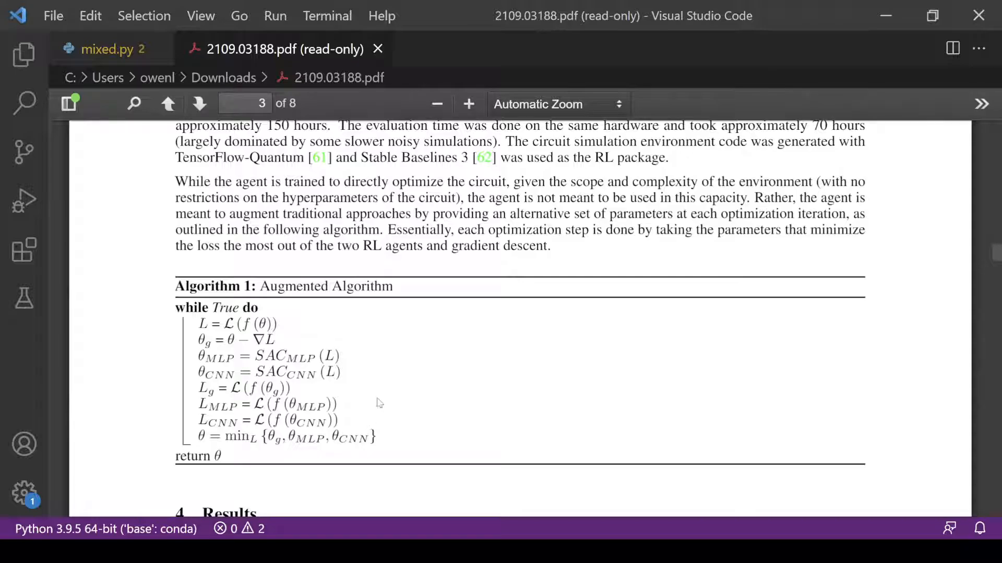
{"action": "scroll", "scroll_direction": "down", "scroll_amount": 3}
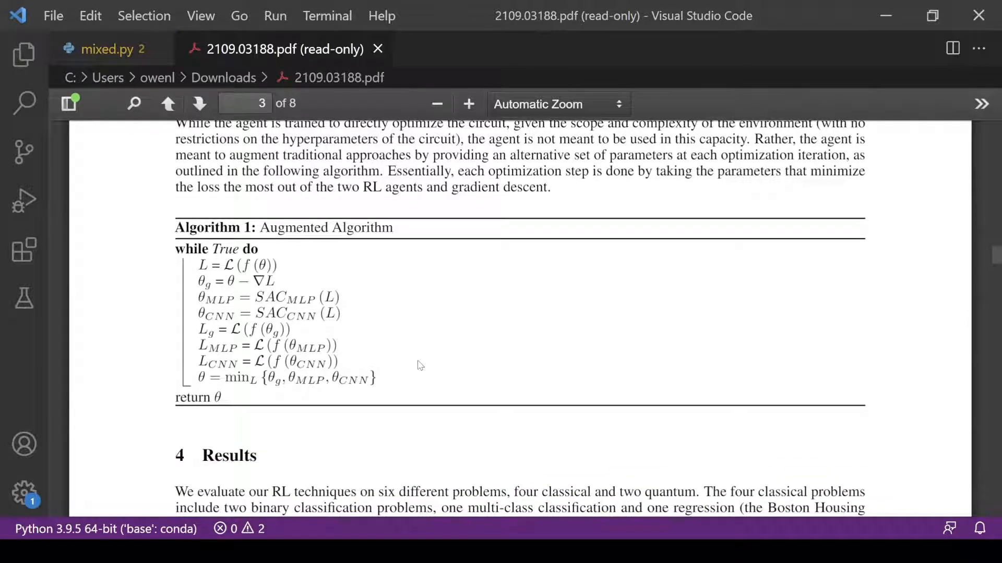
{"action": "scroll", "scroll_direction": "down", "scroll_amount": 3}
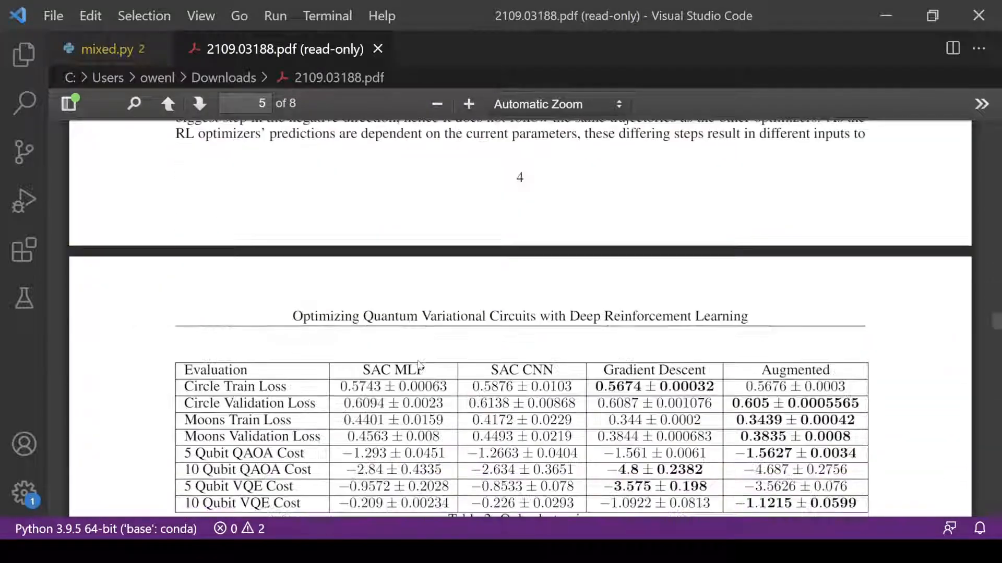
Go back past Table 1 to page 3's input encoding and reward function text.
{"action": "scroll", "scroll_direction": "down", "scroll_amount": 3}
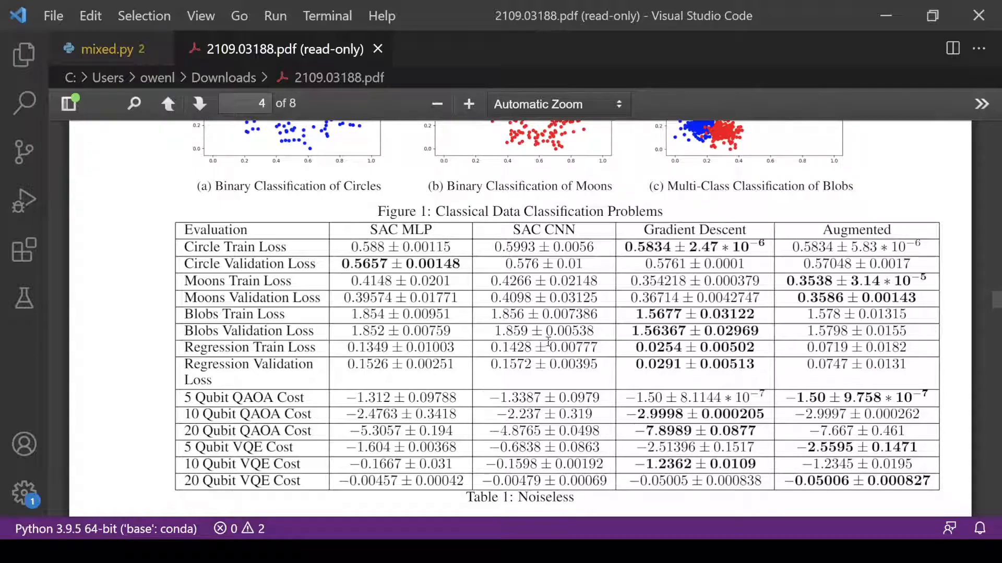
{"action": "left_click", "coordinate": [168, 103]}
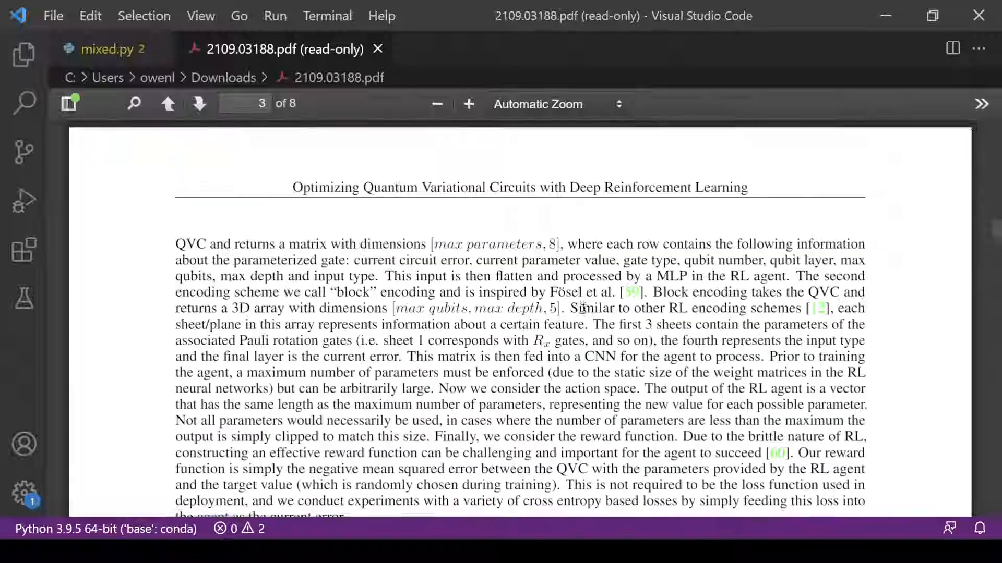